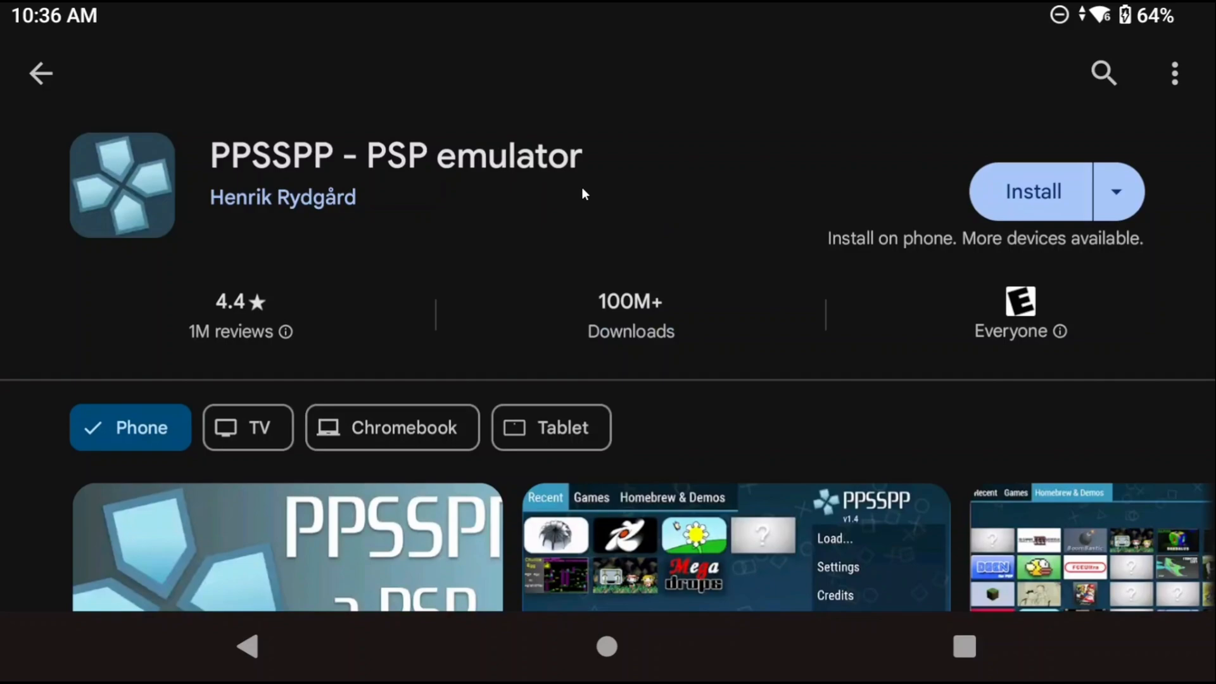
Install PPSSPP - PSP emulator from Google Play Store and launch it
{"action": "left_click", "coordinate": [1033, 191]}
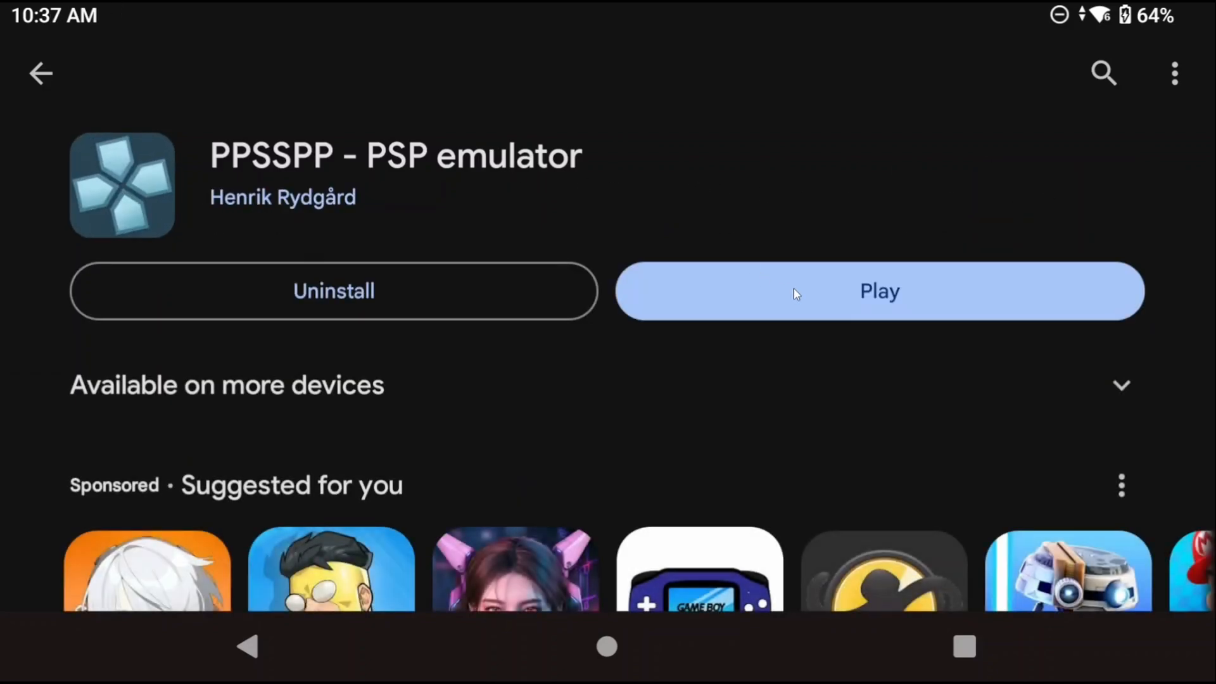
{"action": "left_click", "coordinate": [879, 291]}
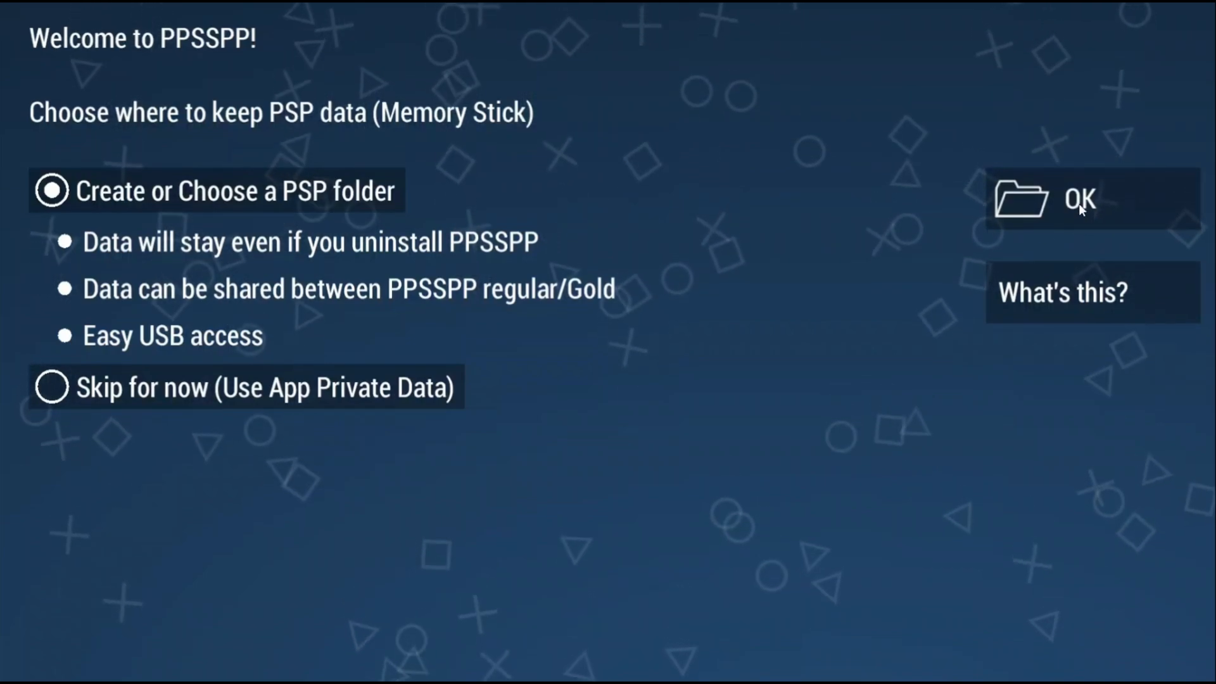
Create a new PPSSPP folder on Odin2 storage and use it for PSP data
{"action": "left_click", "coordinate": [1082, 200]}
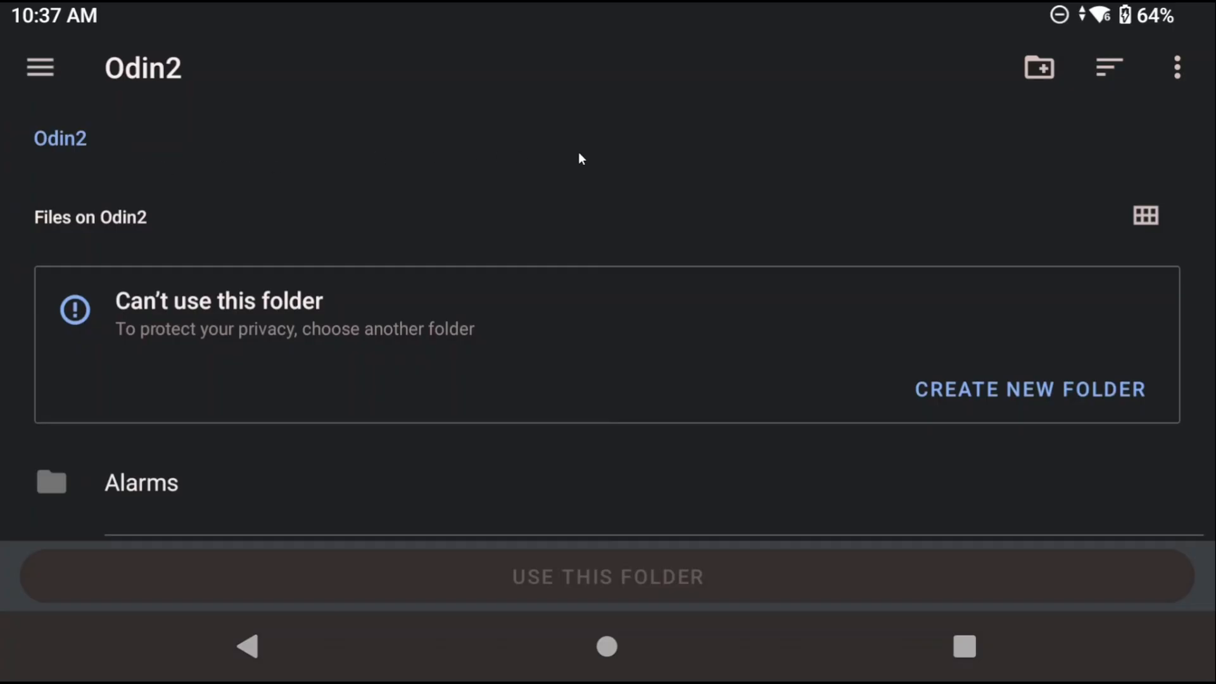
{"action": "mouse_move", "coordinate": [1012, 393]}
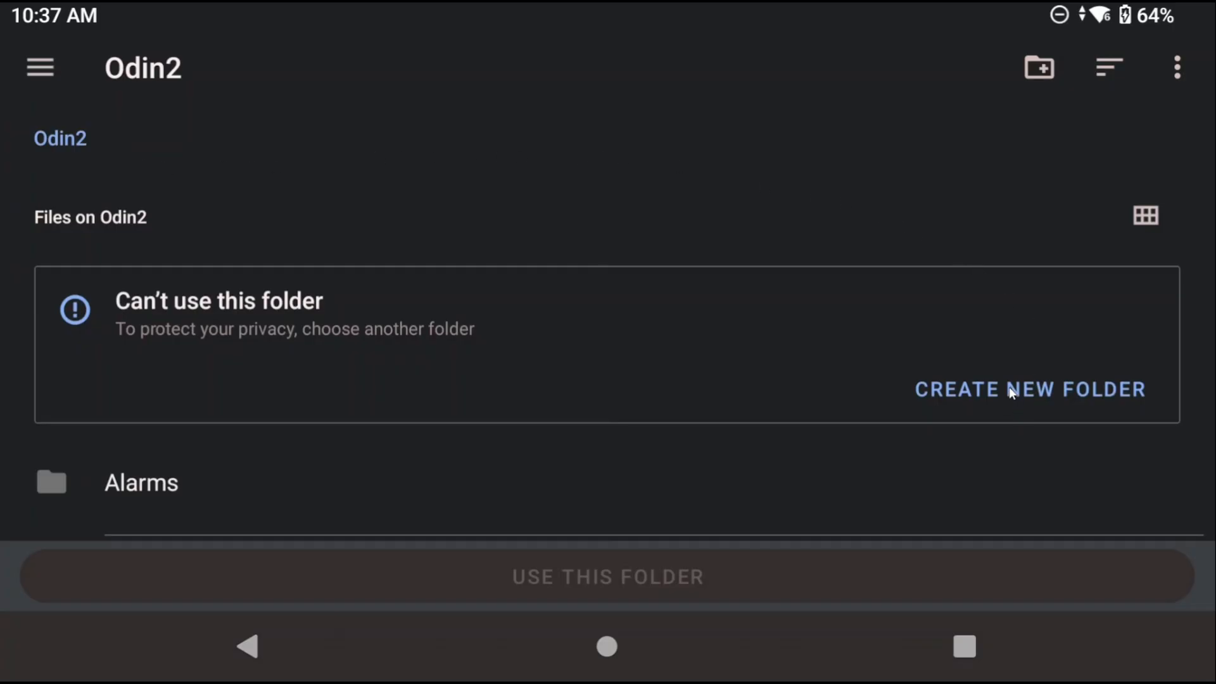
{"action": "left_click", "coordinate": [1030, 389]}
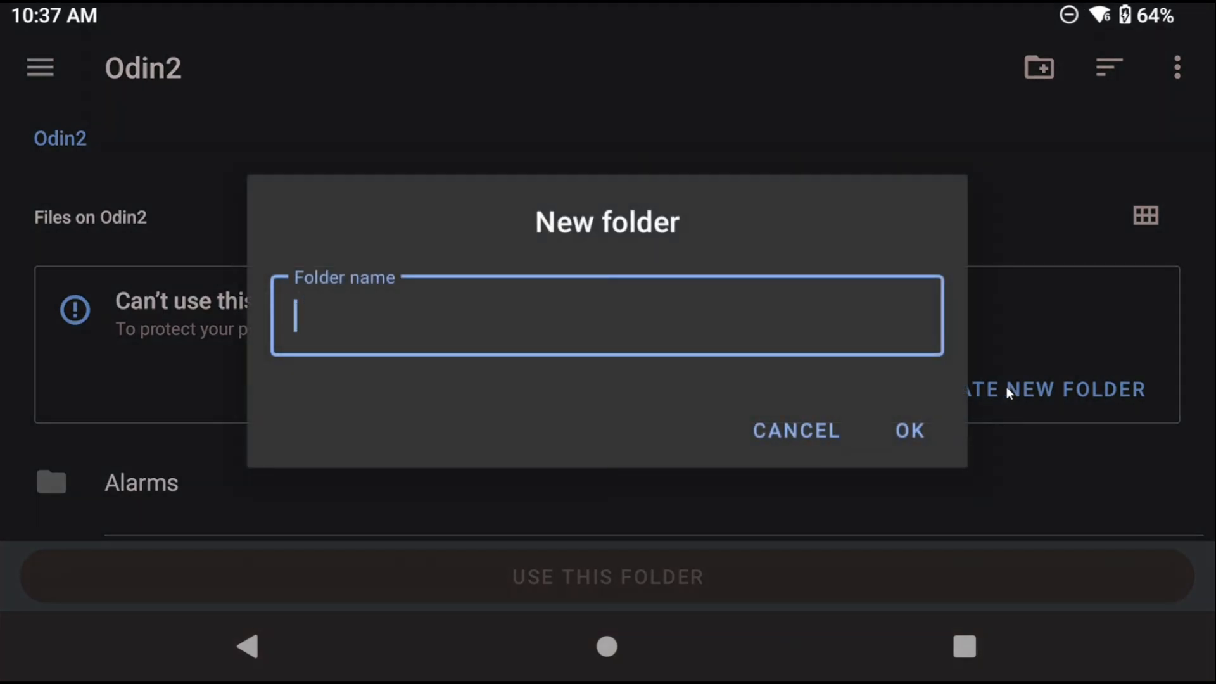
{"action": "type", "text": "PPSSPP"}
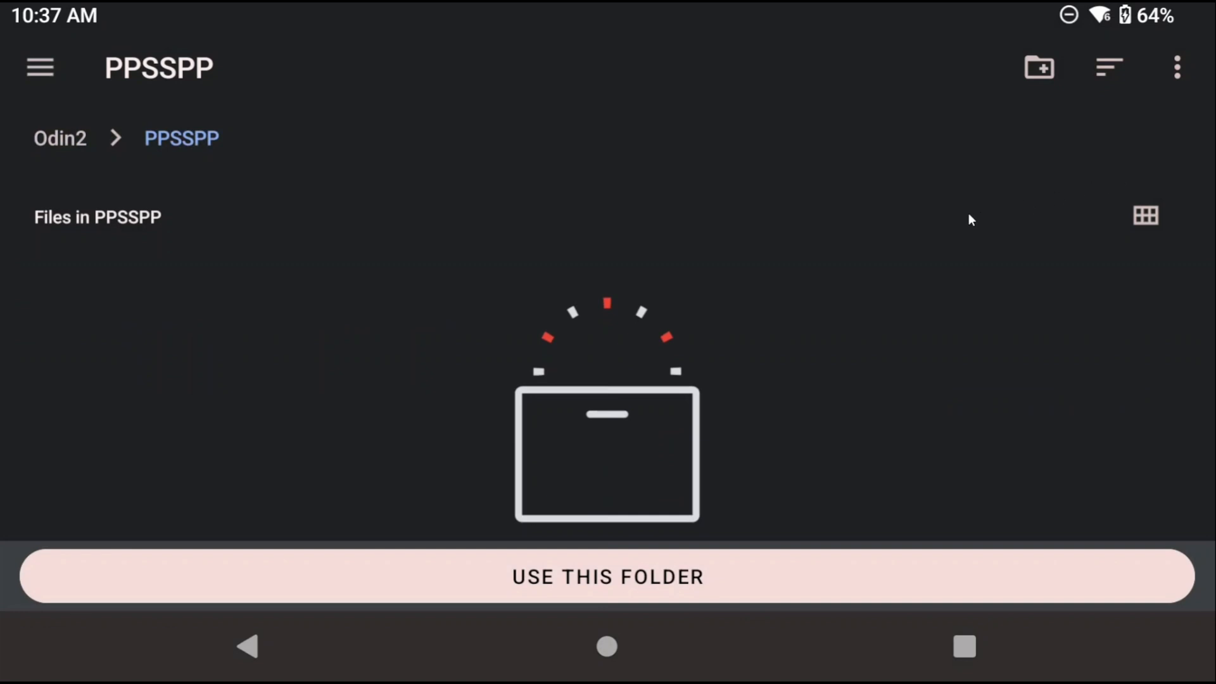
{"action": "mouse_move", "coordinate": [553, 580]}
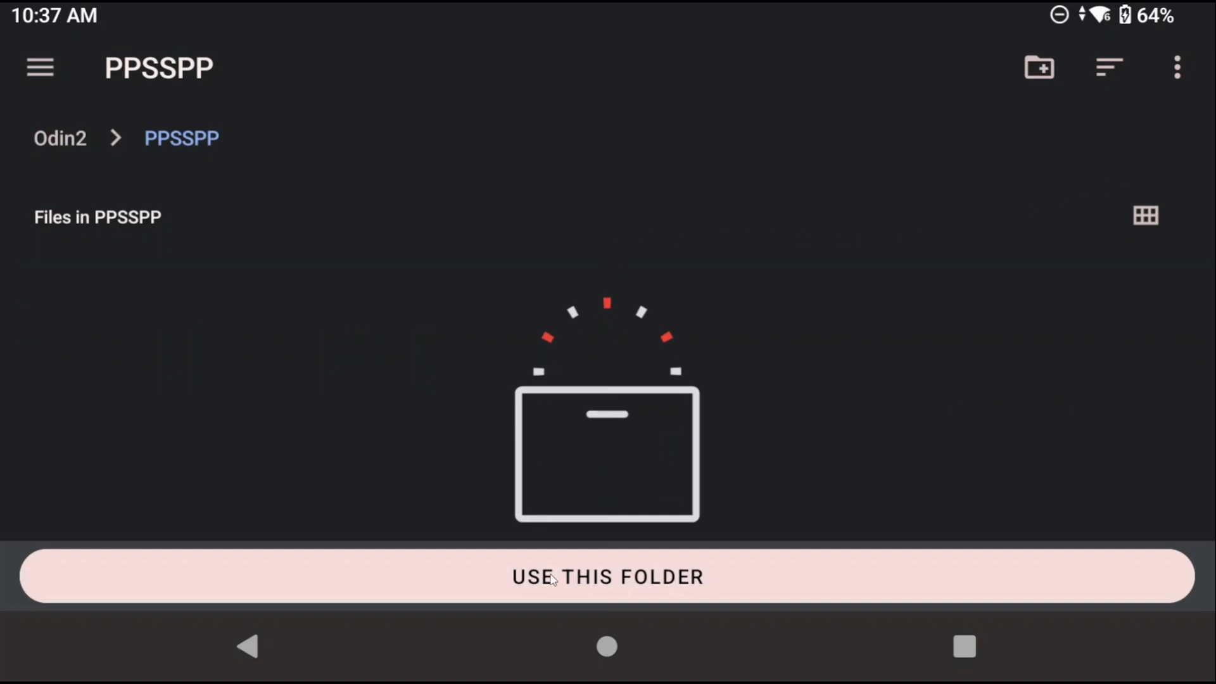
{"action": "left_click", "coordinate": [608, 576]}
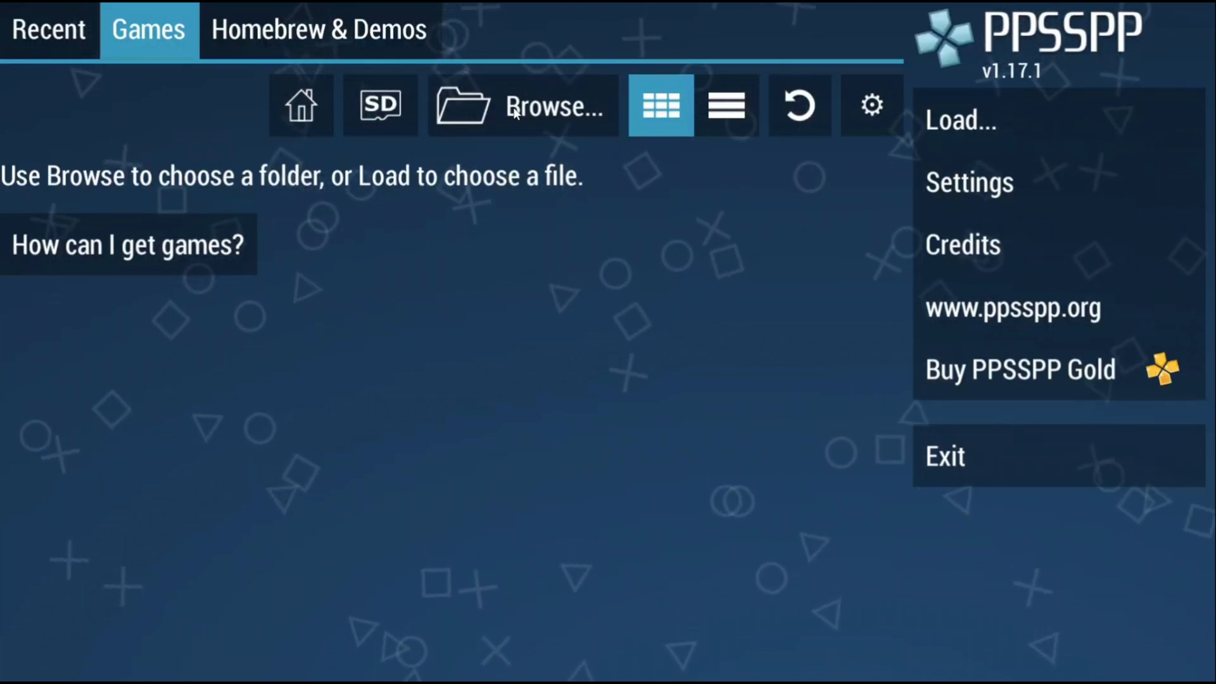
Add the ROMs/psp folder as the game library and allow PPSSPP access to it
{"action": "left_click", "coordinate": [554, 107]}
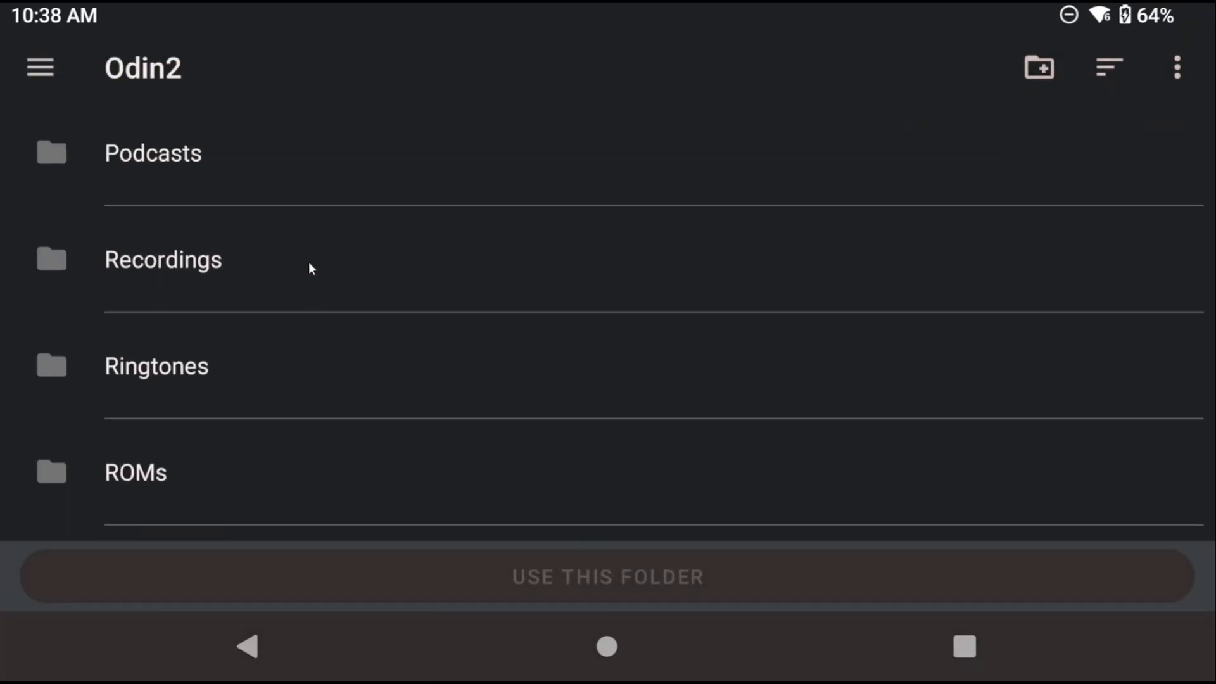
{"action": "left_click", "coordinate": [136, 473]}
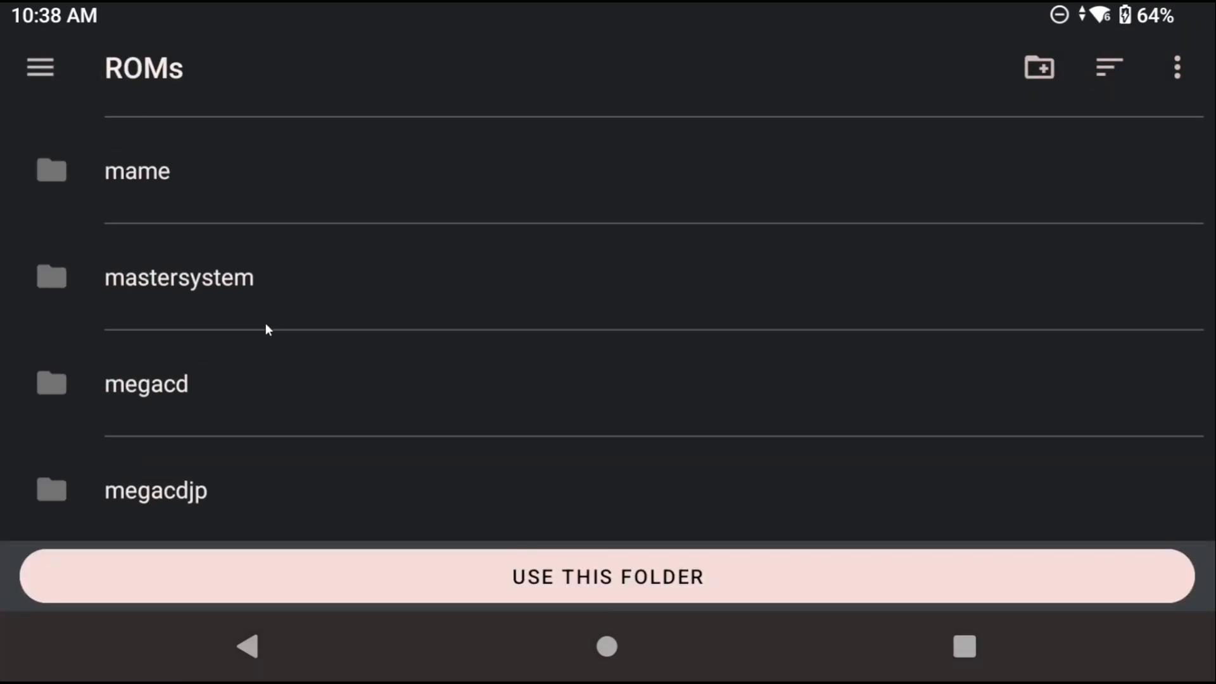
{"action": "scroll", "scroll_direction": "down", "scroll_amount": 3}
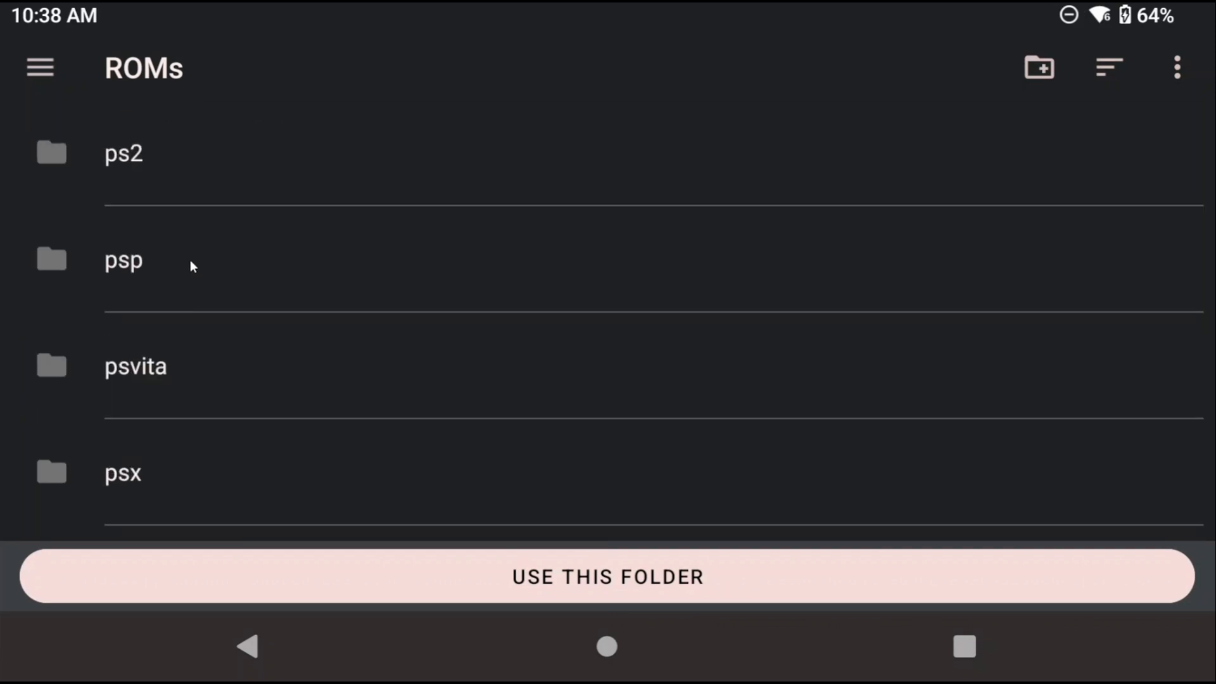
{"action": "left_click", "coordinate": [607, 576]}
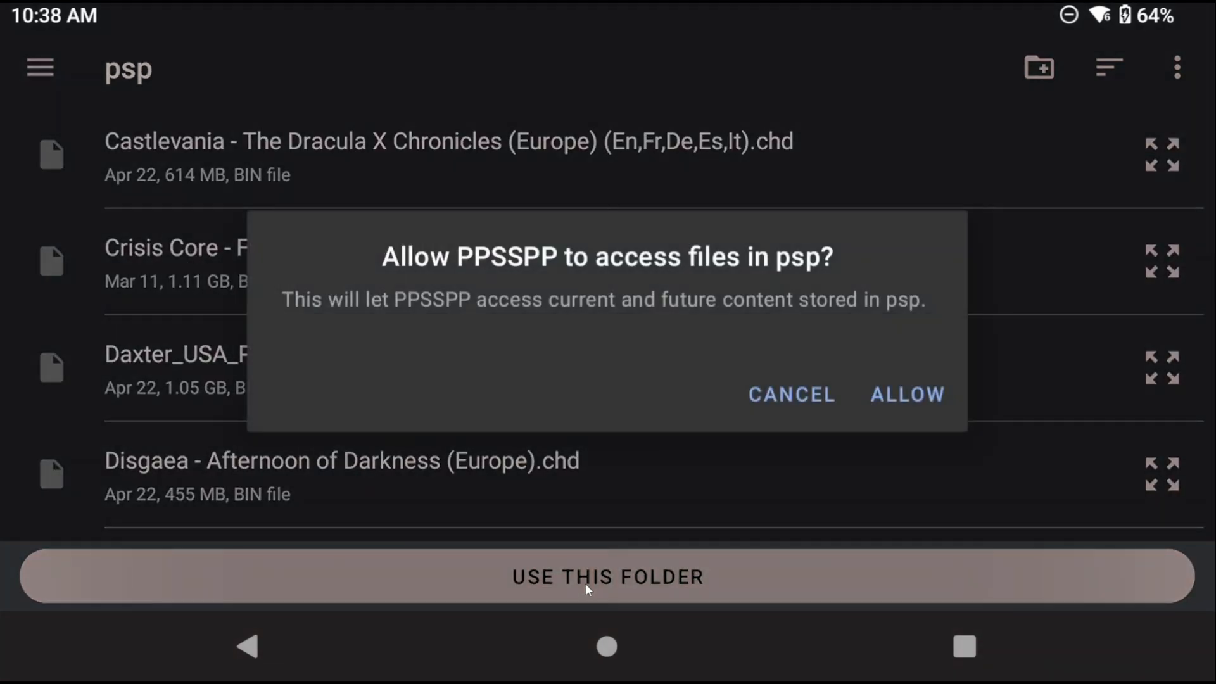
{"action": "left_click", "coordinate": [906, 394]}
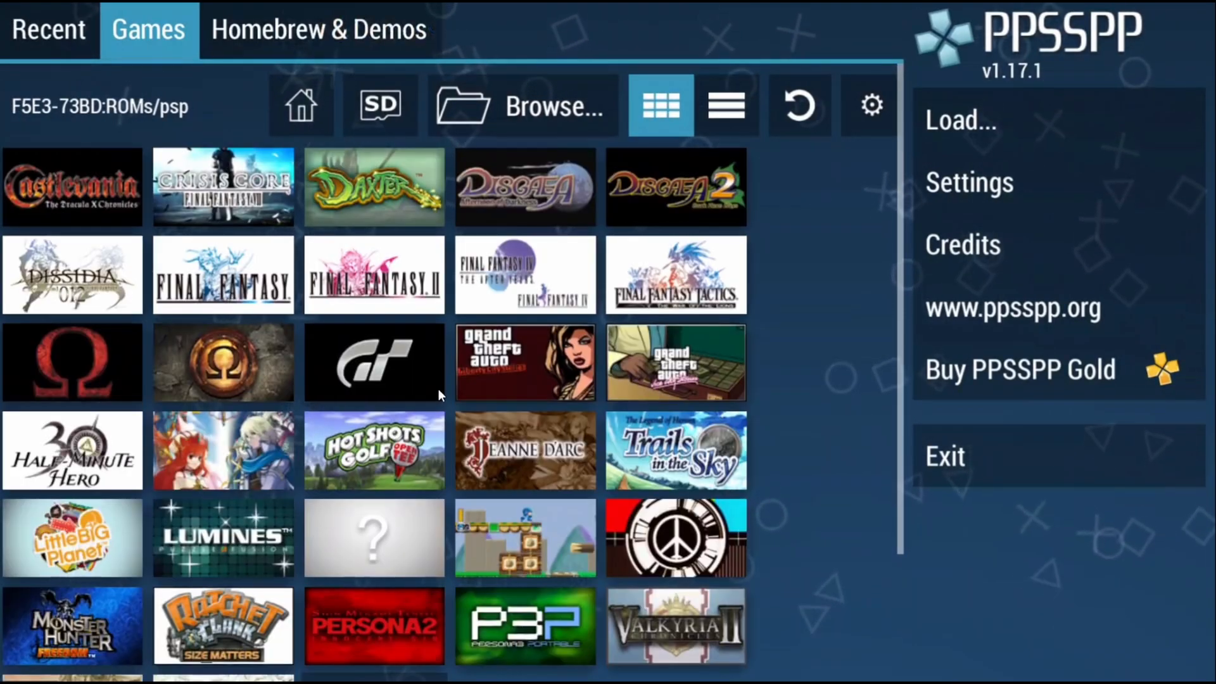
{"action": "mouse_move", "coordinate": [423, 369]}
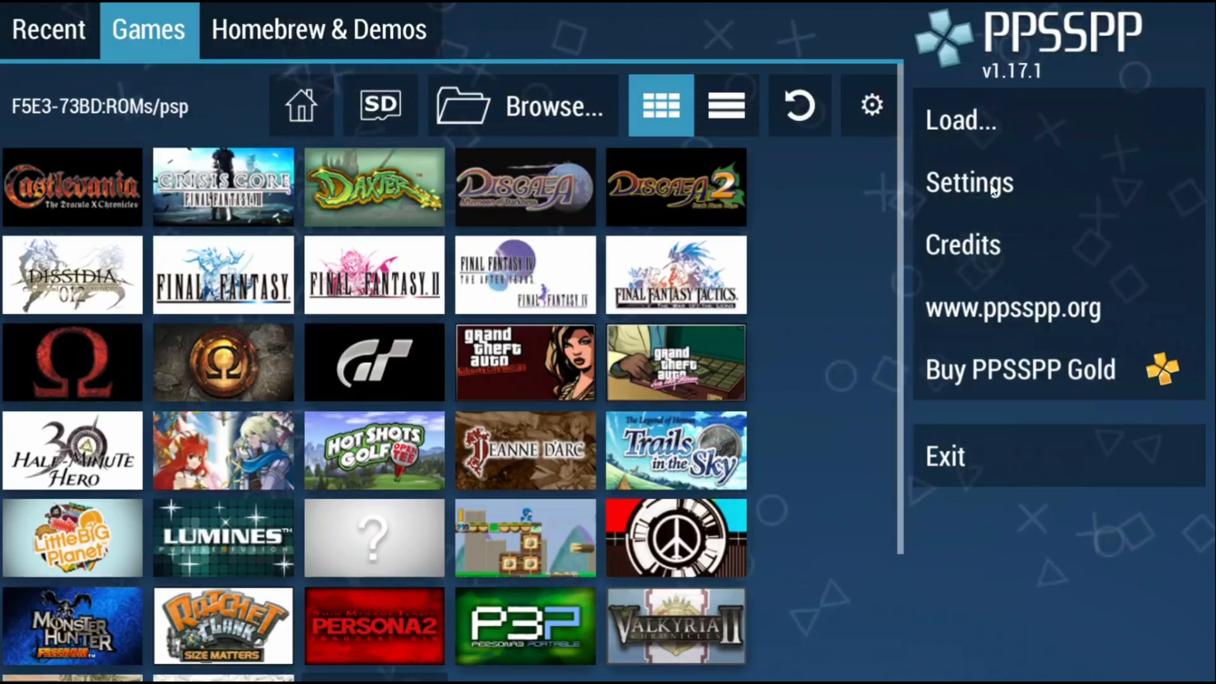
Set Graphics rendering resolution to 4x PSP (1080p) and enable Show Speed
{"action": "left_click", "coordinate": [968, 182]}
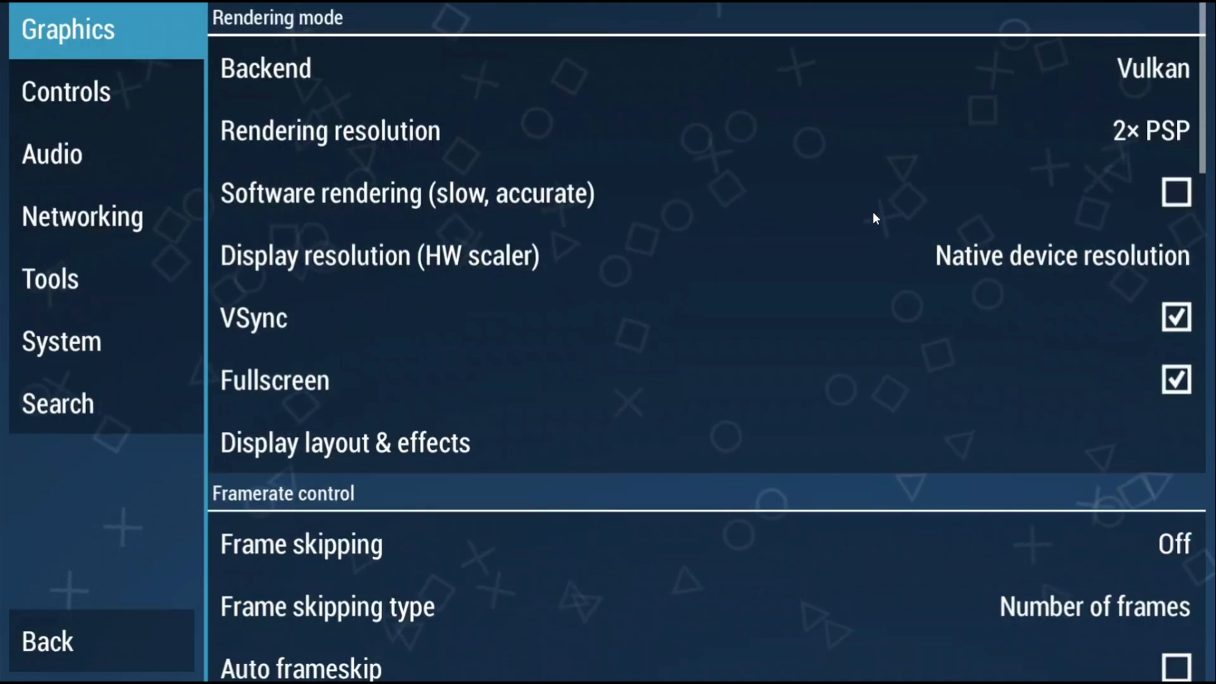
{"action": "mouse_move", "coordinate": [557, 174]}
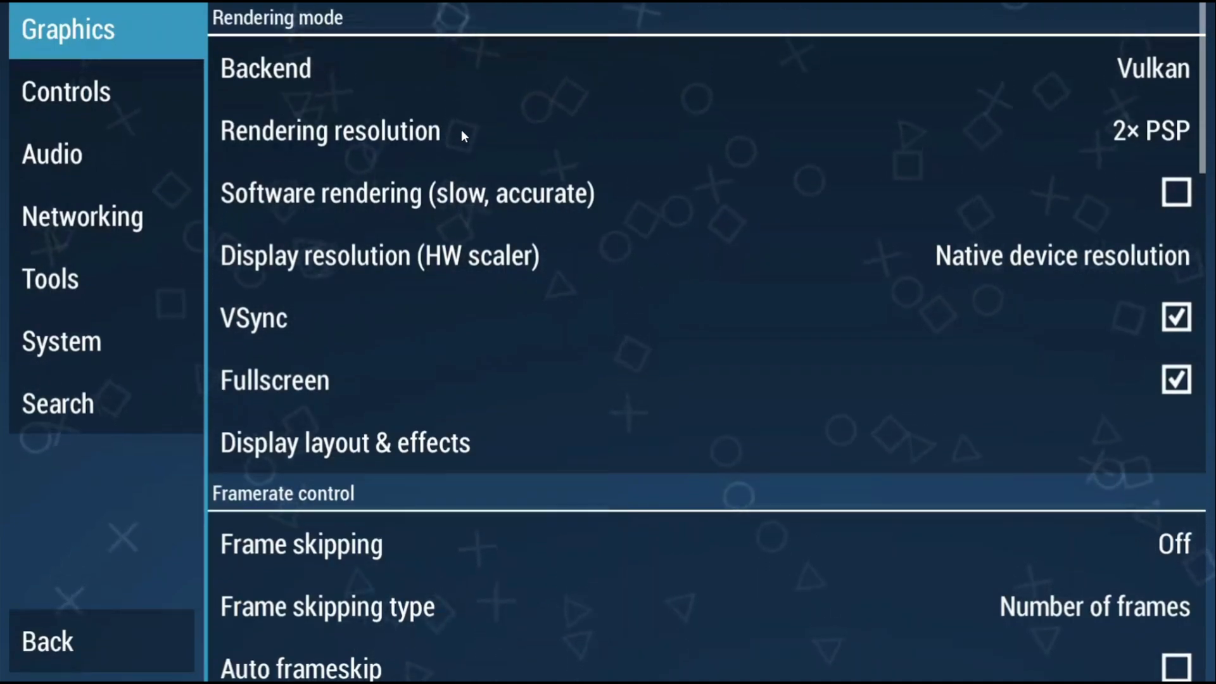
{"action": "left_click", "coordinate": [329, 131]}
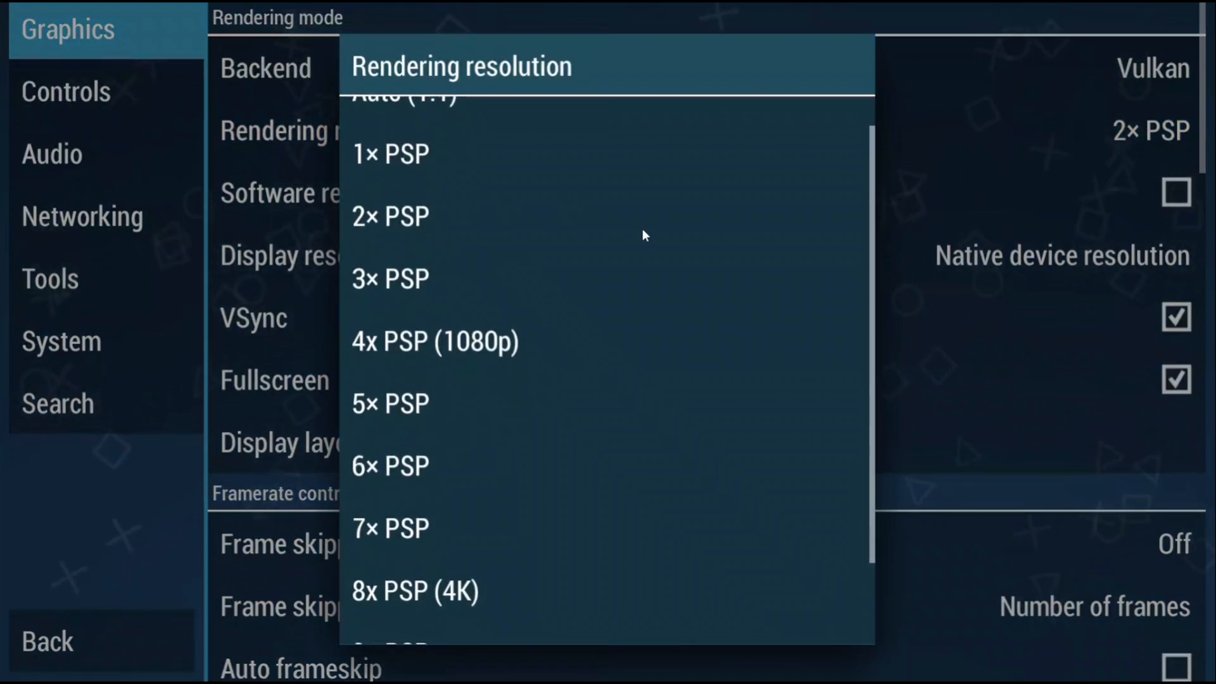
{"action": "mouse_move", "coordinate": [475, 351]}
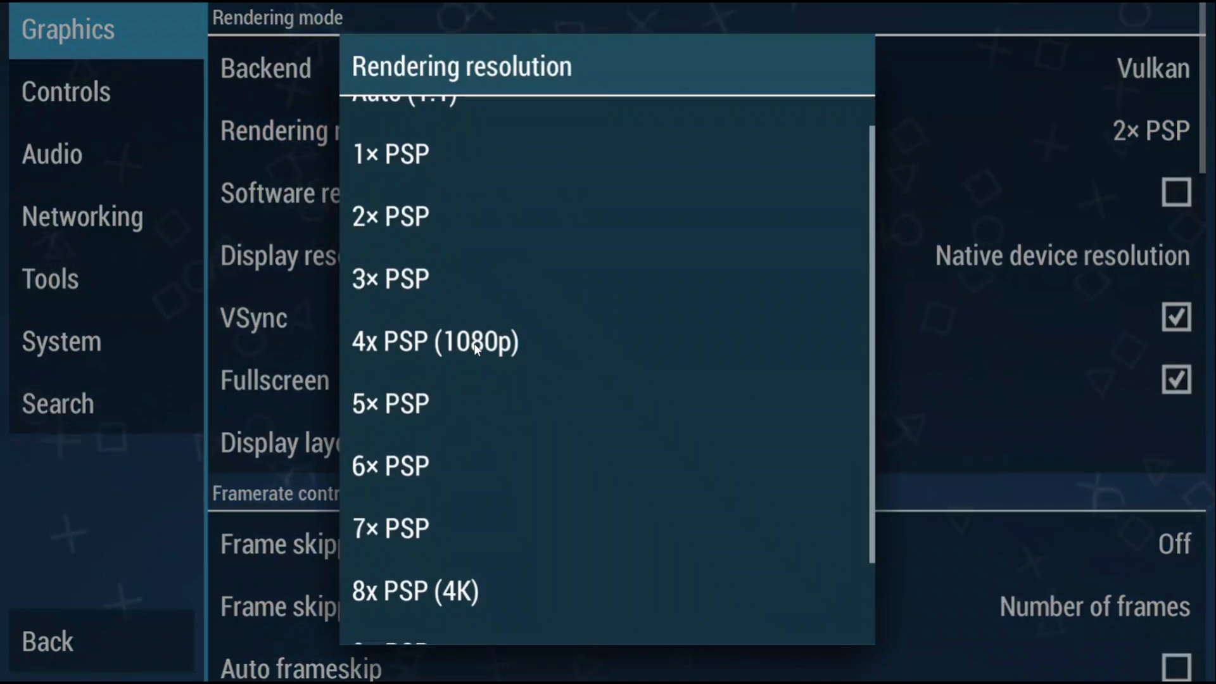
{"action": "mouse_move", "coordinate": [437, 607]}
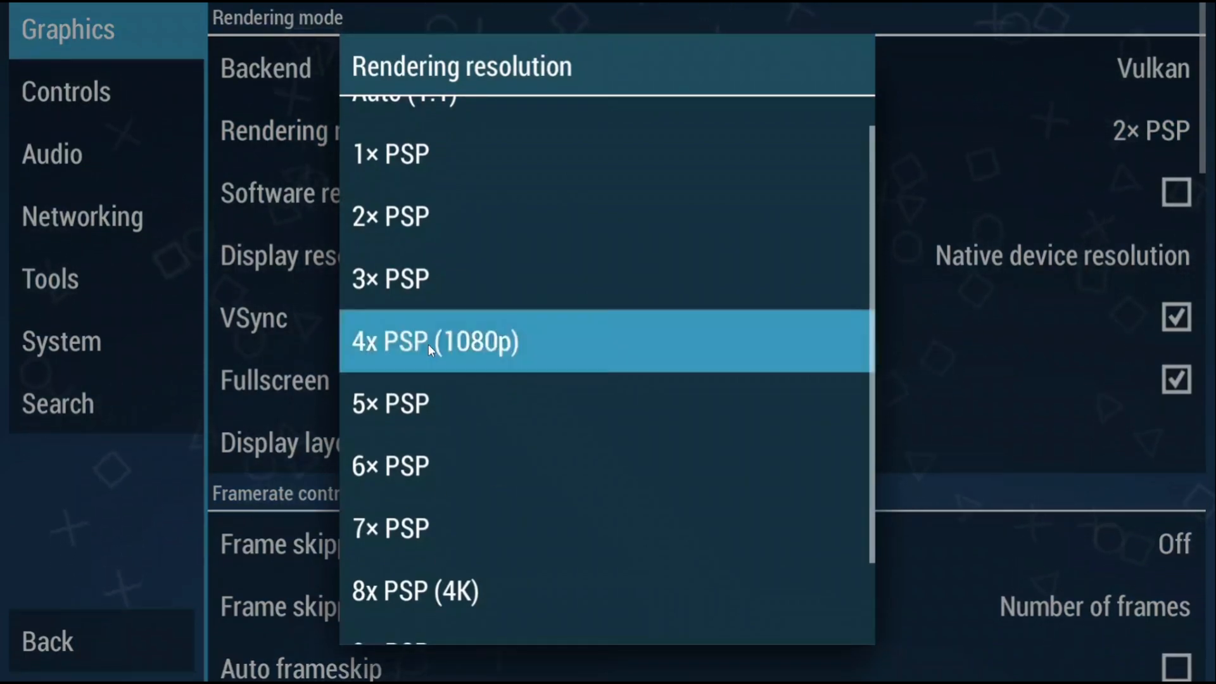
{"action": "left_click", "coordinate": [435, 343]}
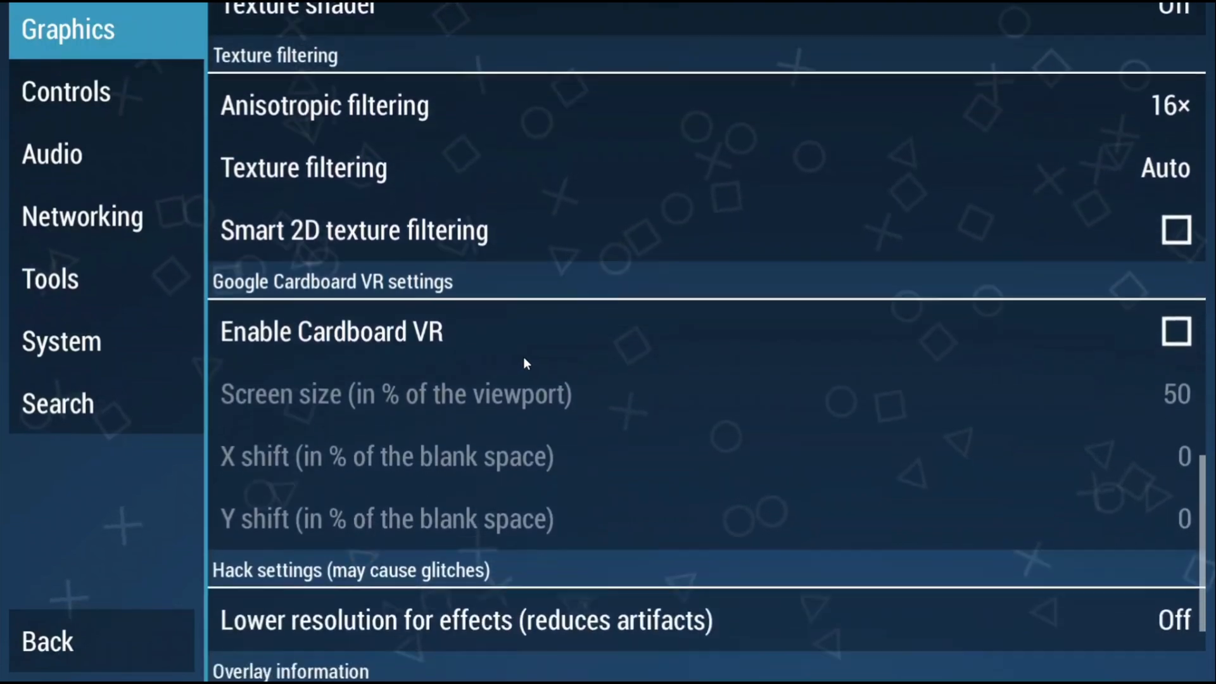
{"action": "scroll", "scroll_direction": "down", "scroll_amount": 3}
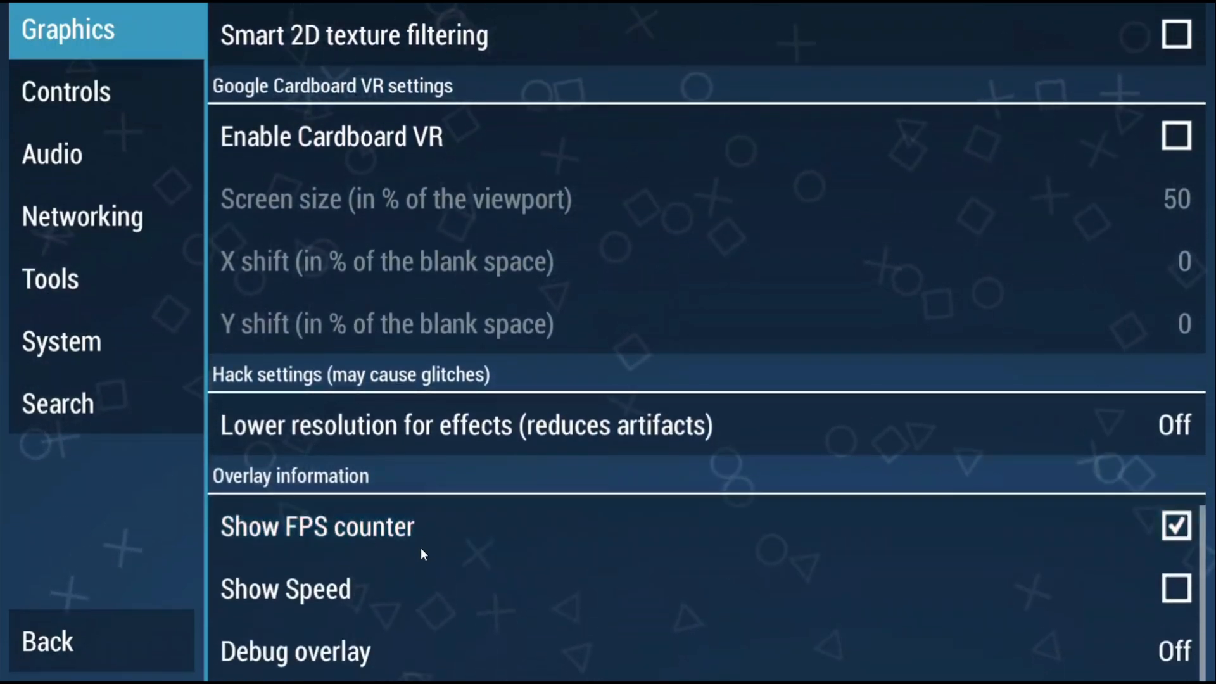
{"action": "left_click", "coordinate": [1176, 588]}
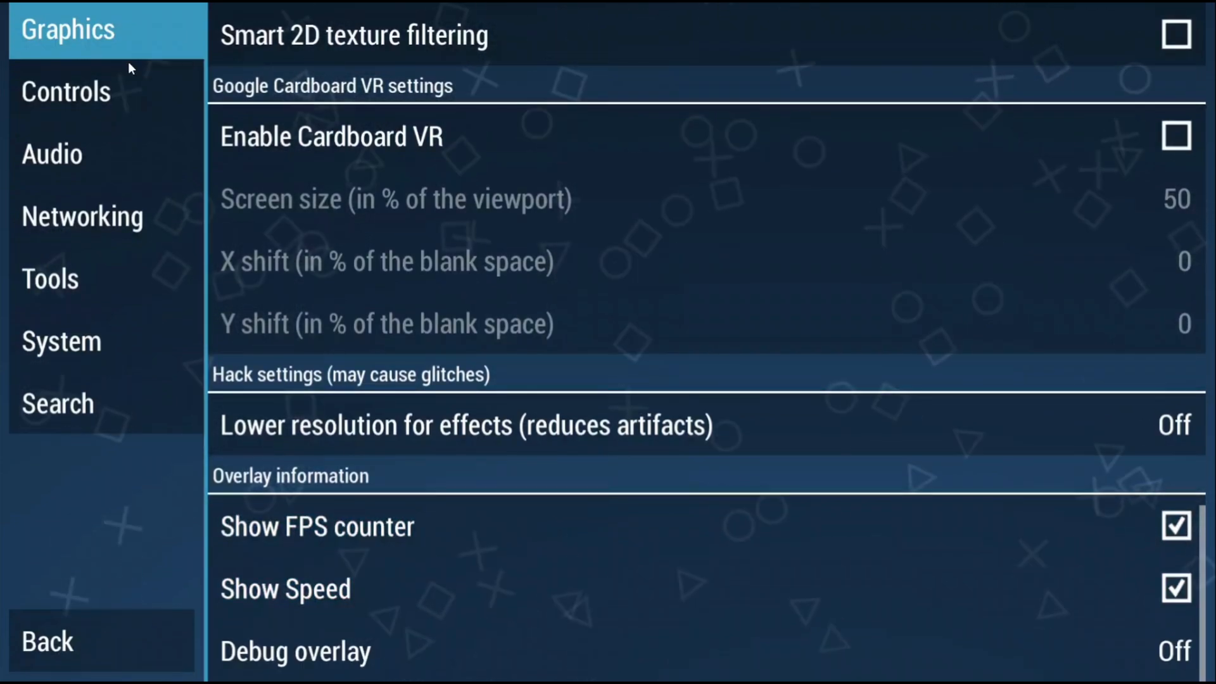
{"action": "mouse_move", "coordinate": [111, 94]}
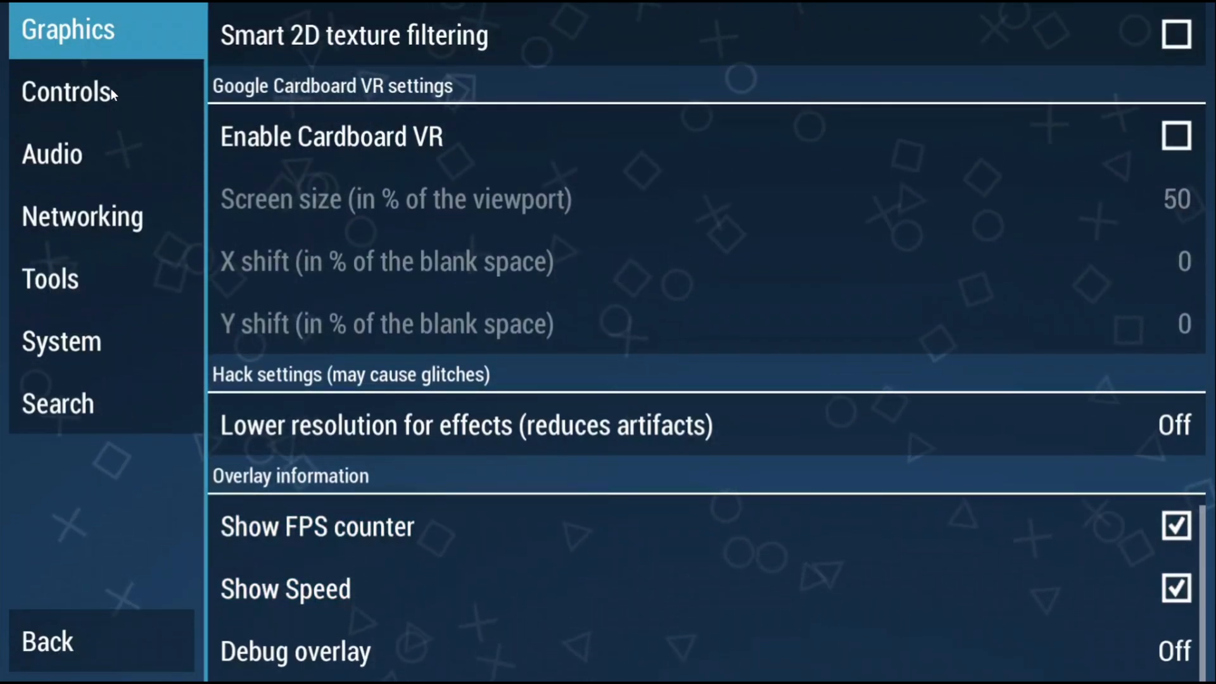
Turn off on-screen touch controls, clear all button mappings and reassign pad buttons
{"action": "left_click", "coordinate": [66, 91]}
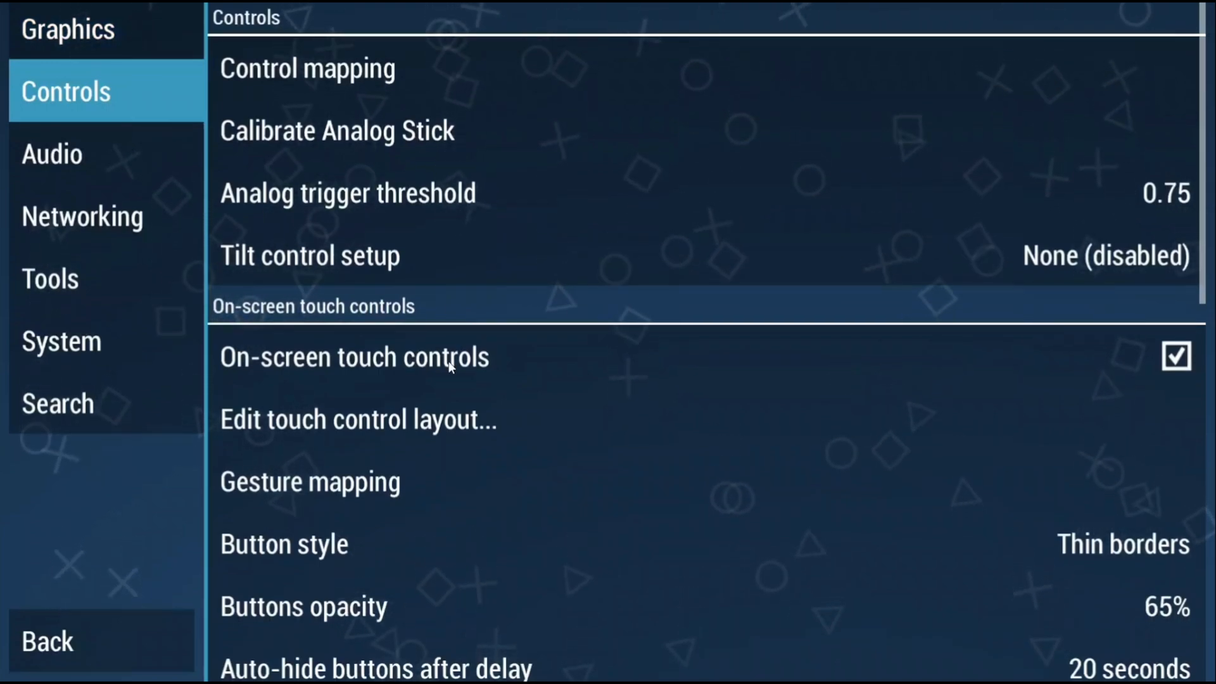
{"action": "left_click", "coordinate": [1176, 357]}
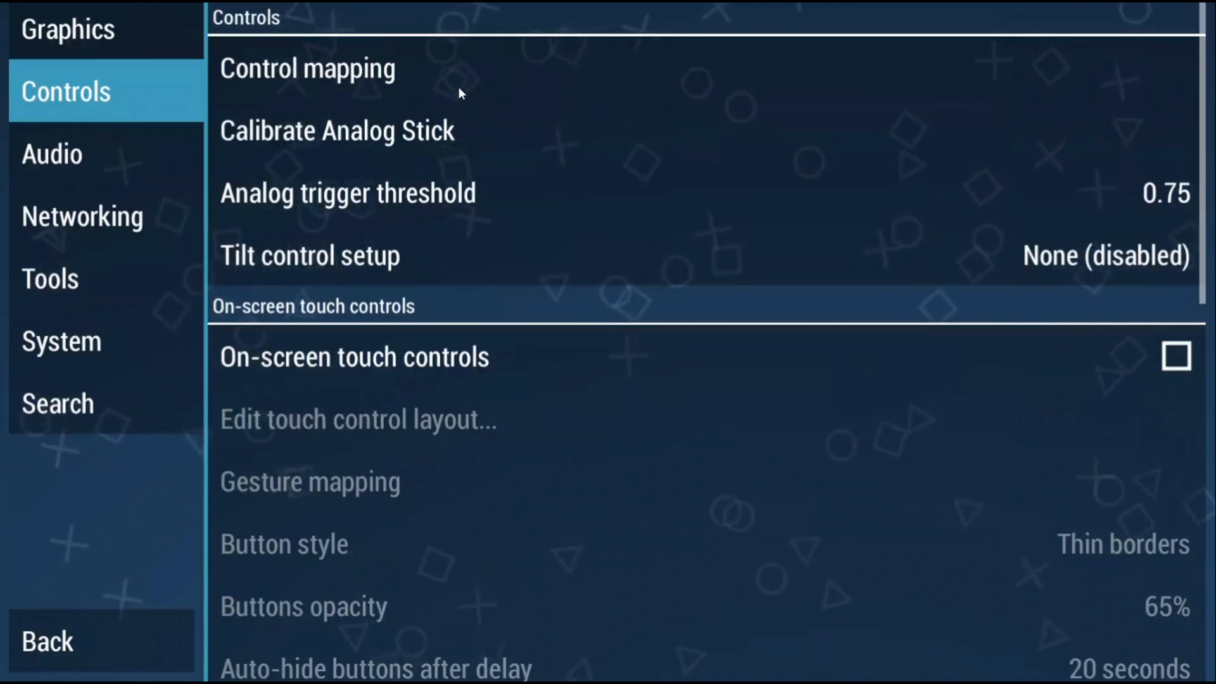
{"action": "left_click", "coordinate": [307, 68]}
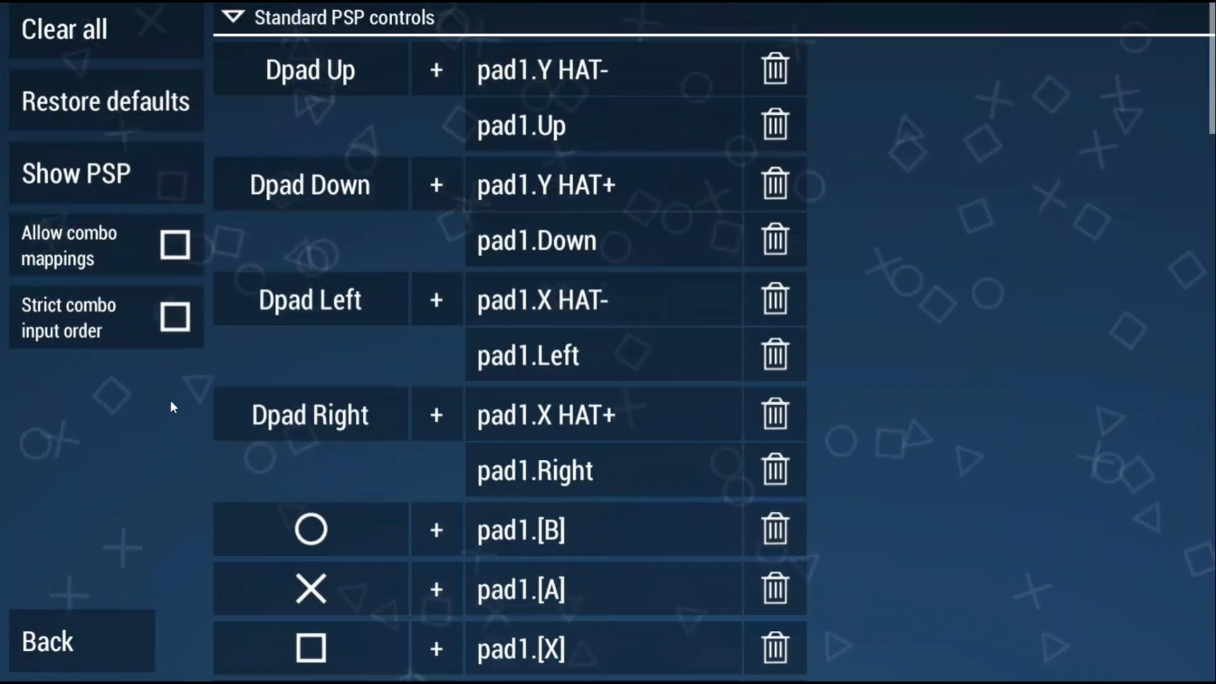
{"action": "left_click", "coordinate": [63, 29]}
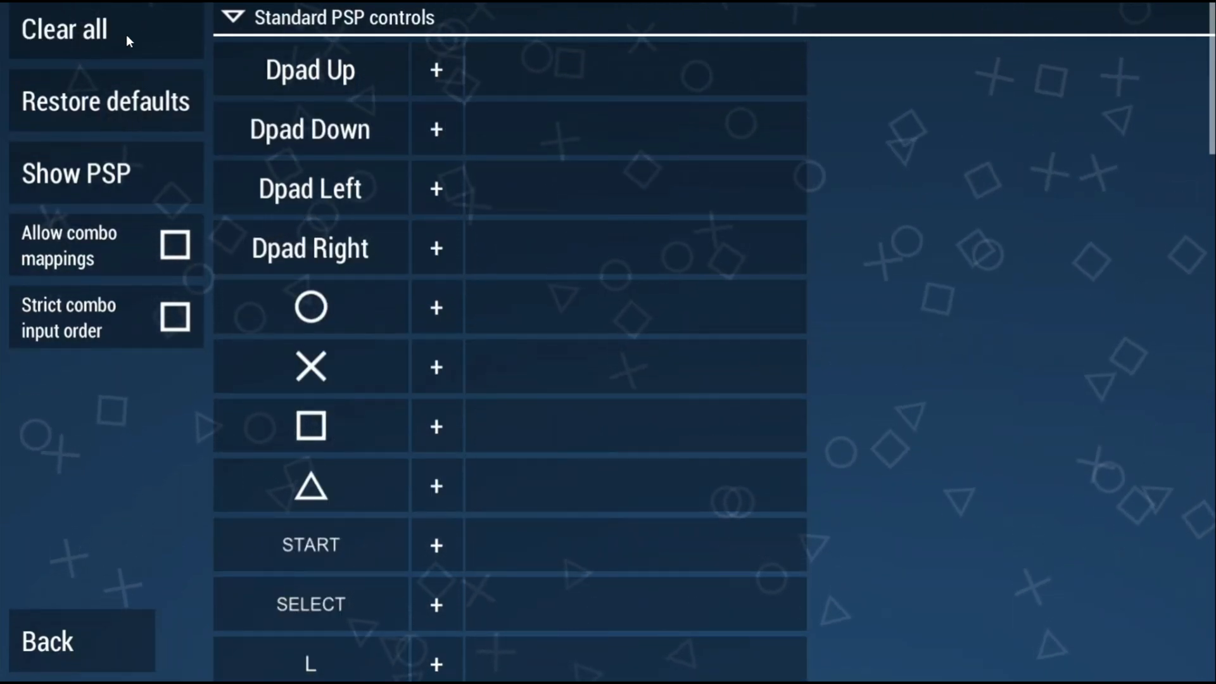
{"action": "left_click", "coordinate": [435, 426]}
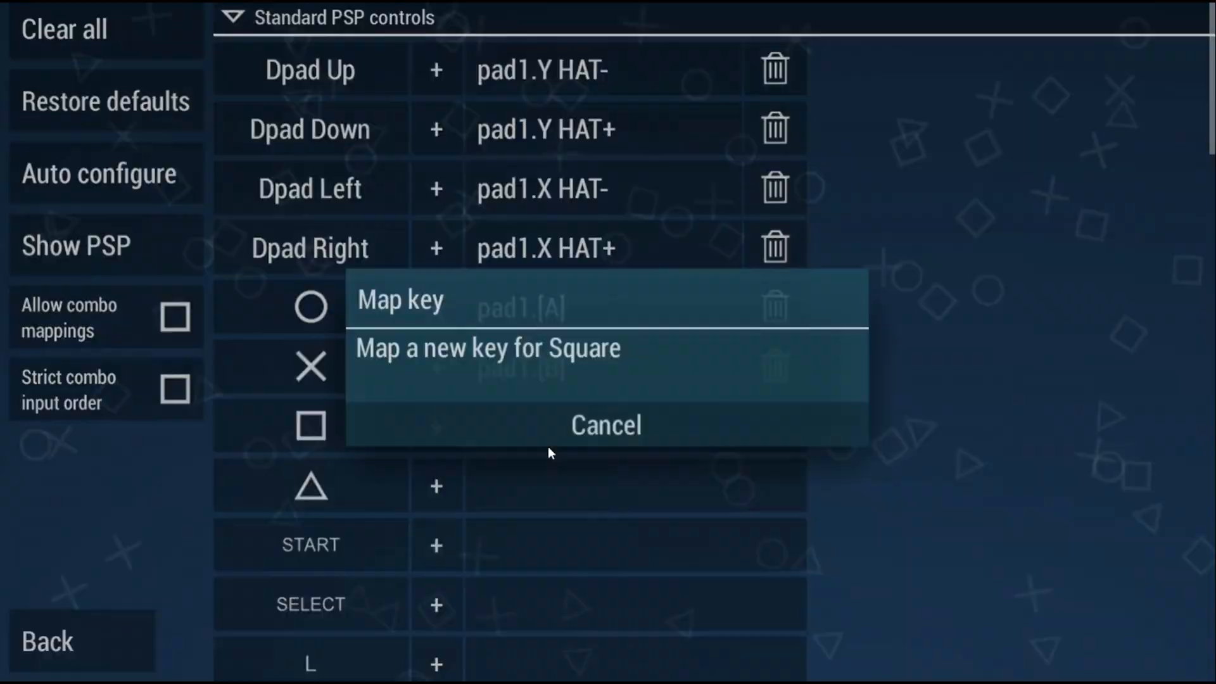
{"action": "left_click", "coordinate": [605, 424]}
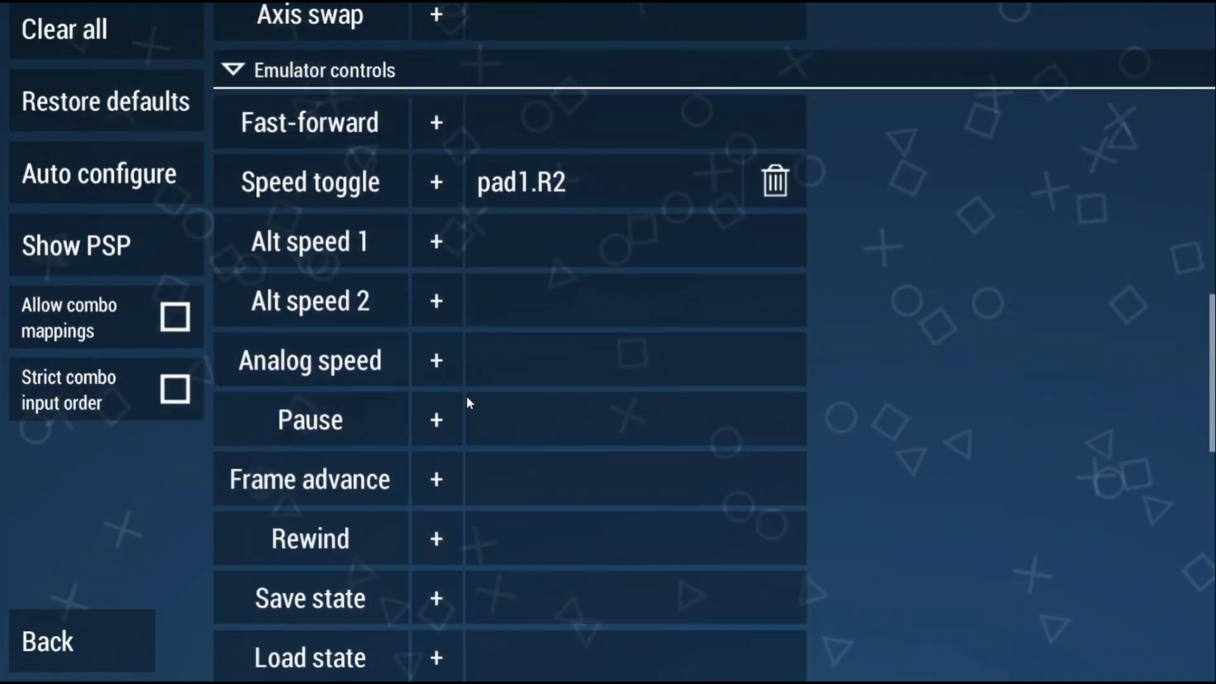
{"action": "mouse_move", "coordinate": [406, 401]}
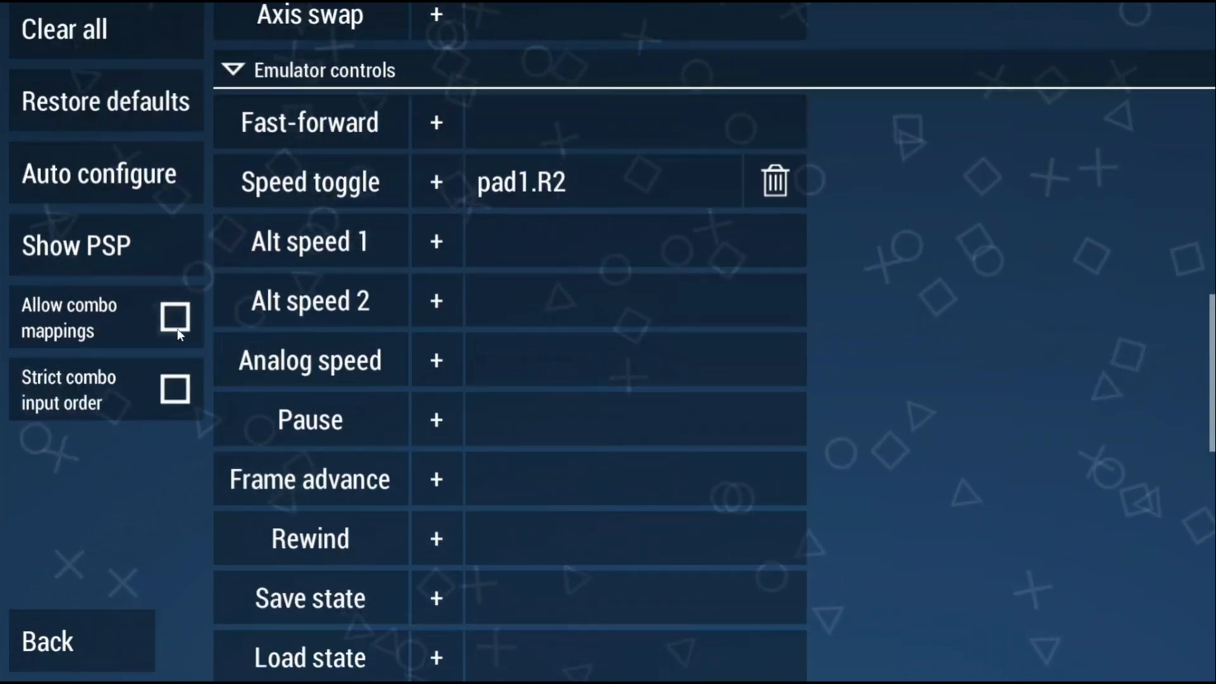
Leave Allow combo mappings unchecked and go back to Controls settings
{"action": "left_click", "coordinate": [175, 318]}
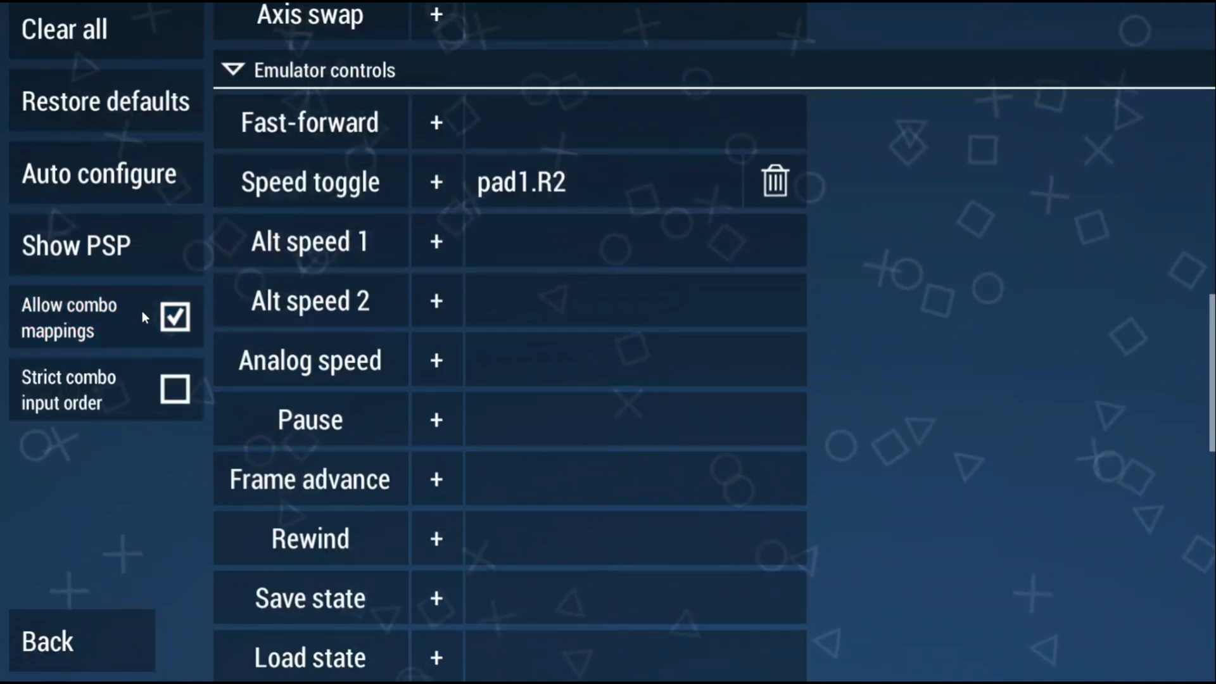
{"action": "left_click", "coordinate": [175, 317]}
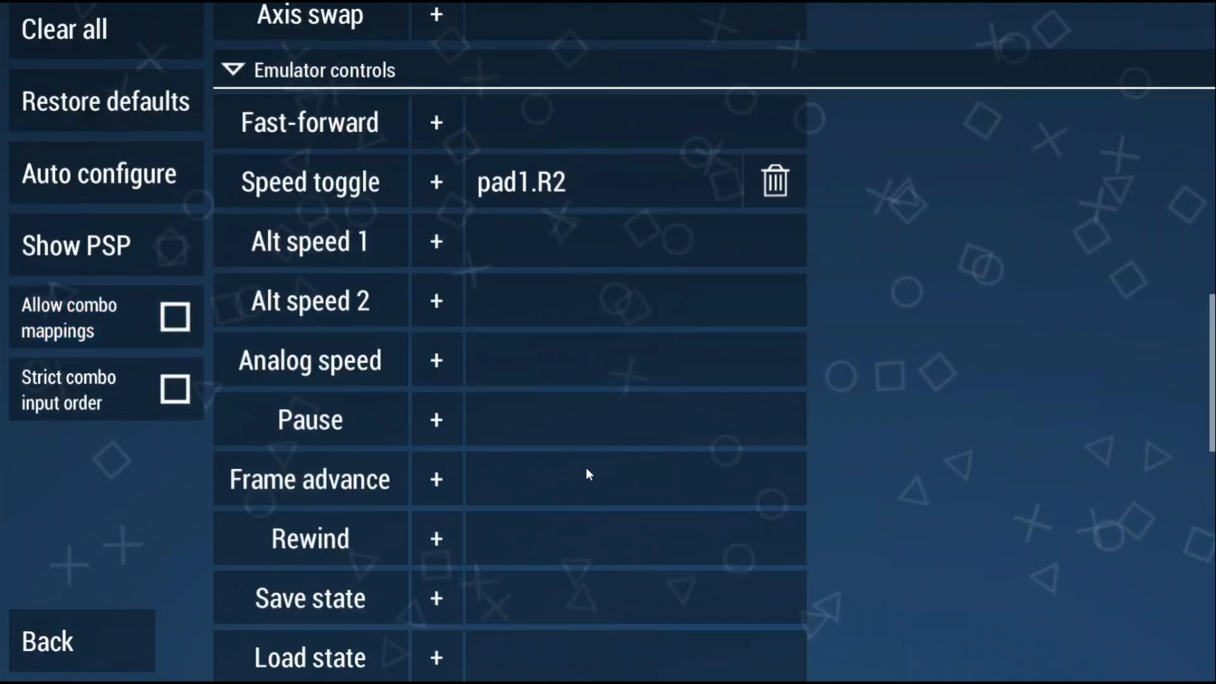
{"action": "left_click", "coordinate": [46, 642]}
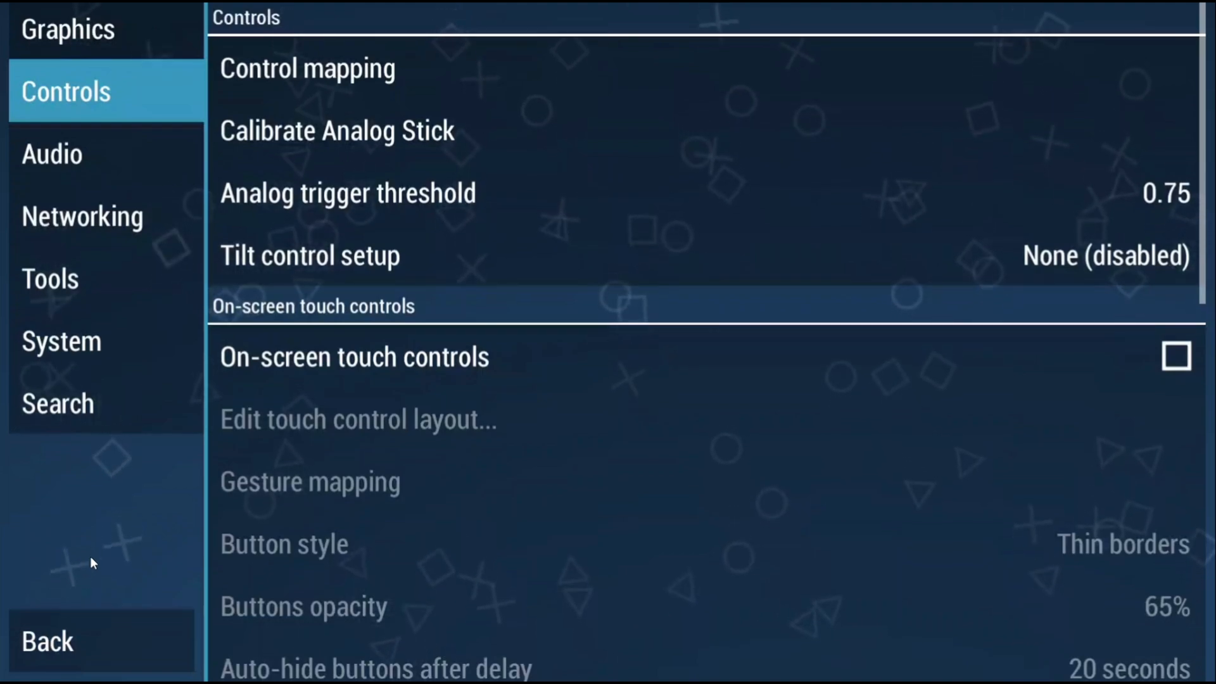
Check the RetroAchievements options under Tools, then switch to System settings
{"action": "left_click", "coordinate": [51, 279]}
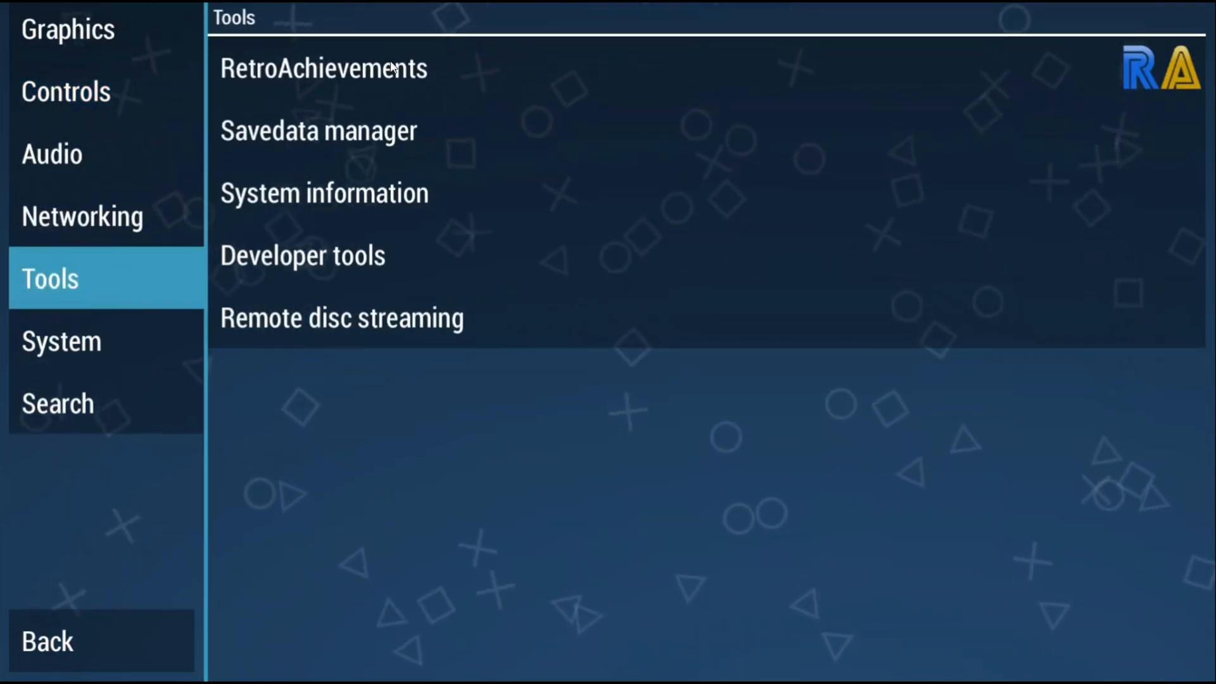
{"action": "left_click", "coordinate": [322, 68]}
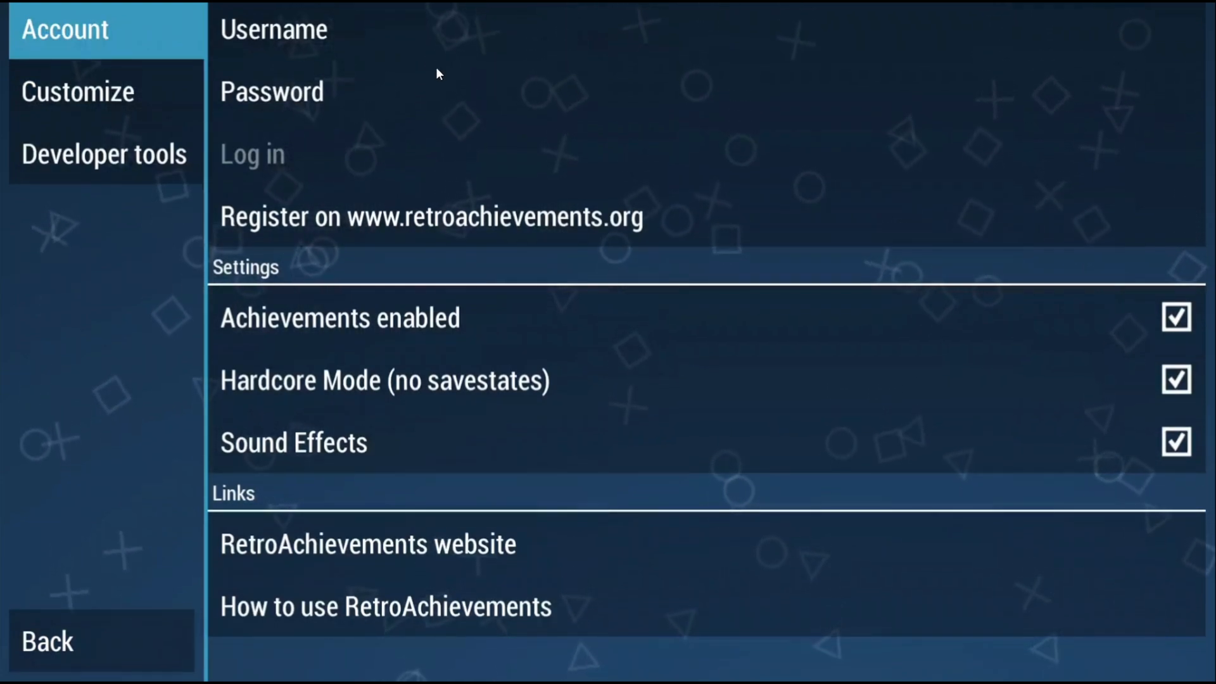
{"action": "left_click", "coordinate": [1176, 380]}
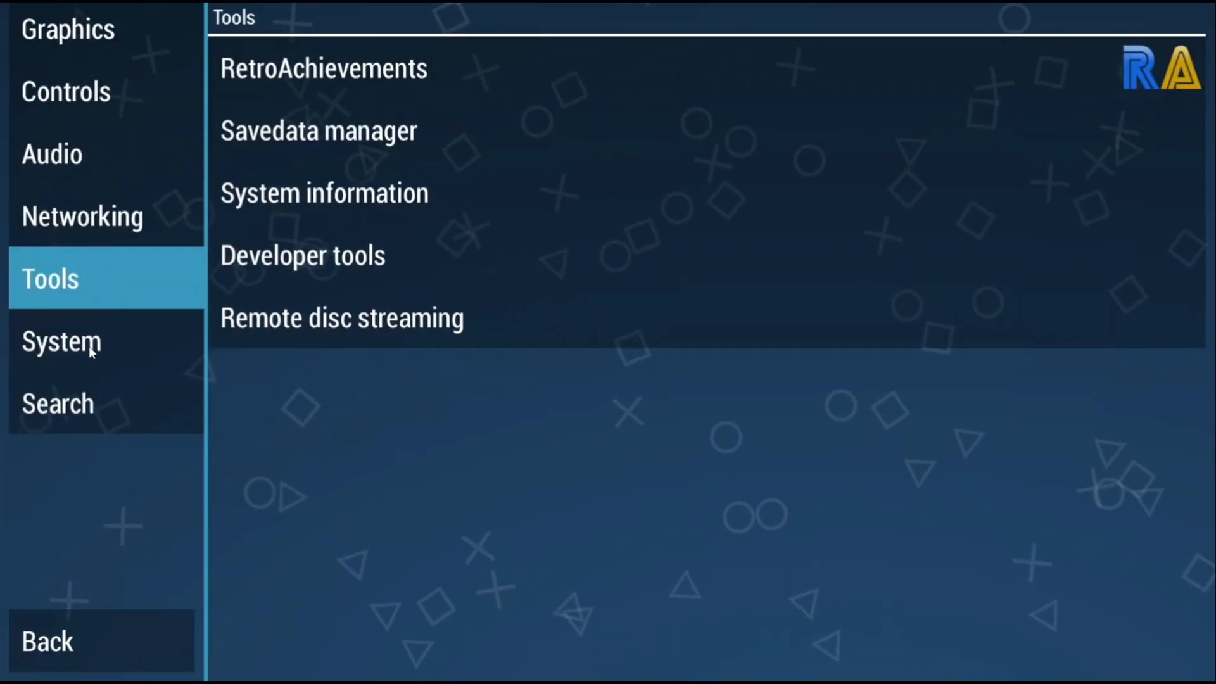
{"action": "left_click", "coordinate": [61, 341]}
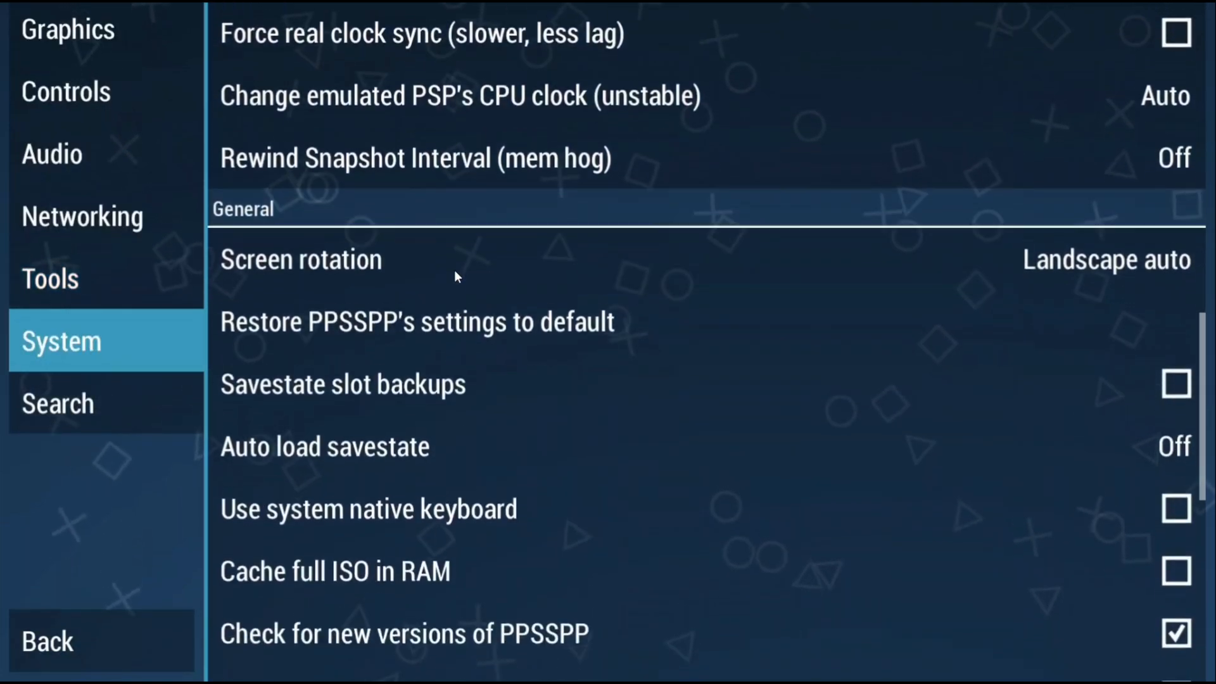
Keep Auto load savestate set to Off and switch on Enable cheats
{"action": "left_click", "coordinate": [325, 446]}
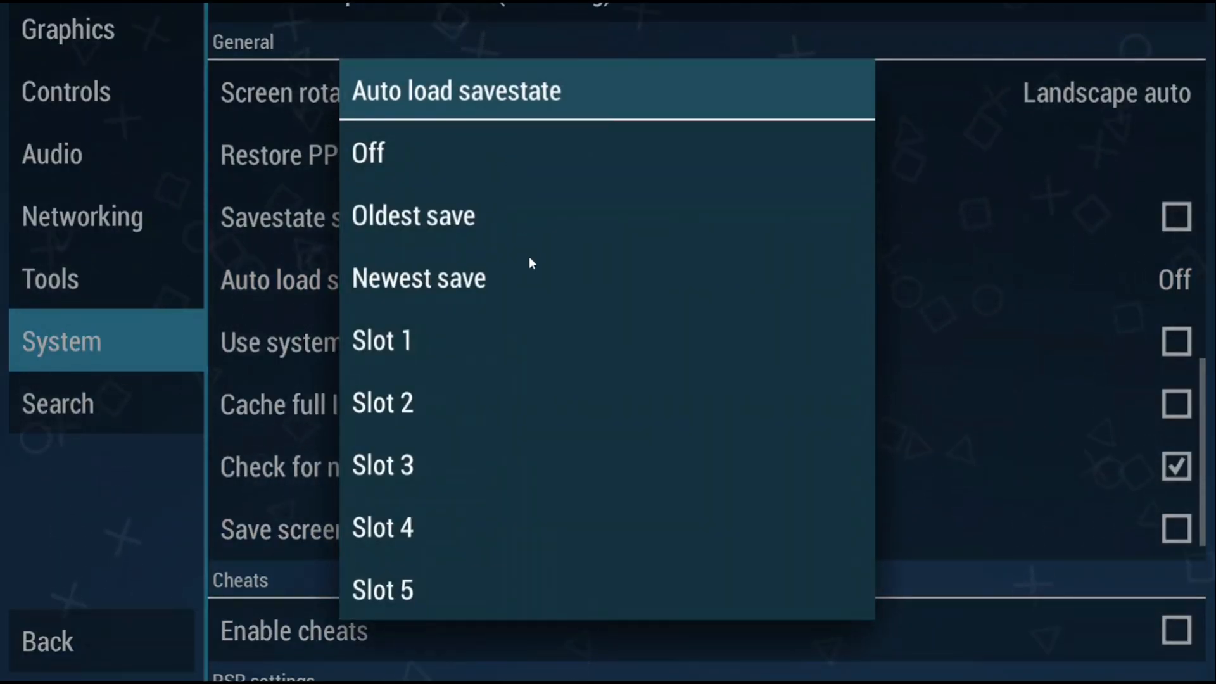
{"action": "mouse_move", "coordinate": [578, 439]}
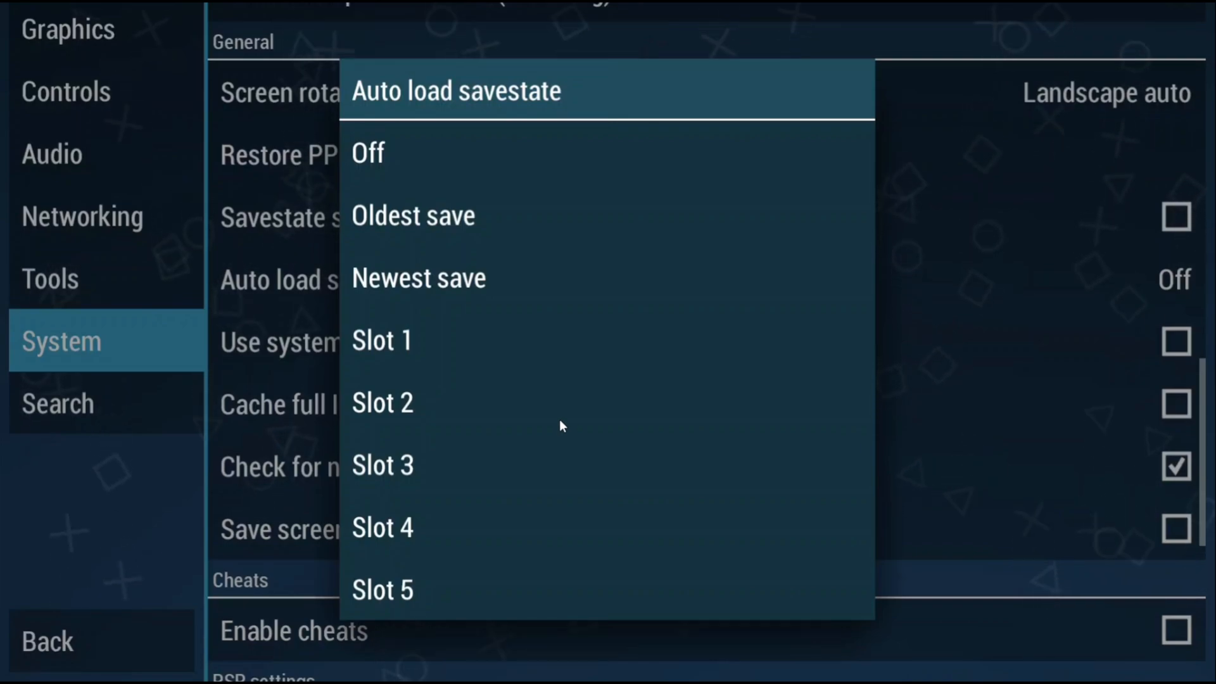
{"action": "mouse_move", "coordinate": [532, 409]}
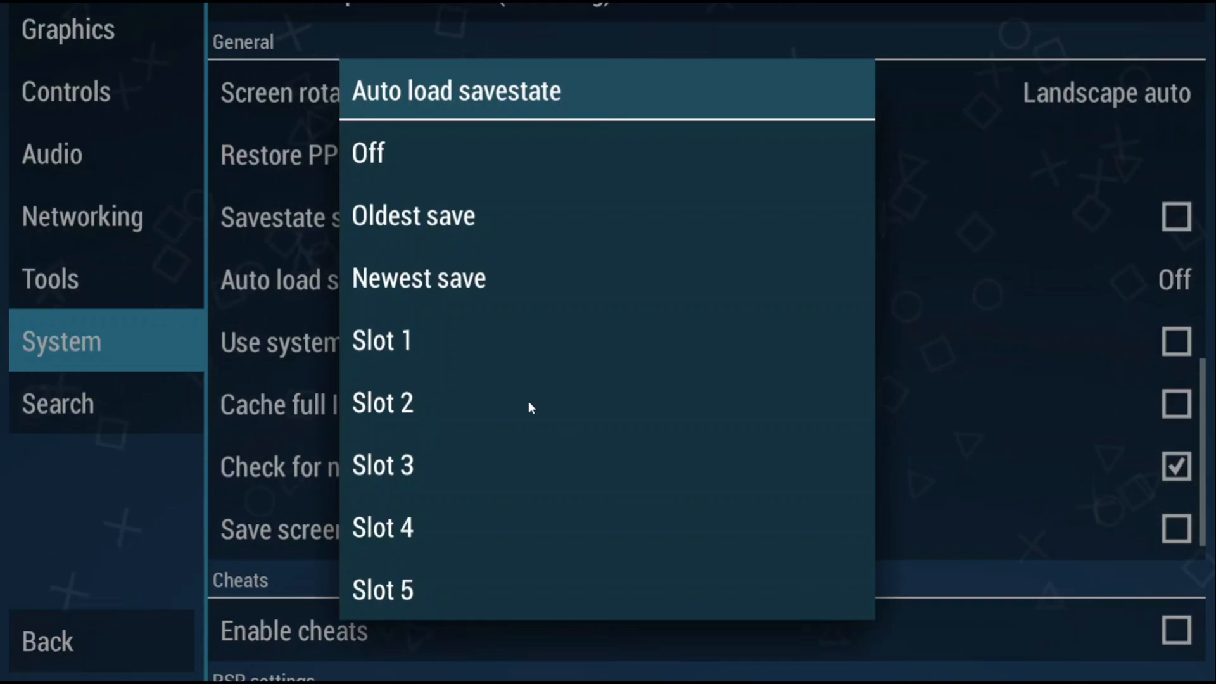
{"action": "left_click", "coordinate": [367, 152]}
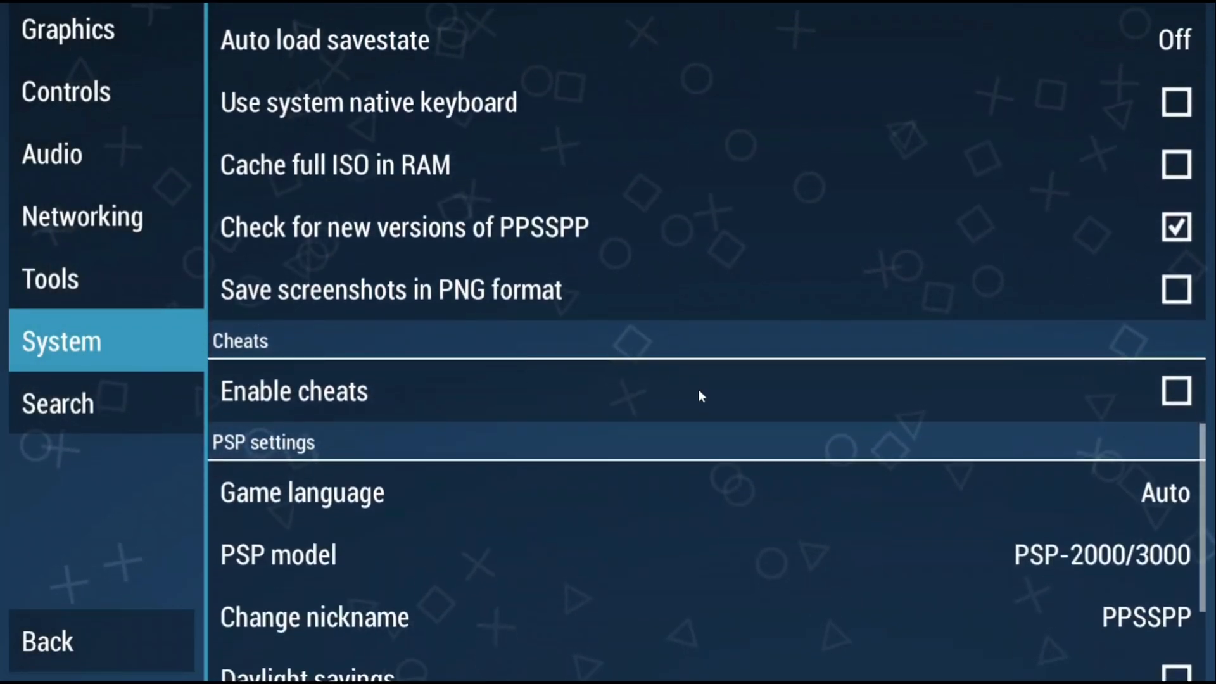
{"action": "left_click", "coordinate": [1175, 391]}
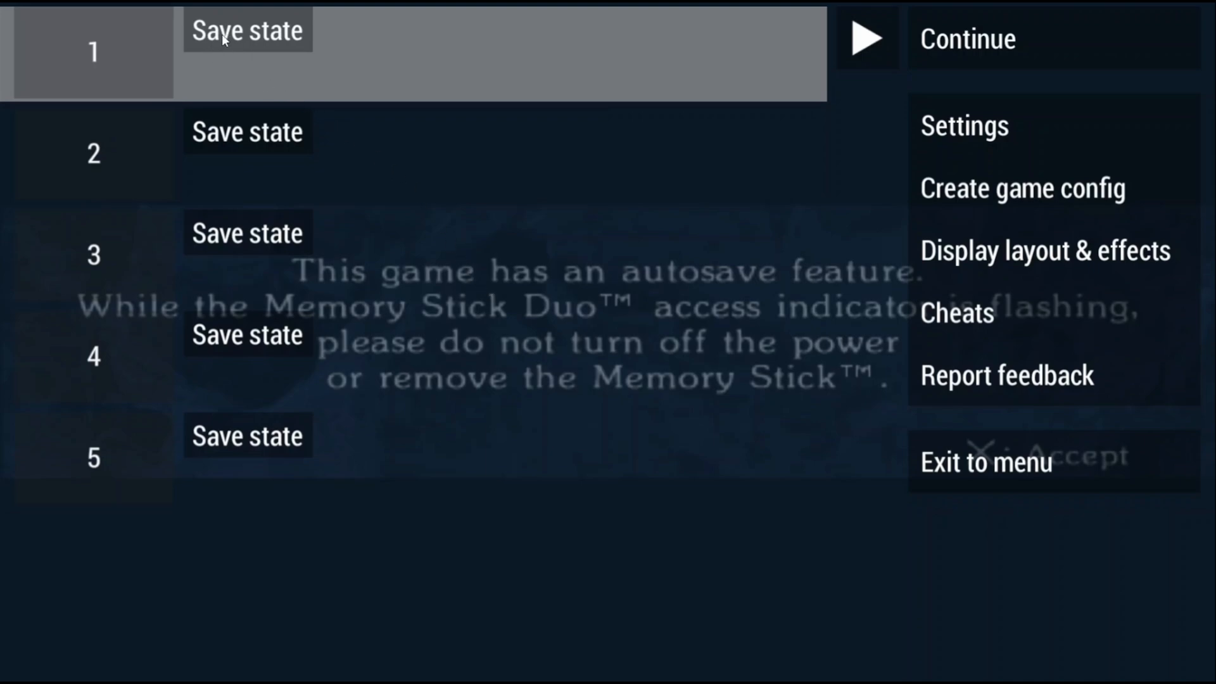
Save the running game's current state to slot 1
{"action": "left_click", "coordinate": [247, 29]}
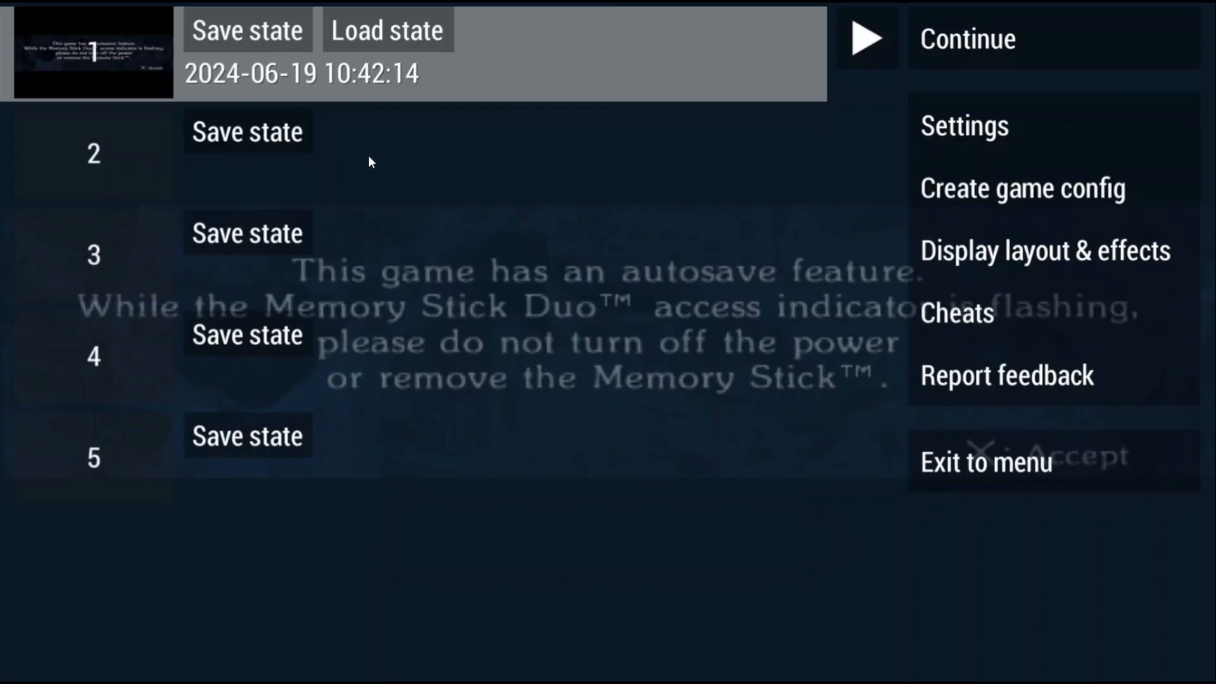
{"action": "mouse_move", "coordinate": [391, 38]}
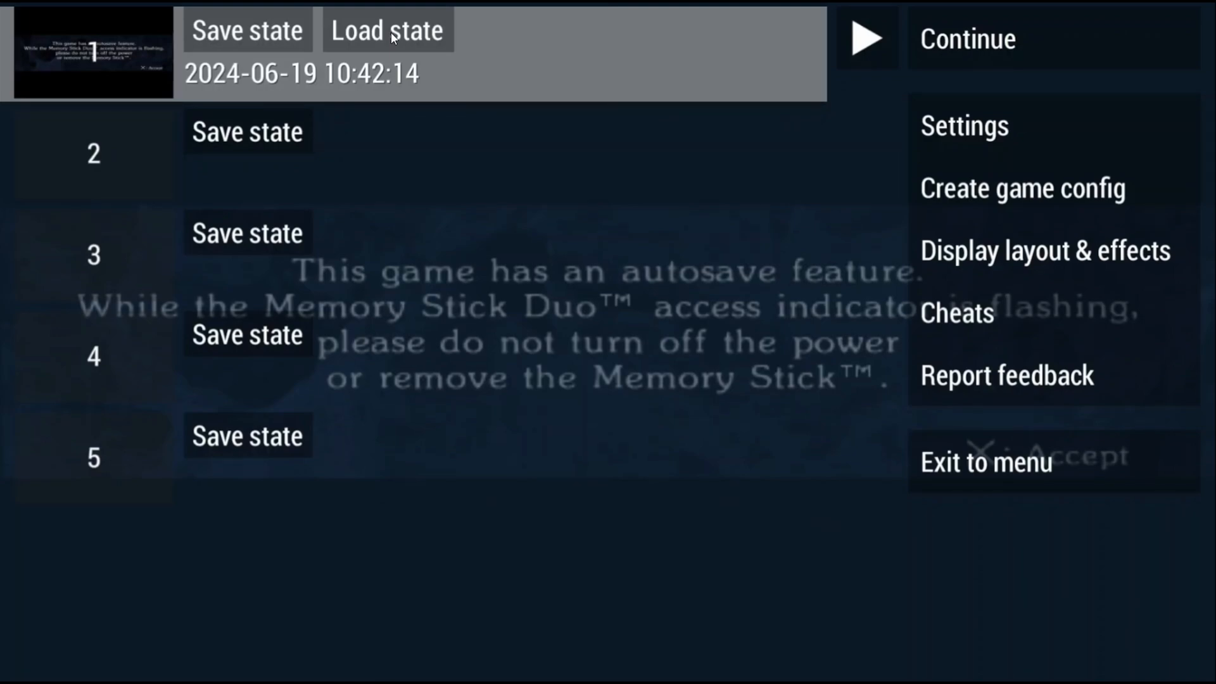
{"action": "mouse_move", "coordinate": [1046, 148]}
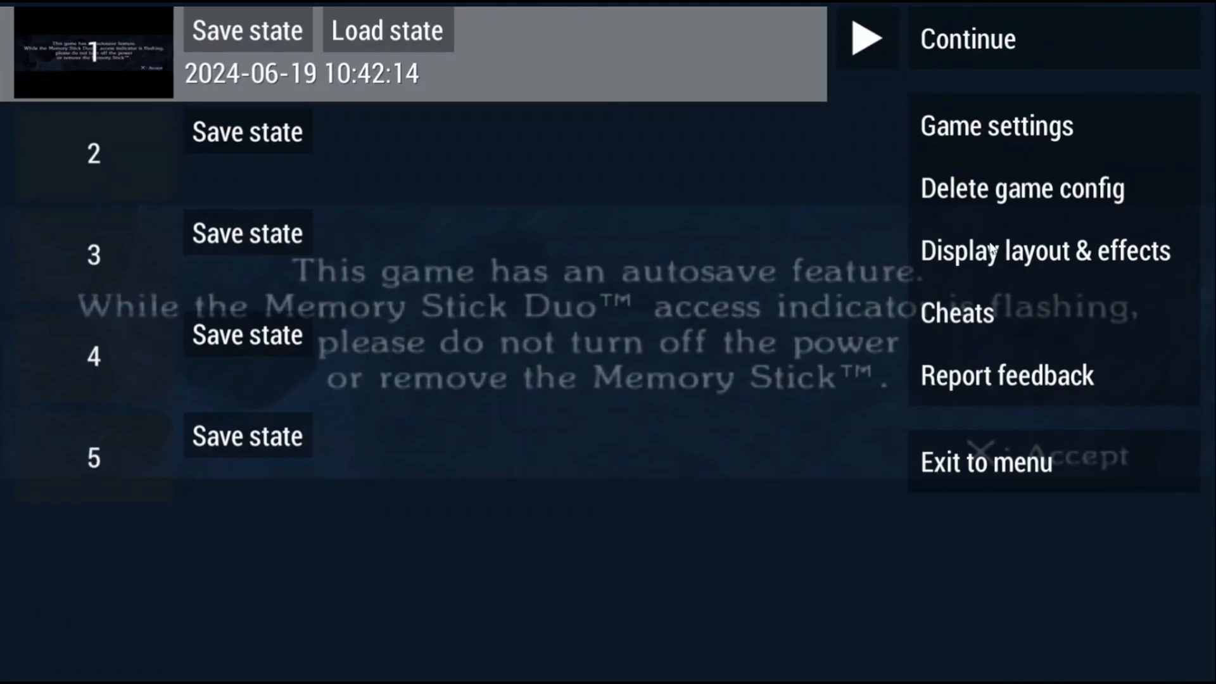
Create a game-specific config for the running game from the pause menu
{"action": "left_click", "coordinate": [1044, 249]}
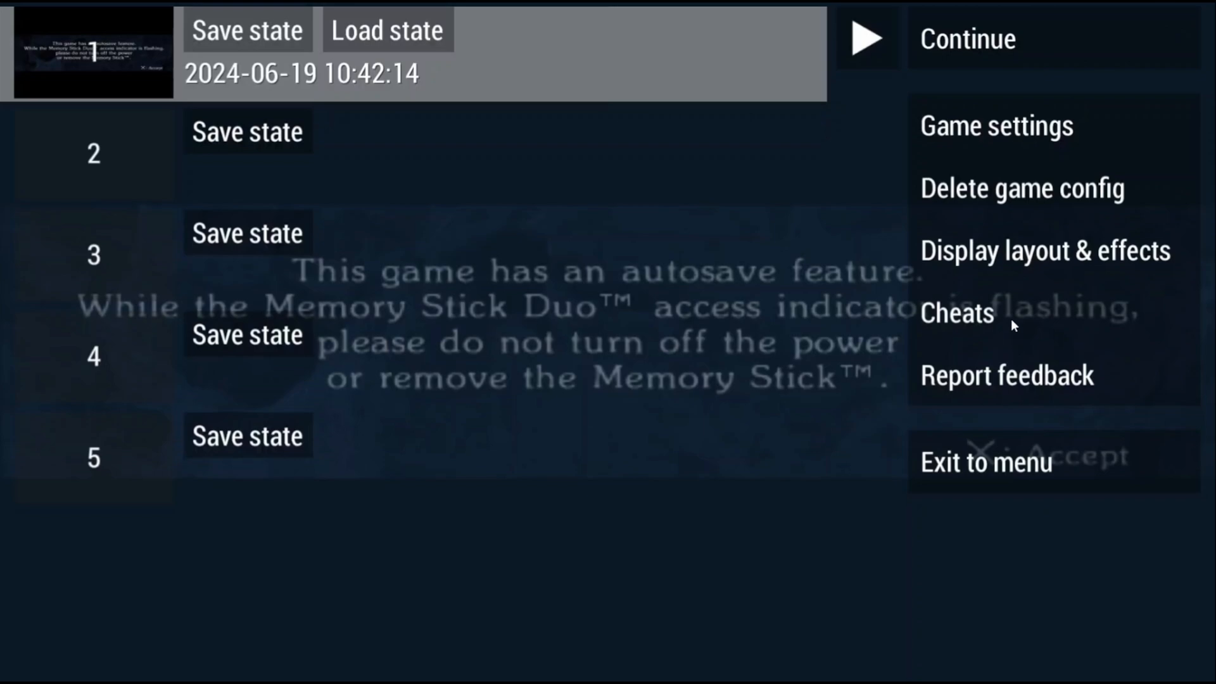
{"action": "mouse_move", "coordinate": [1020, 302]}
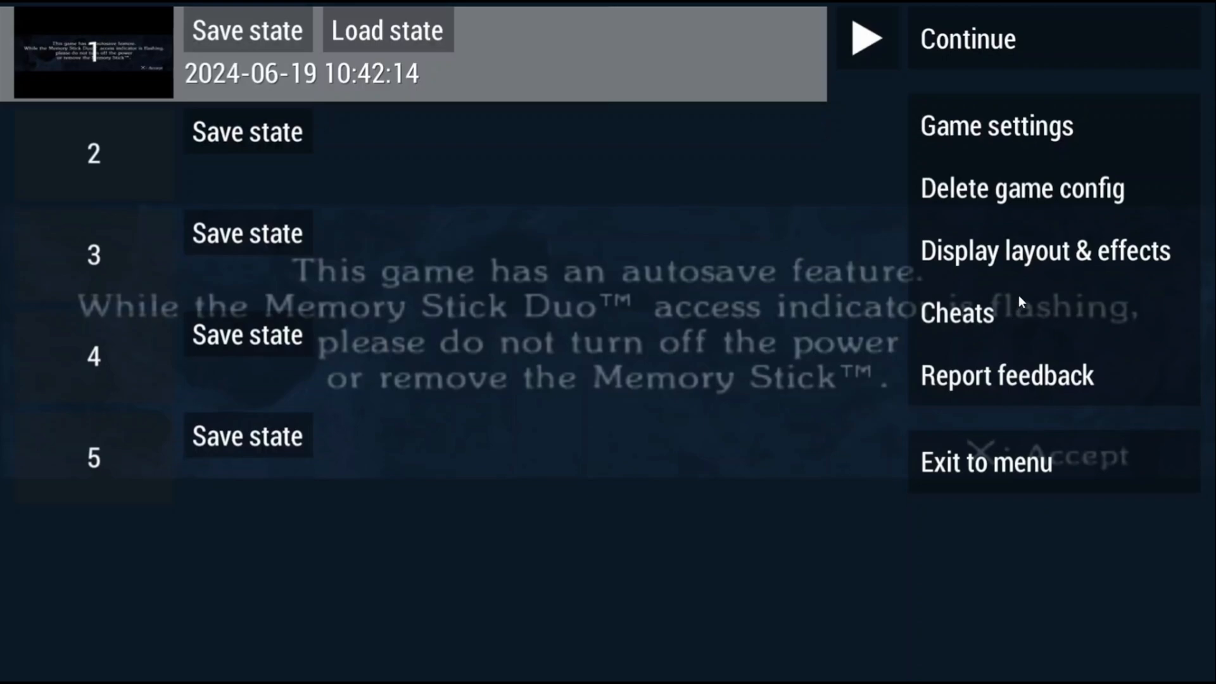
{"action": "mouse_move", "coordinate": [1020, 345]}
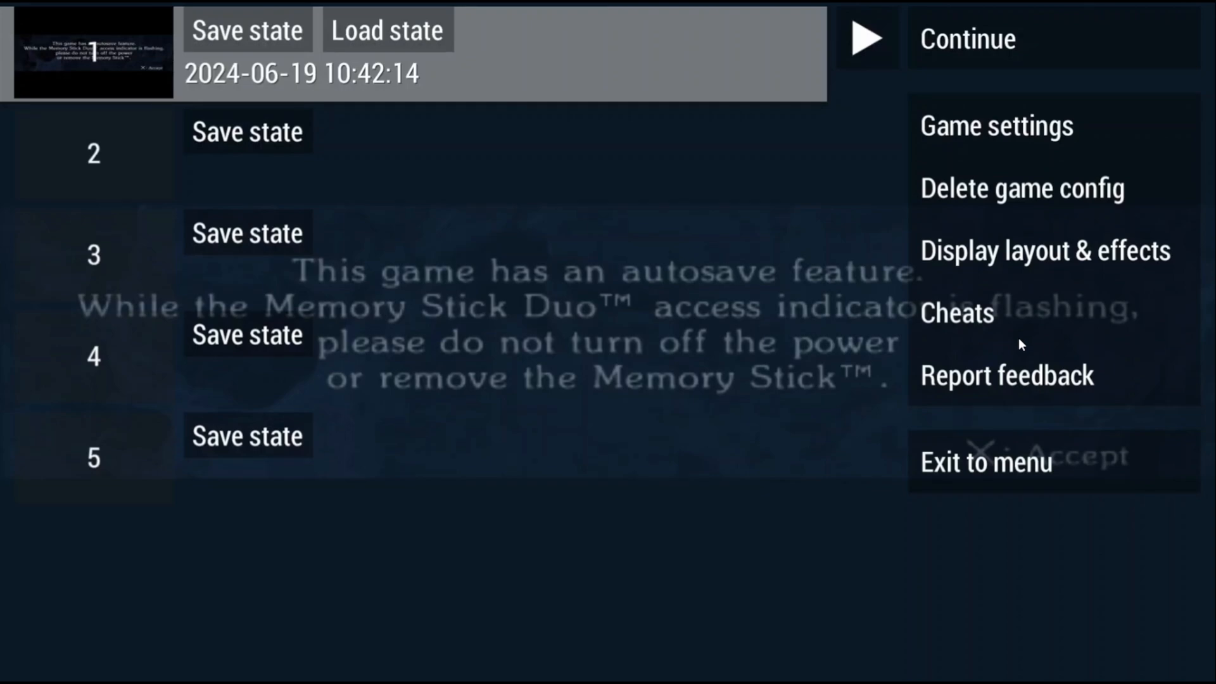
{"action": "mouse_move", "coordinate": [943, 410]}
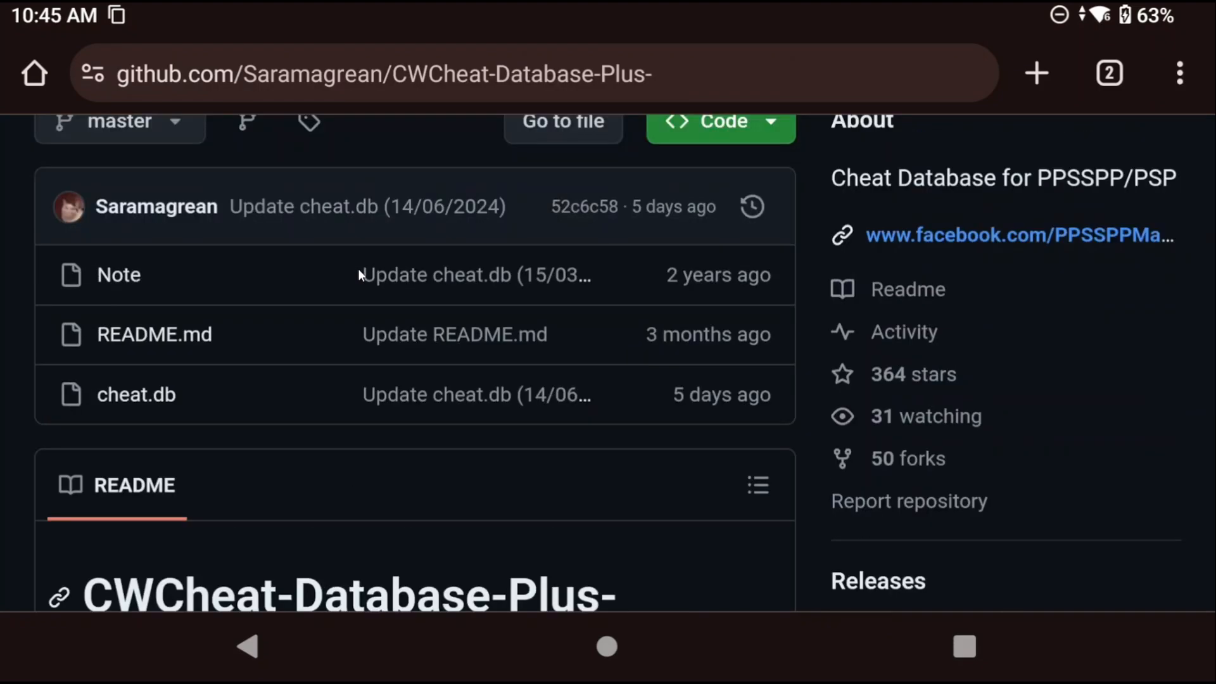
{"action": "mouse_move", "coordinate": [114, 419]}
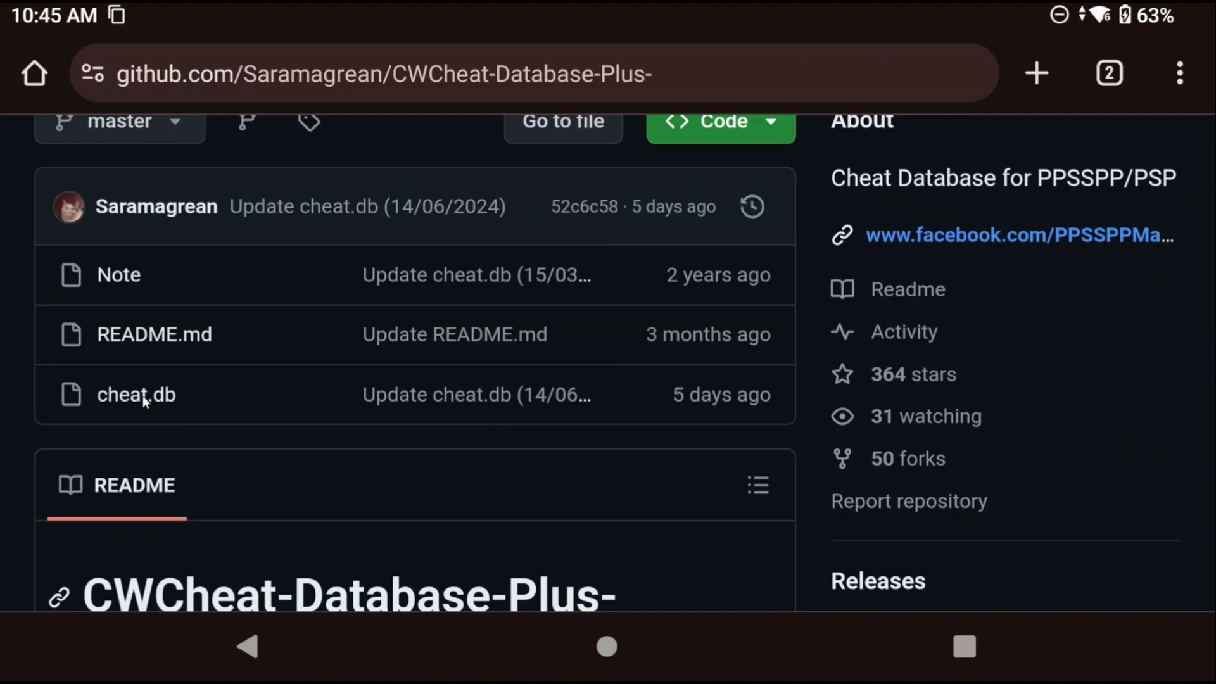
Download cheat.db from the CWCheat-Database-Plus- GitHub repository as cheat.db.txt
{"action": "left_click", "coordinate": [135, 394]}
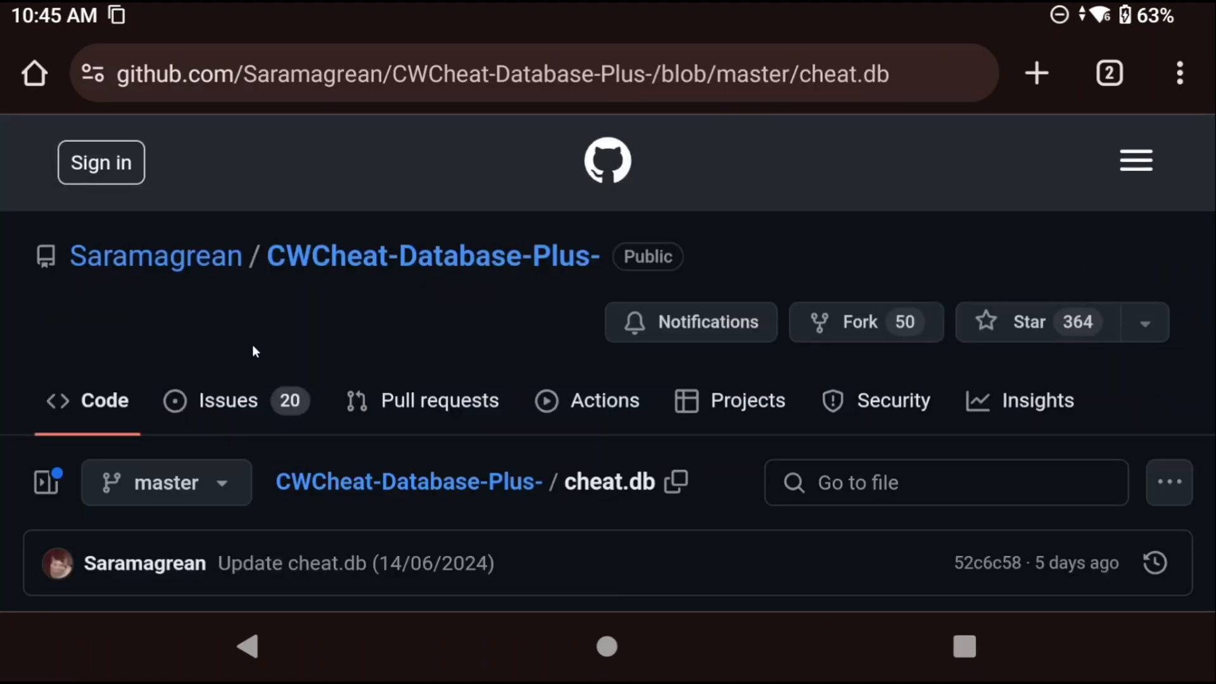
{"action": "mouse_move", "coordinate": [345, 327]}
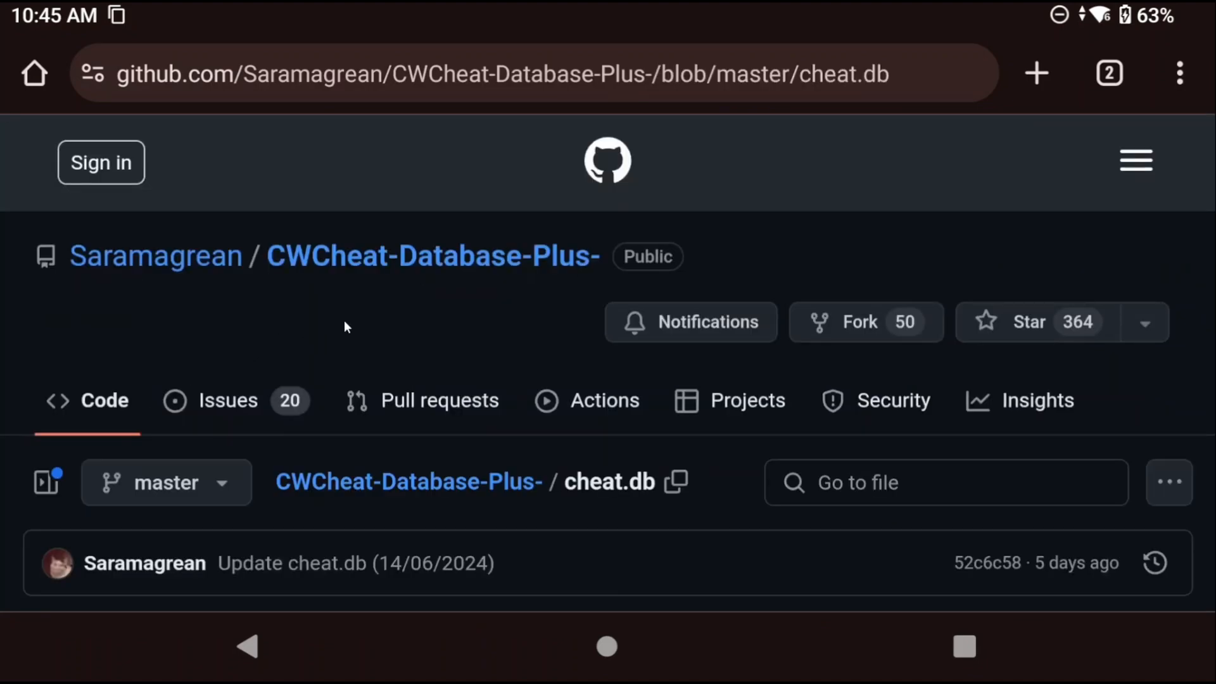
{"action": "scroll", "scroll_direction": "down", "scroll_amount": 3}
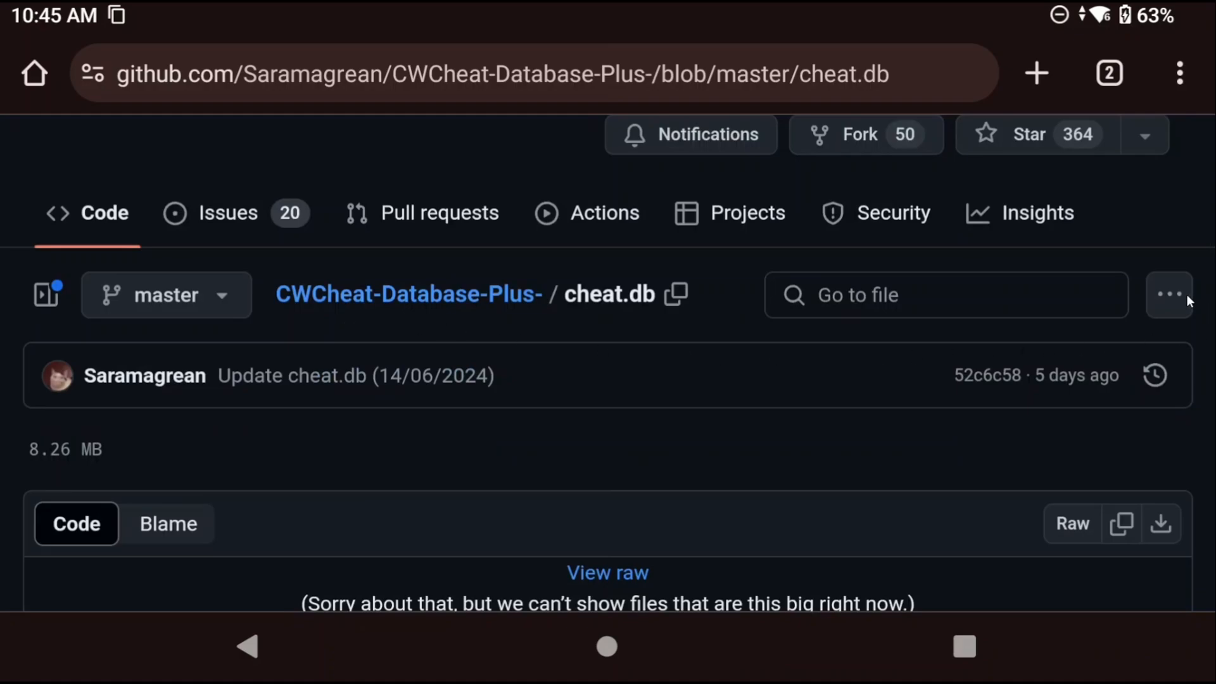
{"action": "left_click", "coordinate": [1169, 294]}
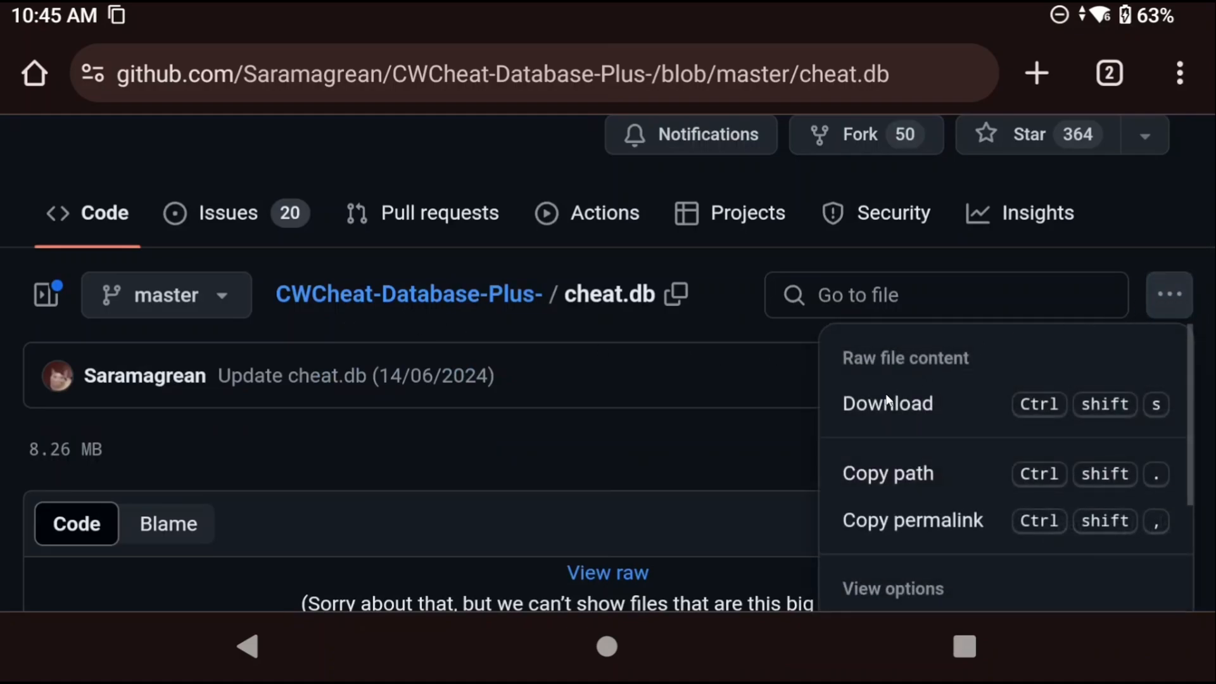
{"action": "mouse_move", "coordinate": [896, 403]}
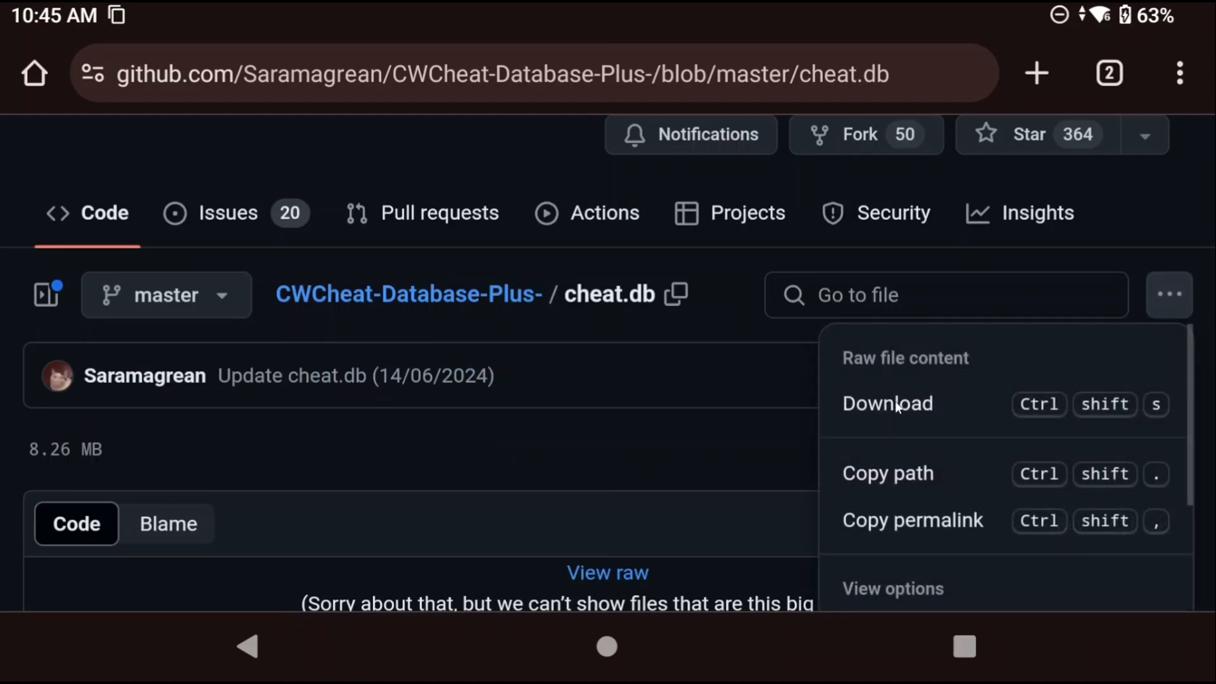
{"action": "left_click", "coordinate": [888, 403]}
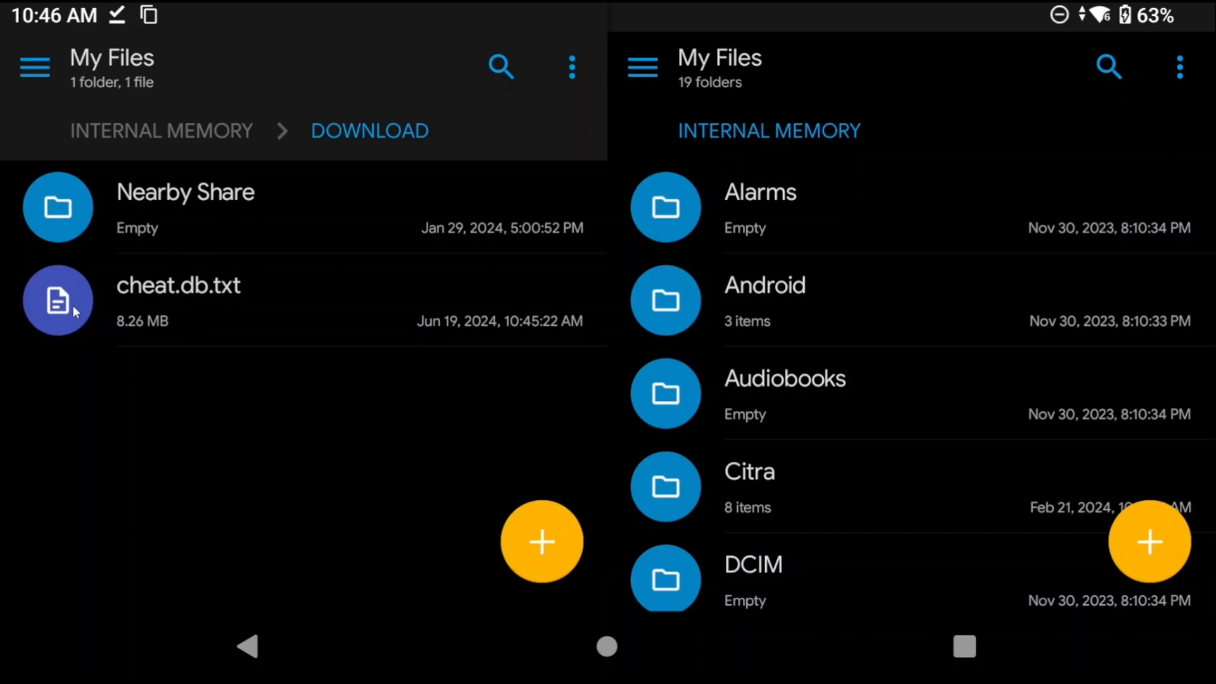
{"action": "mouse_move", "coordinate": [260, 307]}
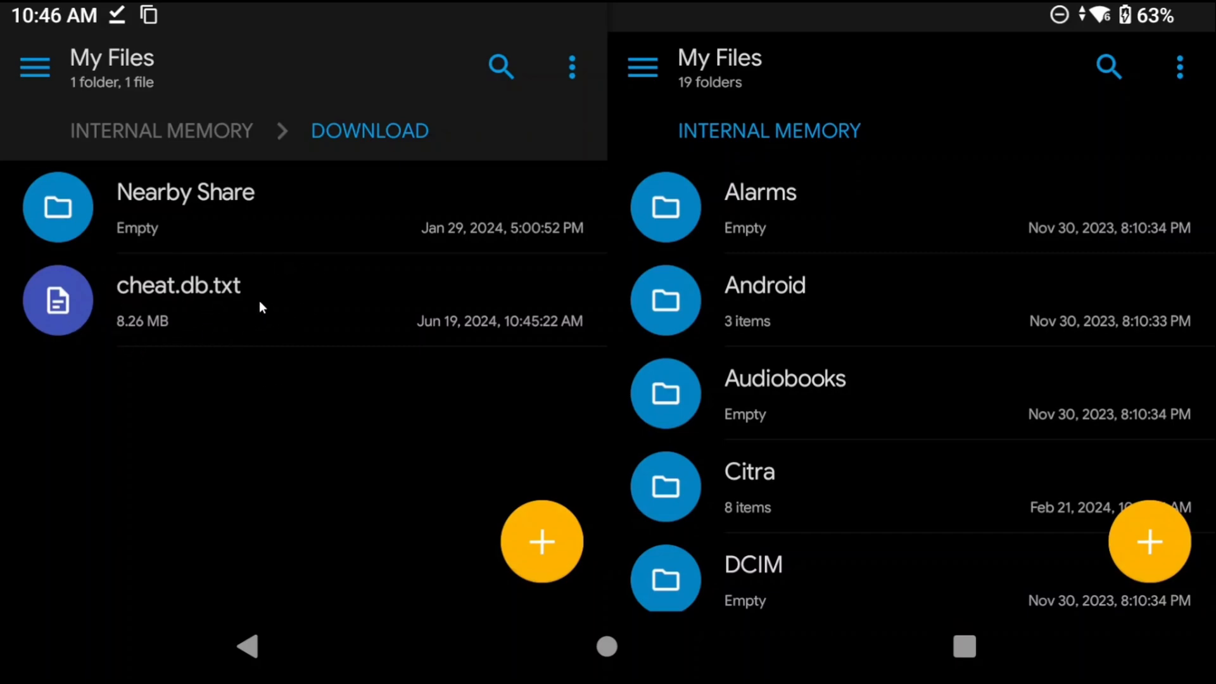
{"action": "mouse_move", "coordinate": [219, 309]}
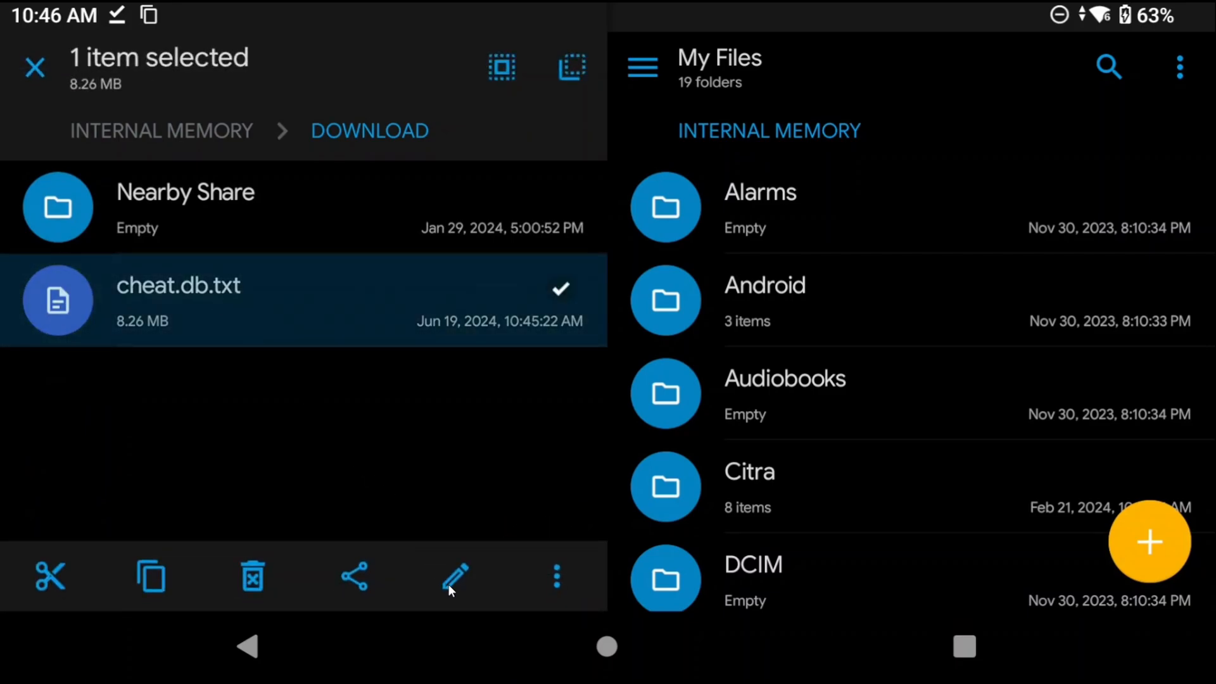
Select cheat.db.txt in the Download folder and choose rename
{"action": "left_click", "coordinate": [455, 577]}
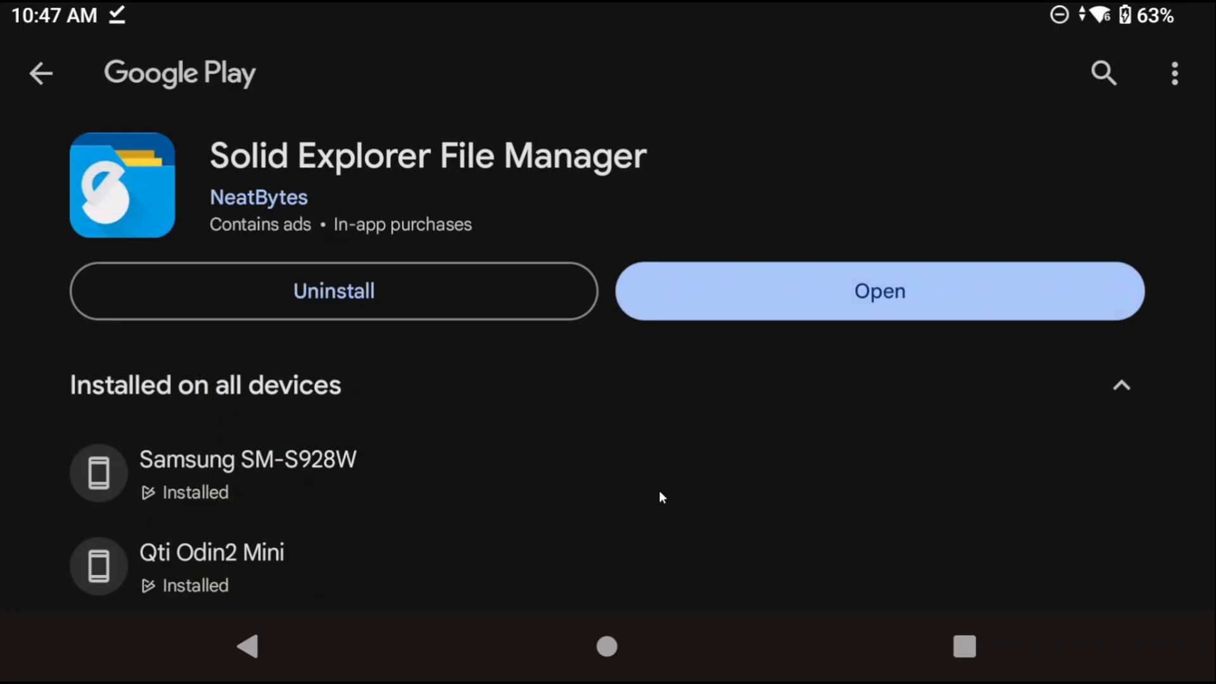
{"action": "mouse_move", "coordinate": [694, 488]}
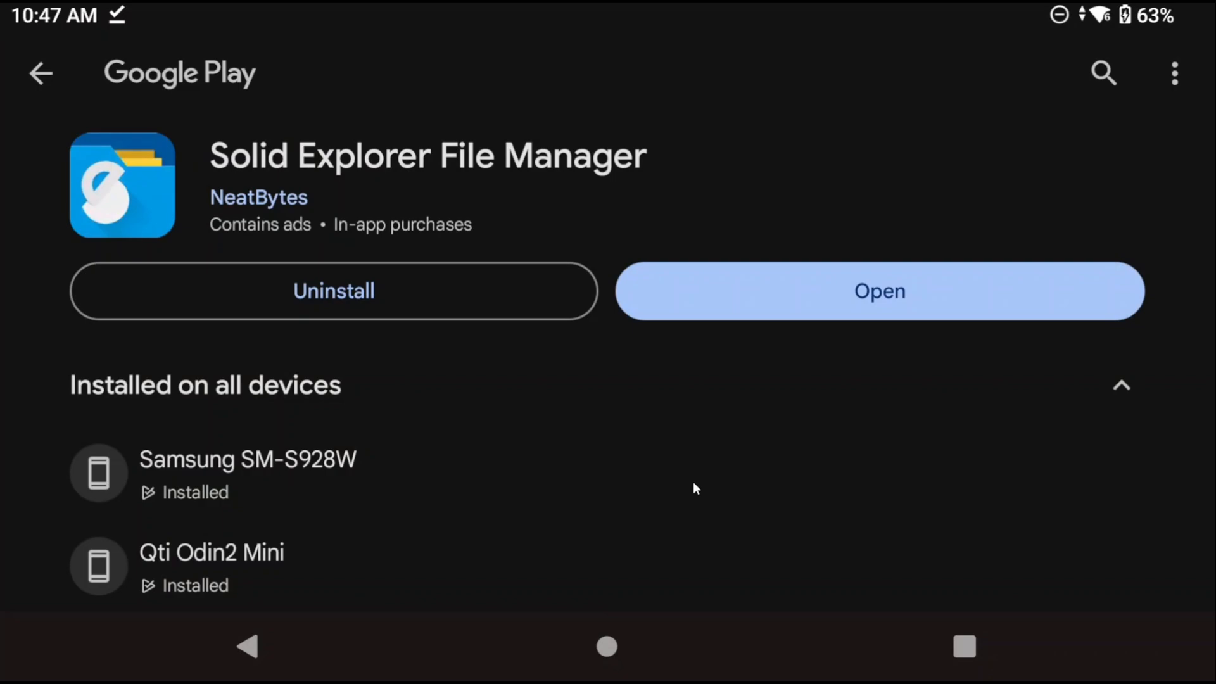
Launch Solid Explorer File Manager from its Google Play page
{"action": "left_click", "coordinate": [880, 291]}
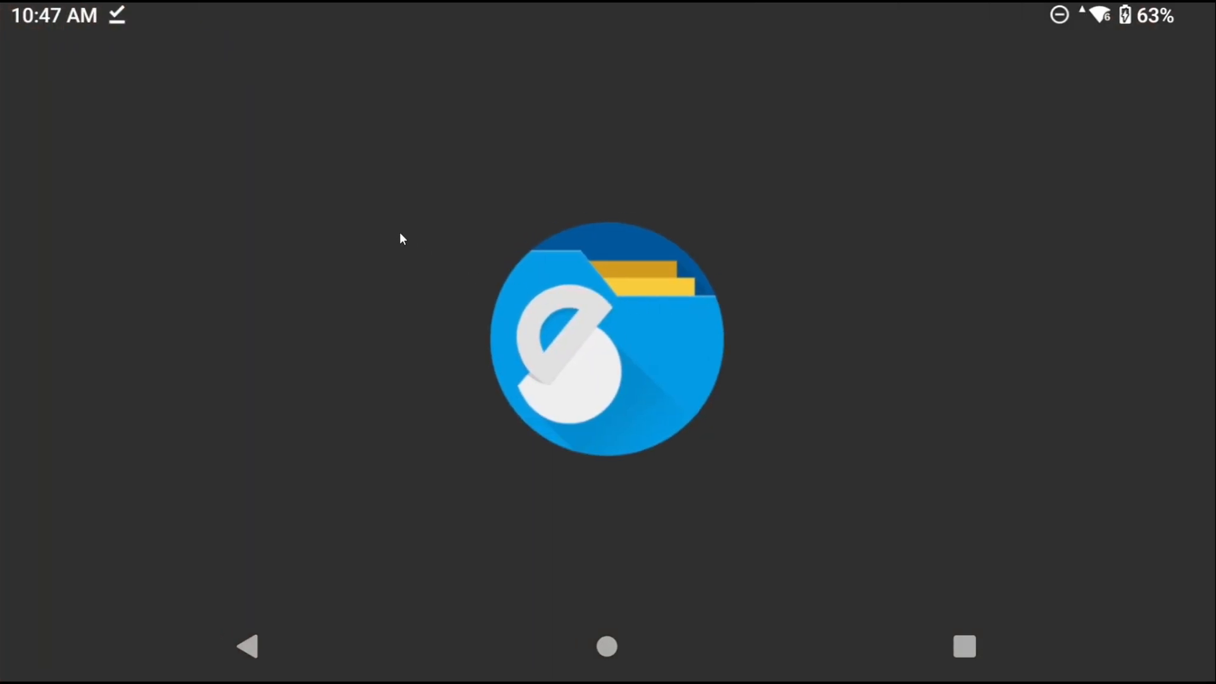
Browse to Internal Memory > PPSSPP > PSP > Cheats and copy cheat.db from Download
{"action": "left_click", "coordinate": [608, 339]}
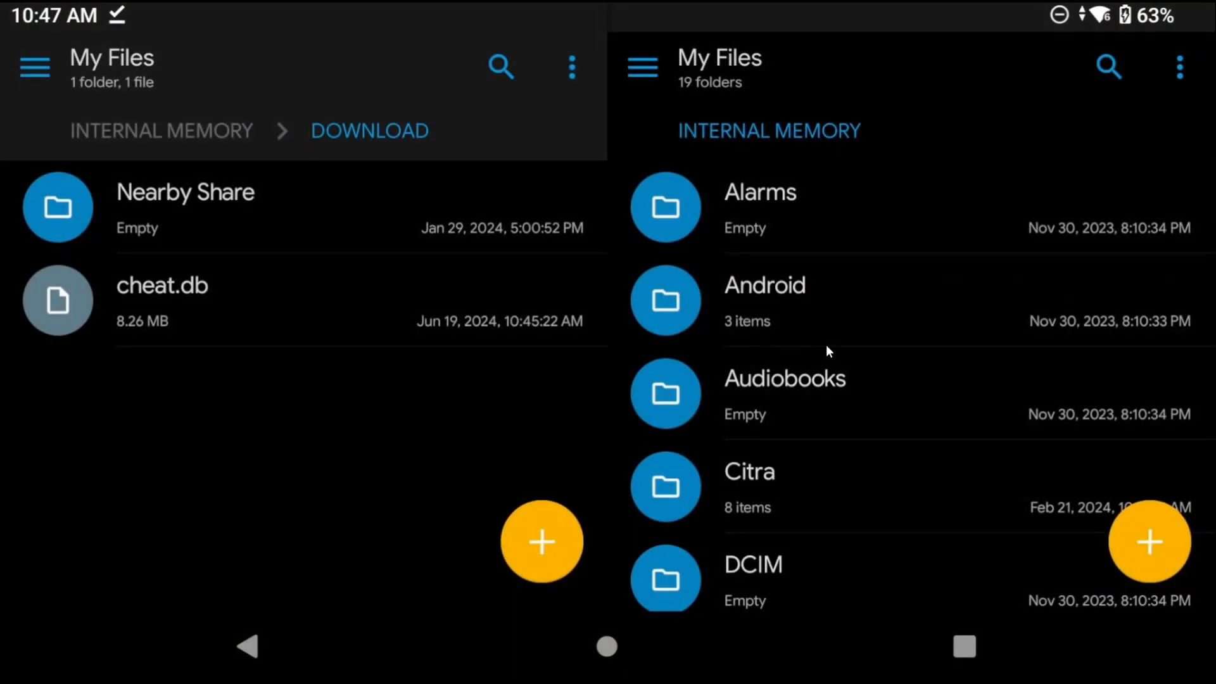
{"action": "scroll", "scroll_direction": "down", "scroll_amount": 3}
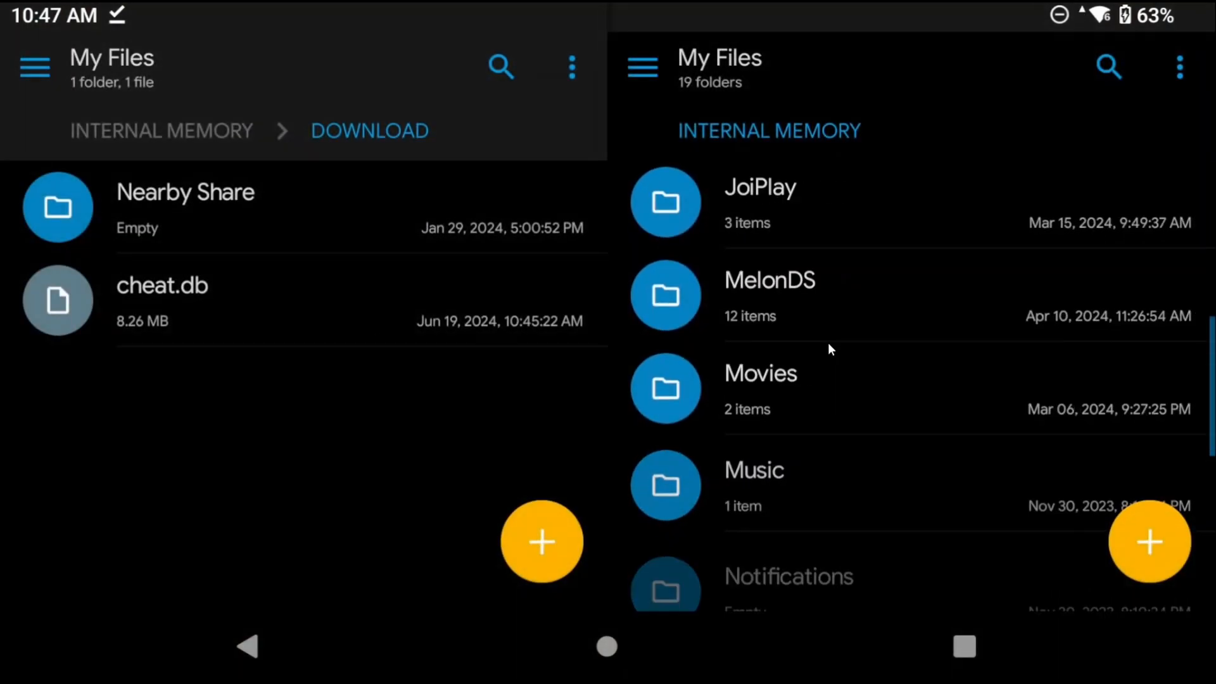
{"action": "scroll", "scroll_direction": "down", "scroll_amount": 3}
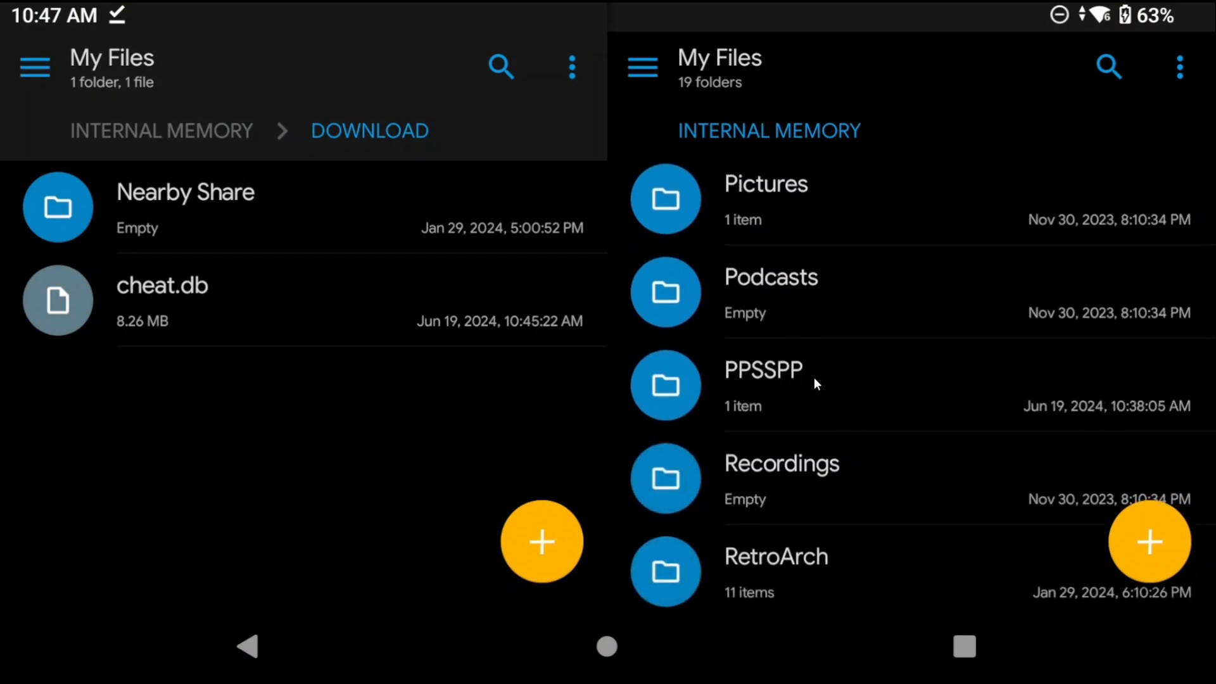
{"action": "left_click", "coordinate": [763, 370]}
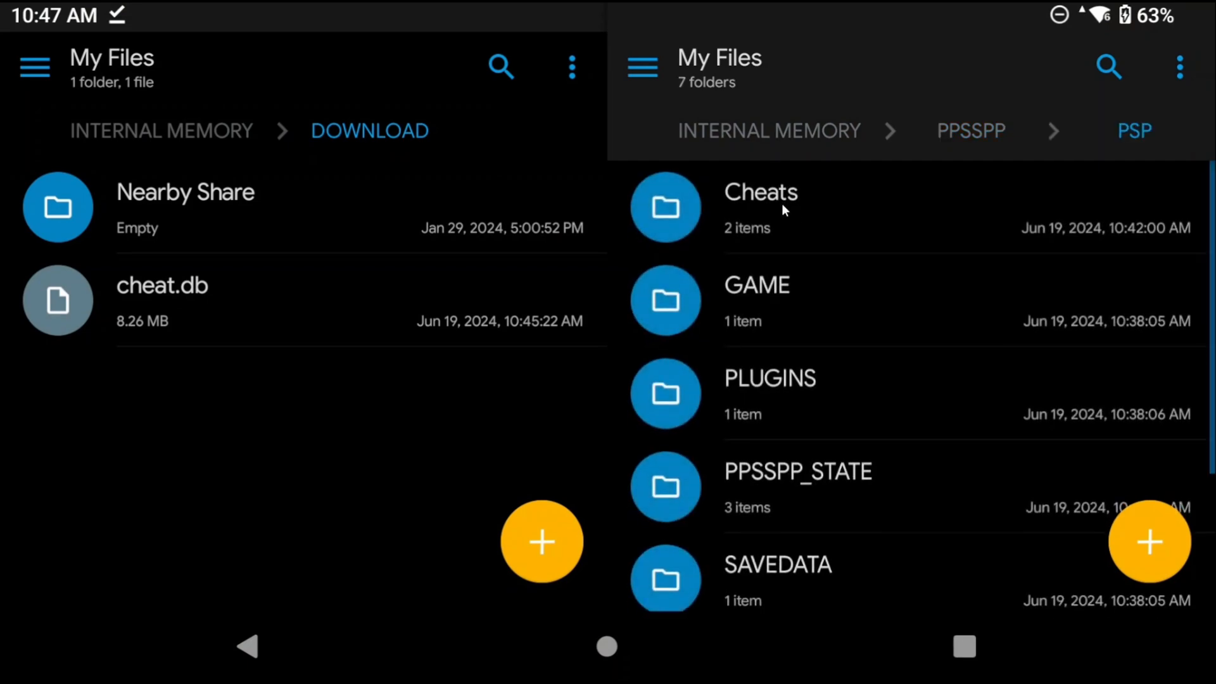
{"action": "left_click", "coordinate": [760, 191]}
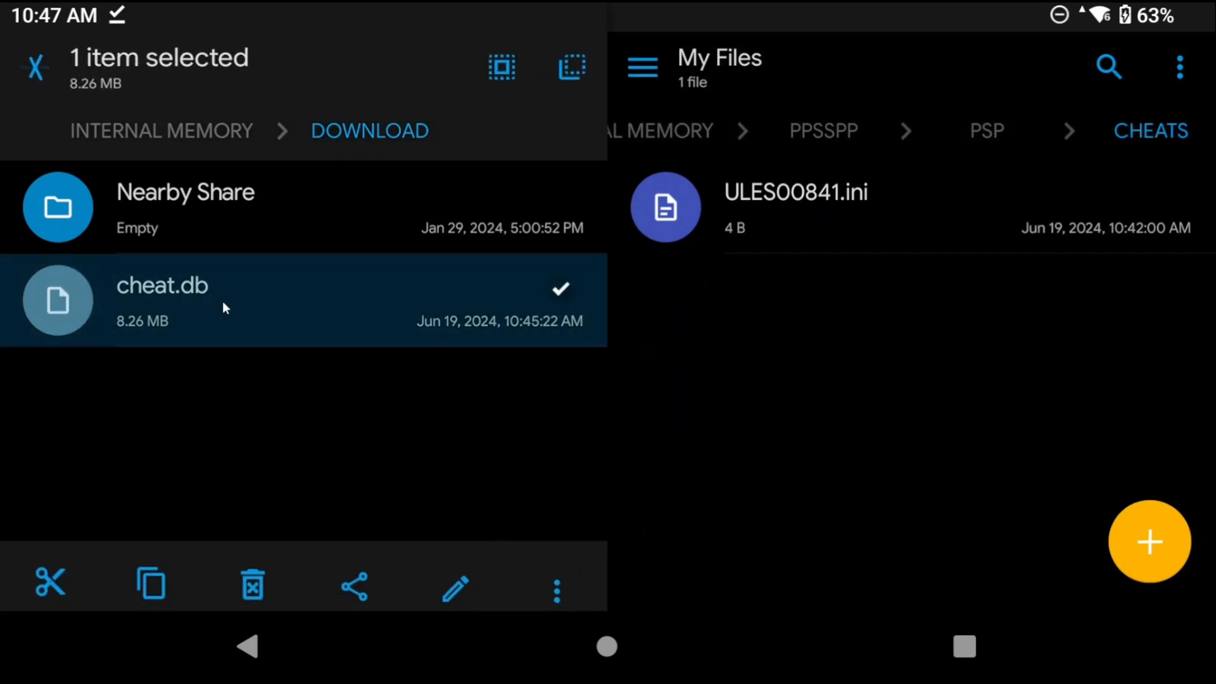
{"action": "left_click", "coordinate": [150, 583]}
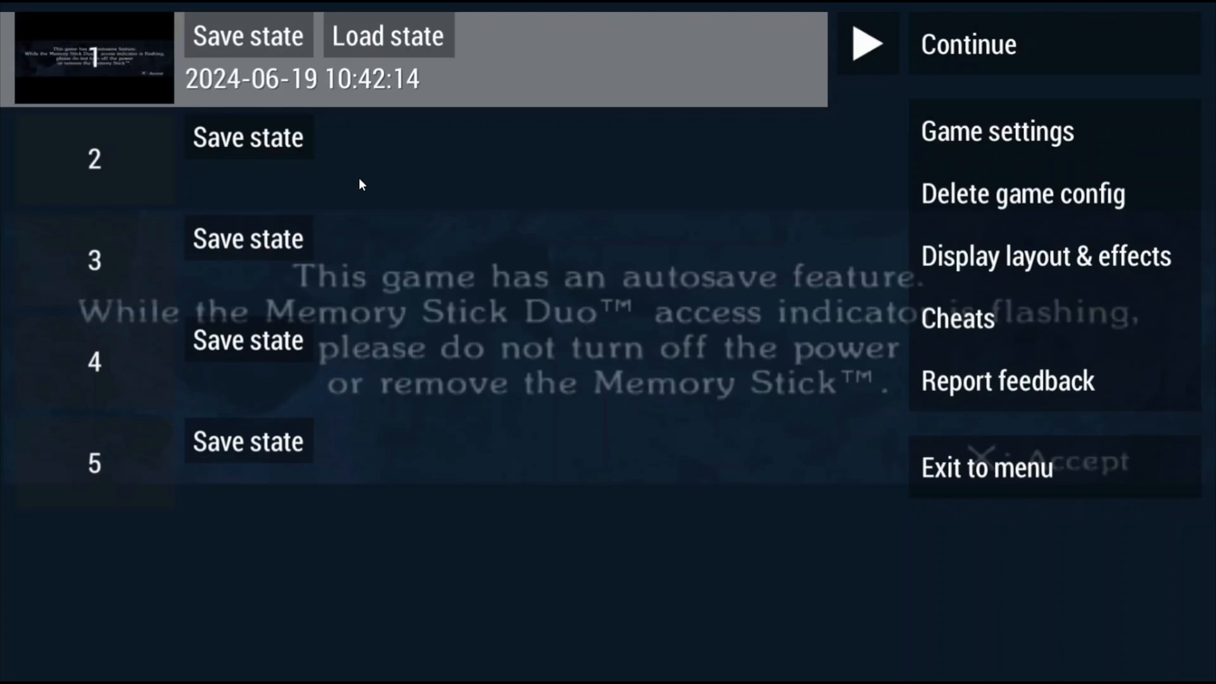
{"action": "mouse_move", "coordinate": [1017, 317]}
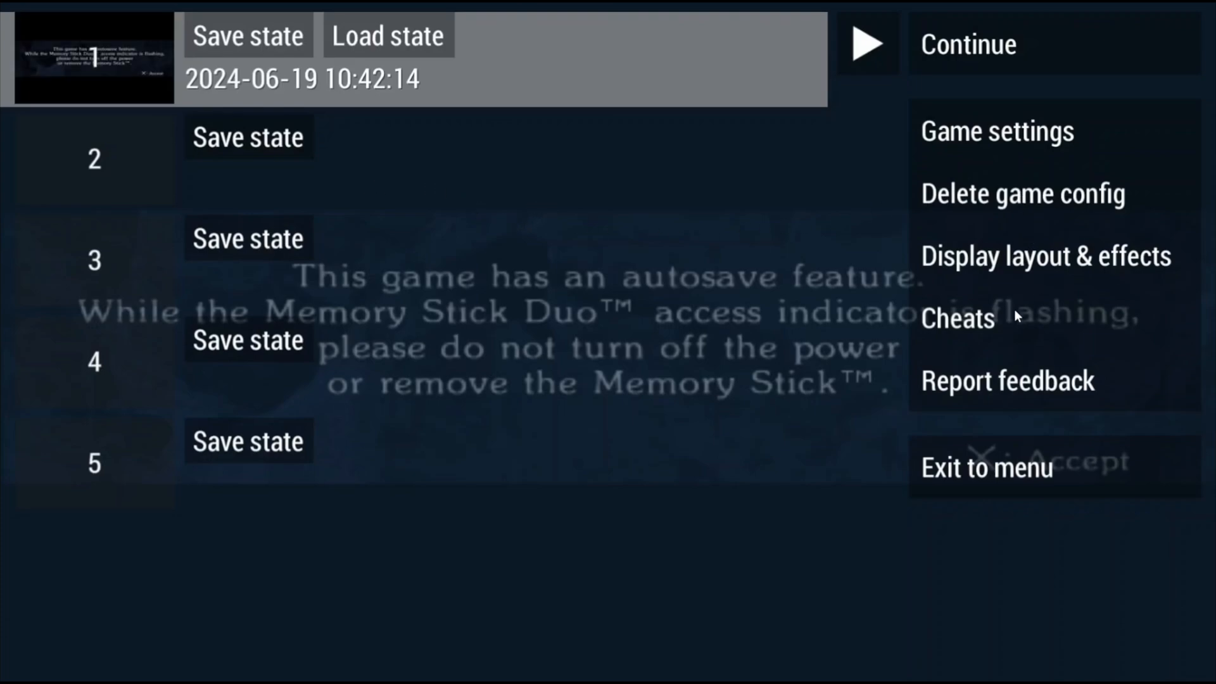
Import cheat.db into the running game's cheat list and scroll the unchecked entries
{"action": "left_click", "coordinate": [957, 318]}
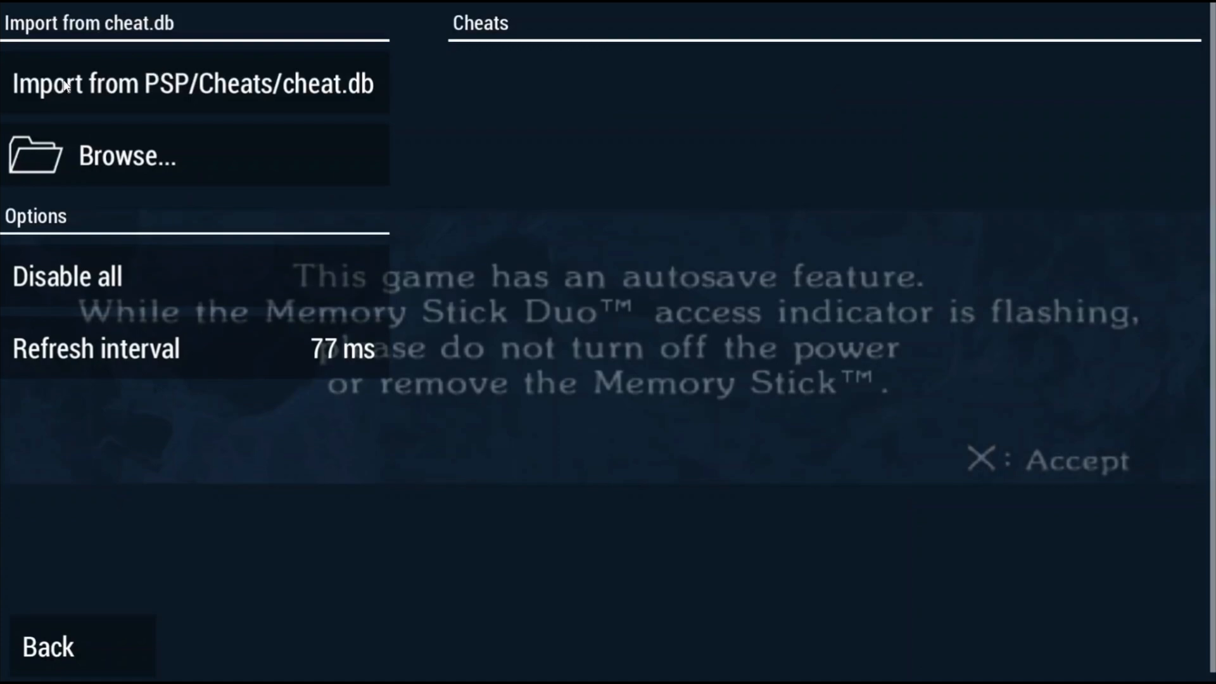
{"action": "left_click", "coordinate": [193, 83]}
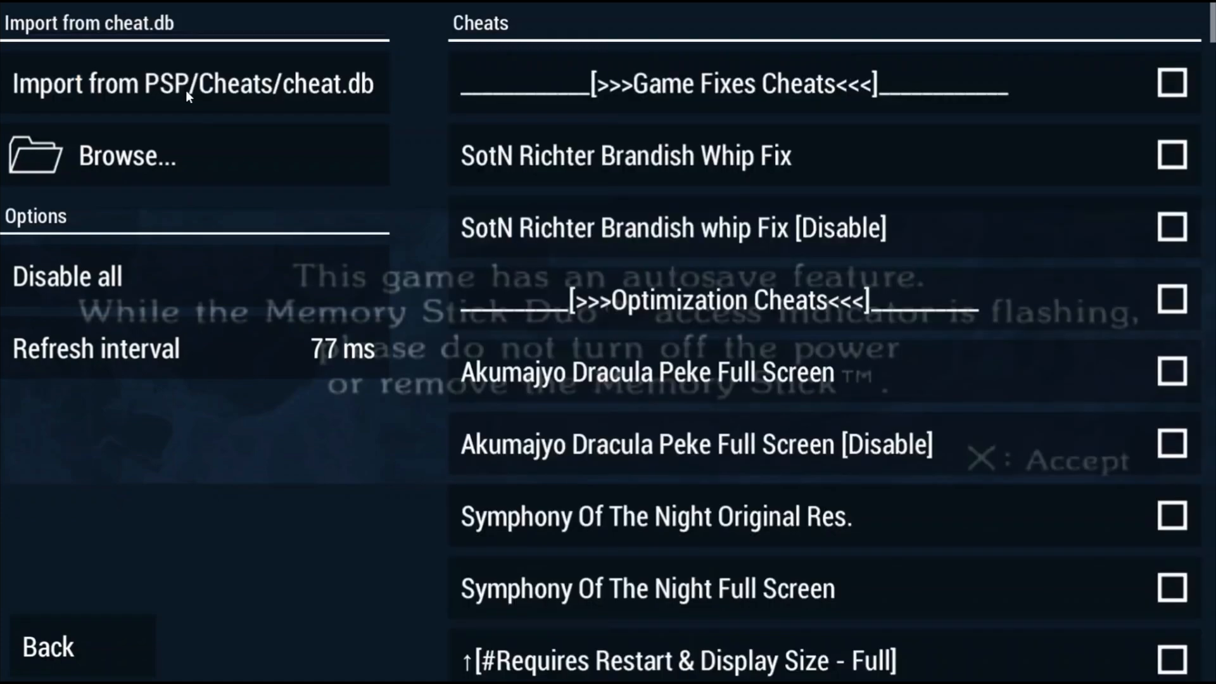
{"action": "mouse_move", "coordinate": [728, 182]}
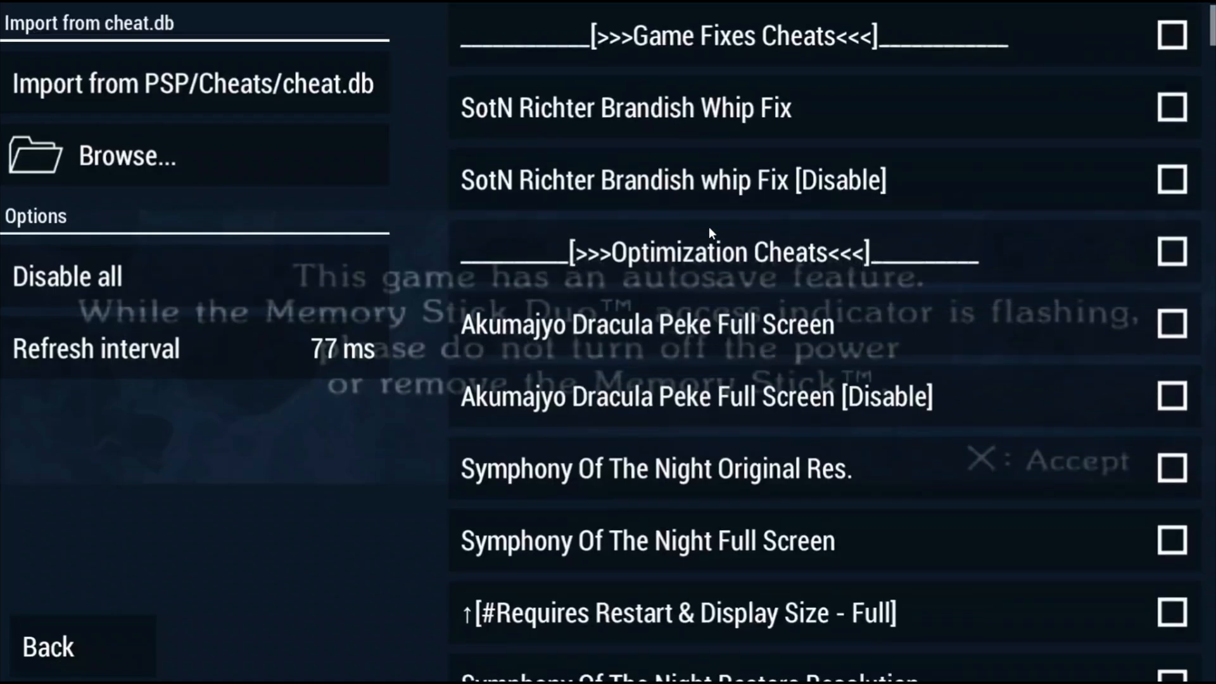
{"action": "scroll", "scroll_direction": "down", "scroll_amount": 3}
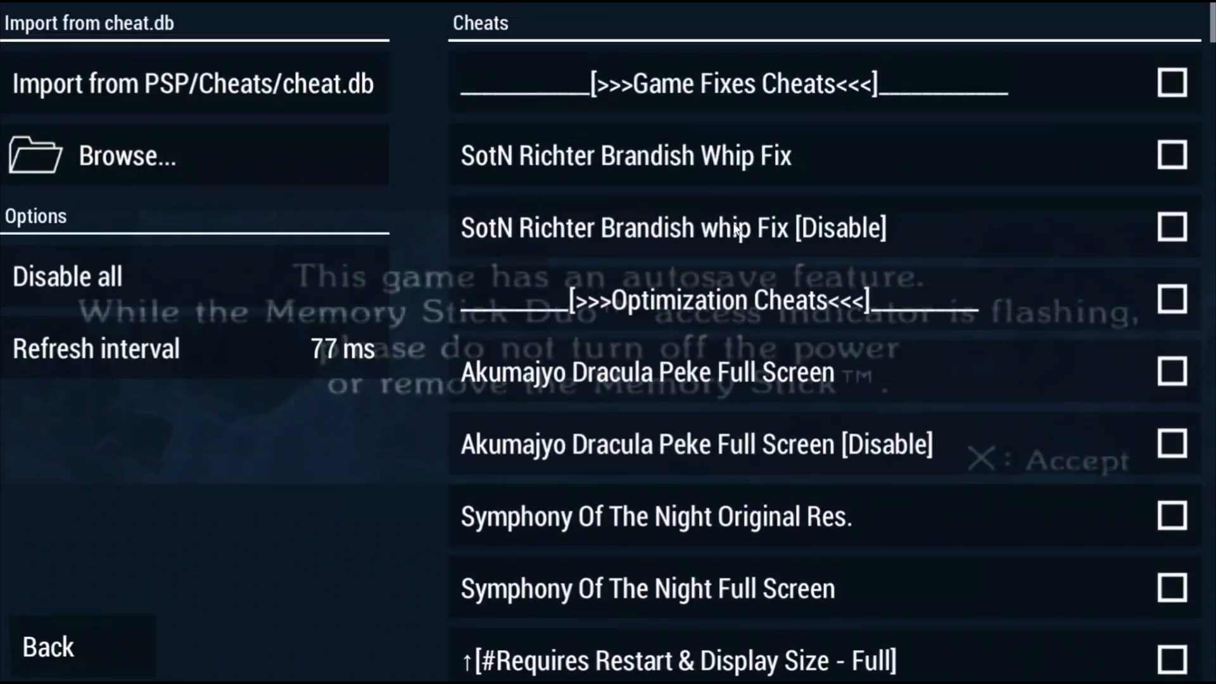
{"action": "mouse_move", "coordinate": [663, 101]}
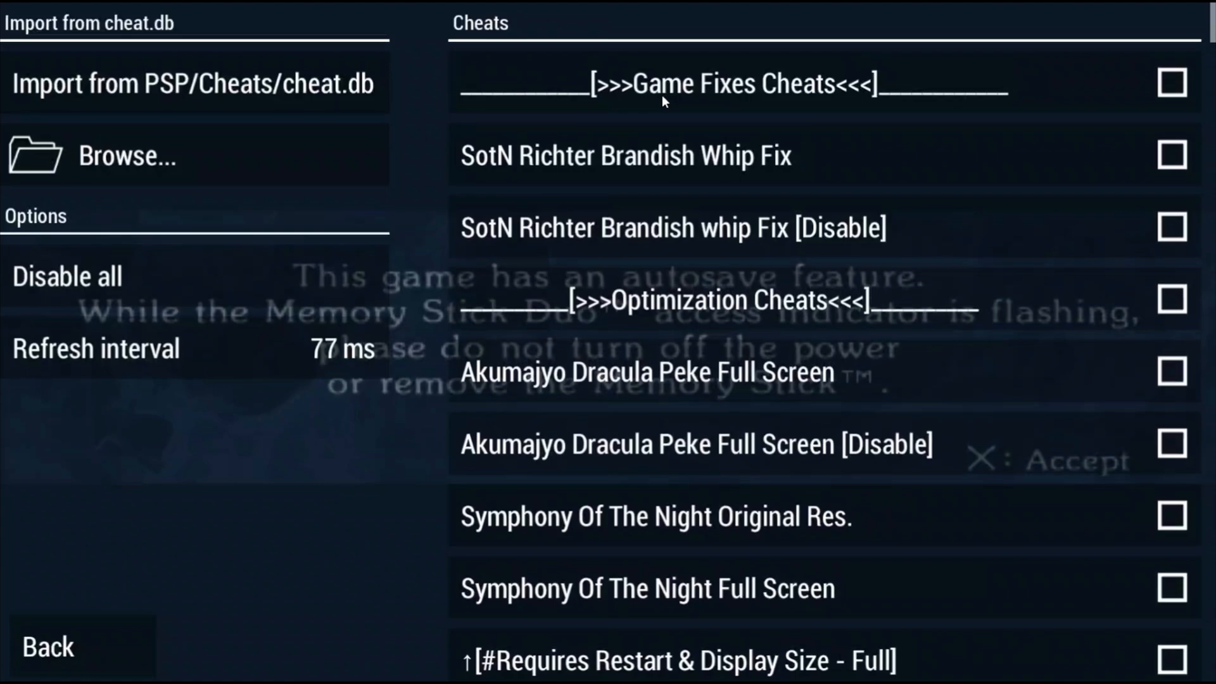
{"action": "mouse_move", "coordinate": [663, 107]}
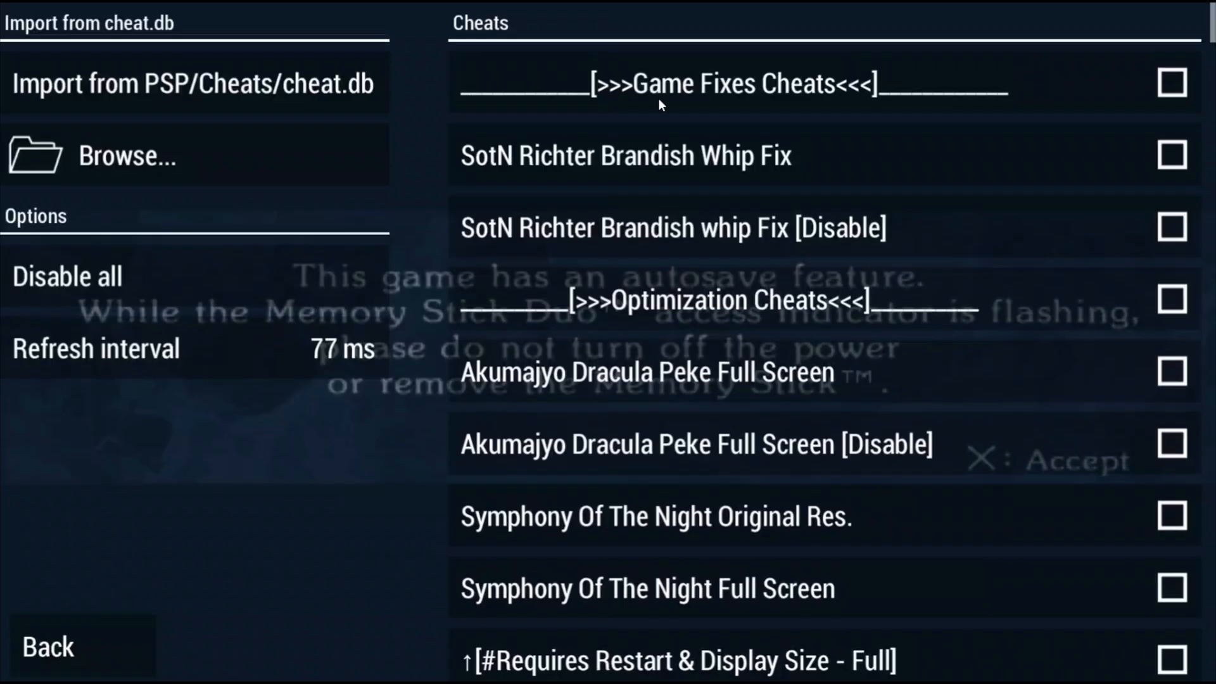
Import cheat.db cheats for the Square Enix game and return to the pause menu
{"action": "left_click", "coordinate": [194, 83]}
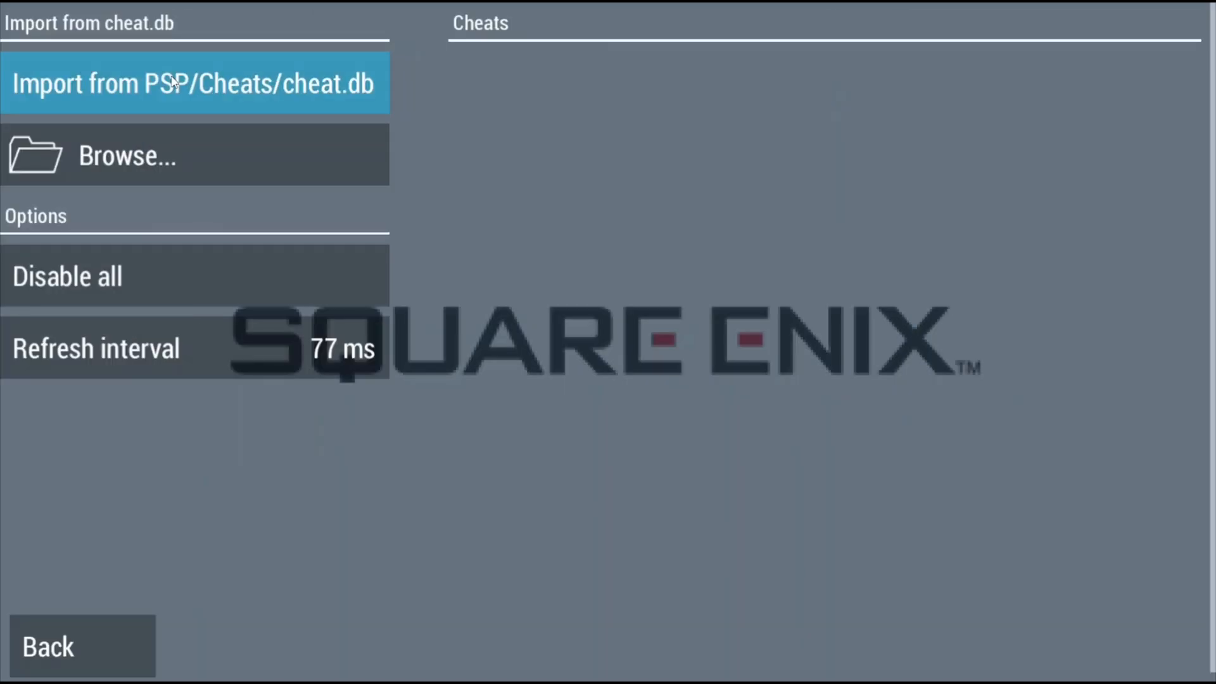
{"action": "left_click", "coordinate": [194, 84]}
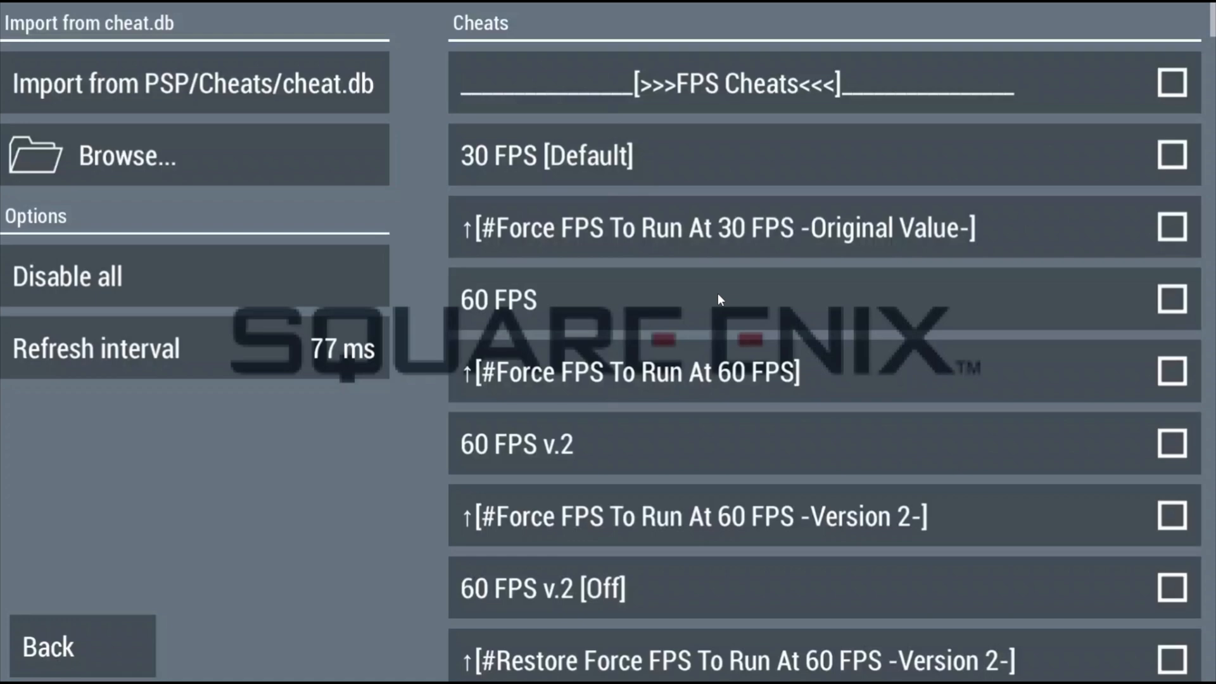
{"action": "mouse_move", "coordinate": [749, 286]}
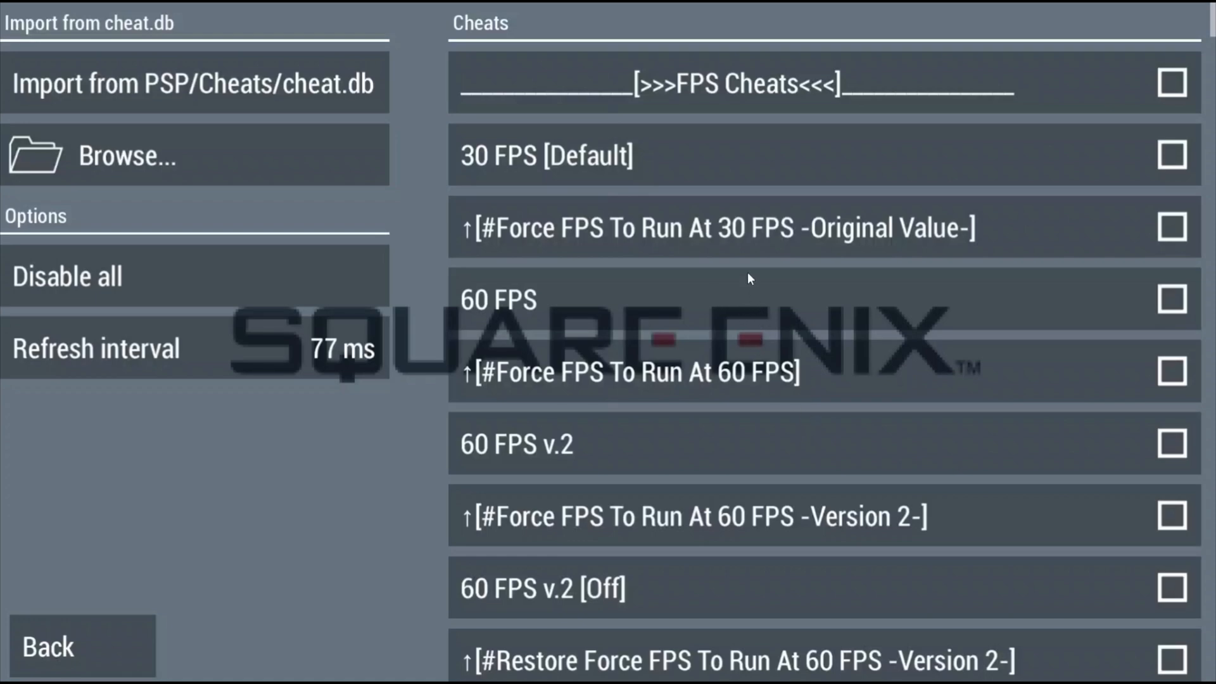
{"action": "mouse_move", "coordinate": [736, 279]}
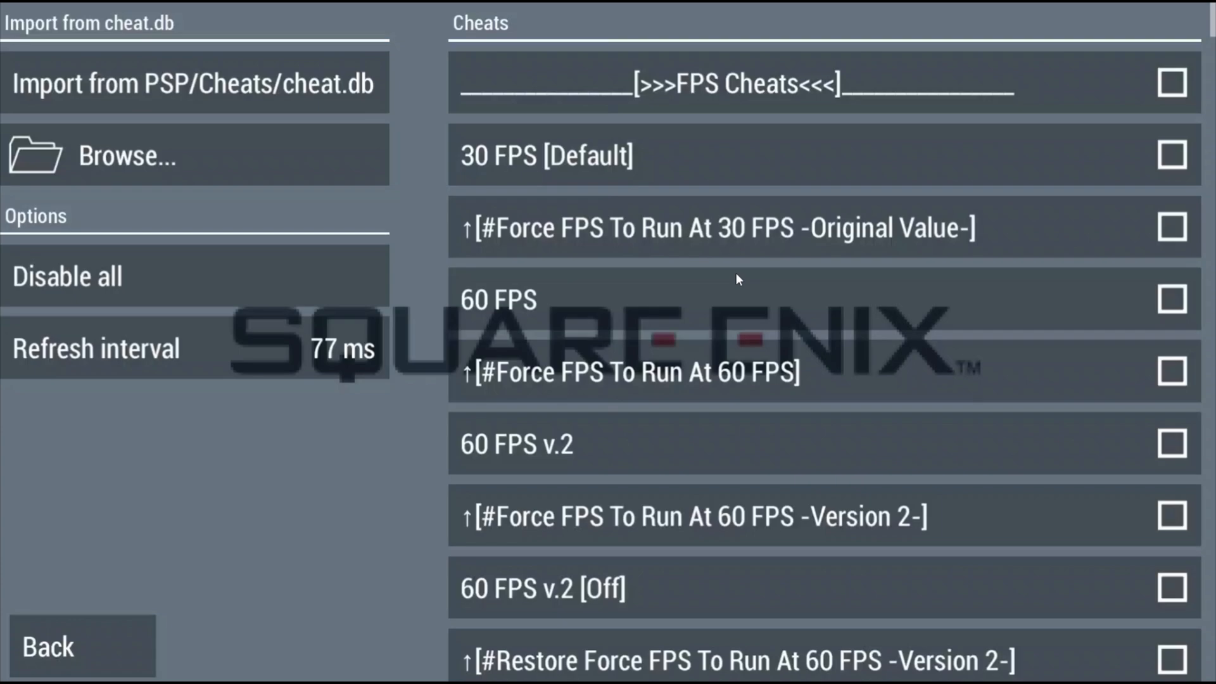
{"action": "left_click", "coordinate": [46, 646]}
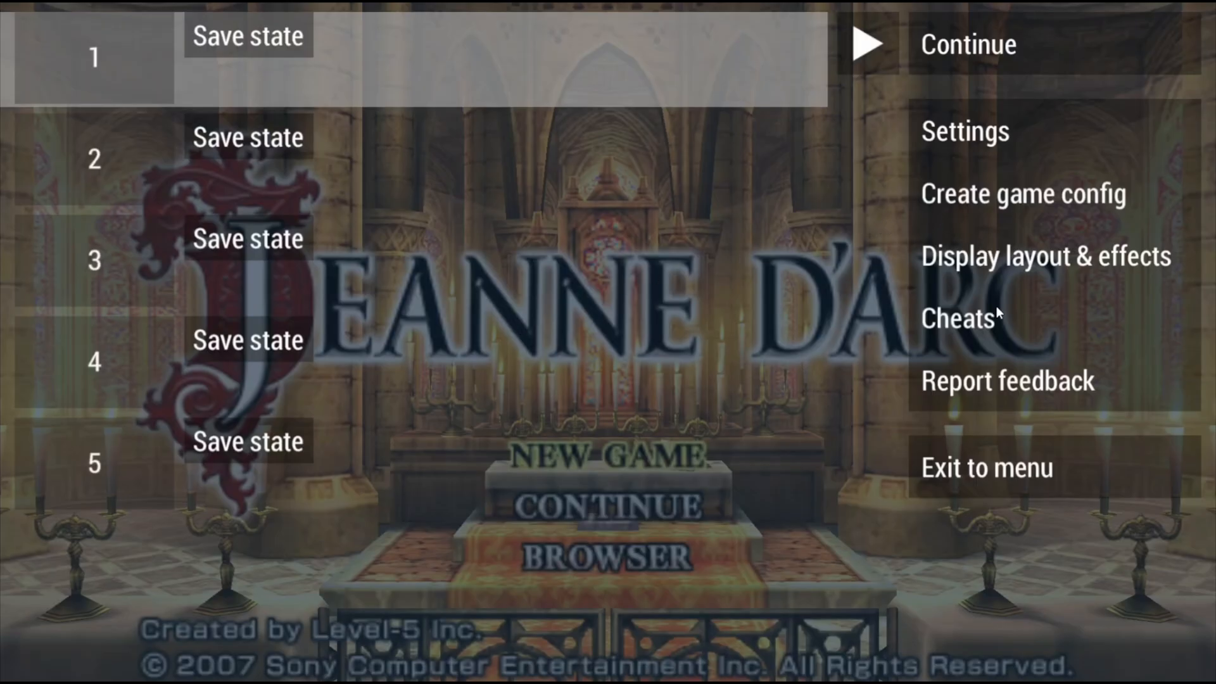
Open Jeanne d'Arc's cheat list and scroll through the imported cheats
{"action": "left_click", "coordinate": [960, 318]}
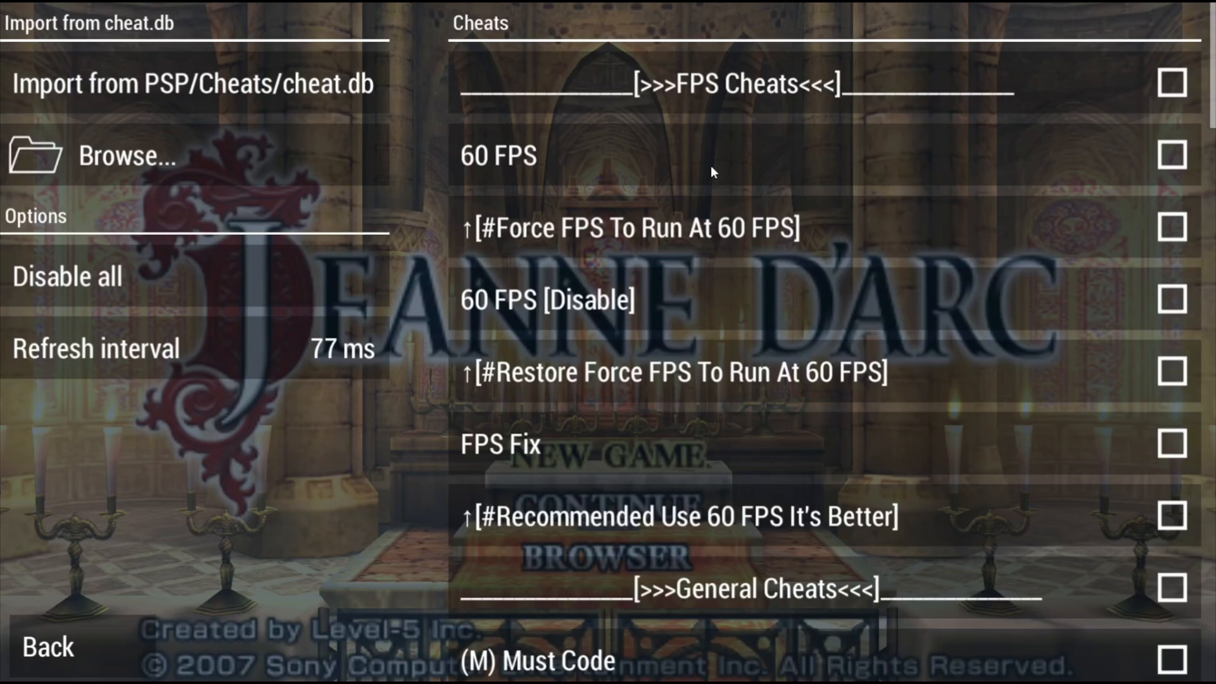
{"action": "mouse_move", "coordinate": [431, 227]}
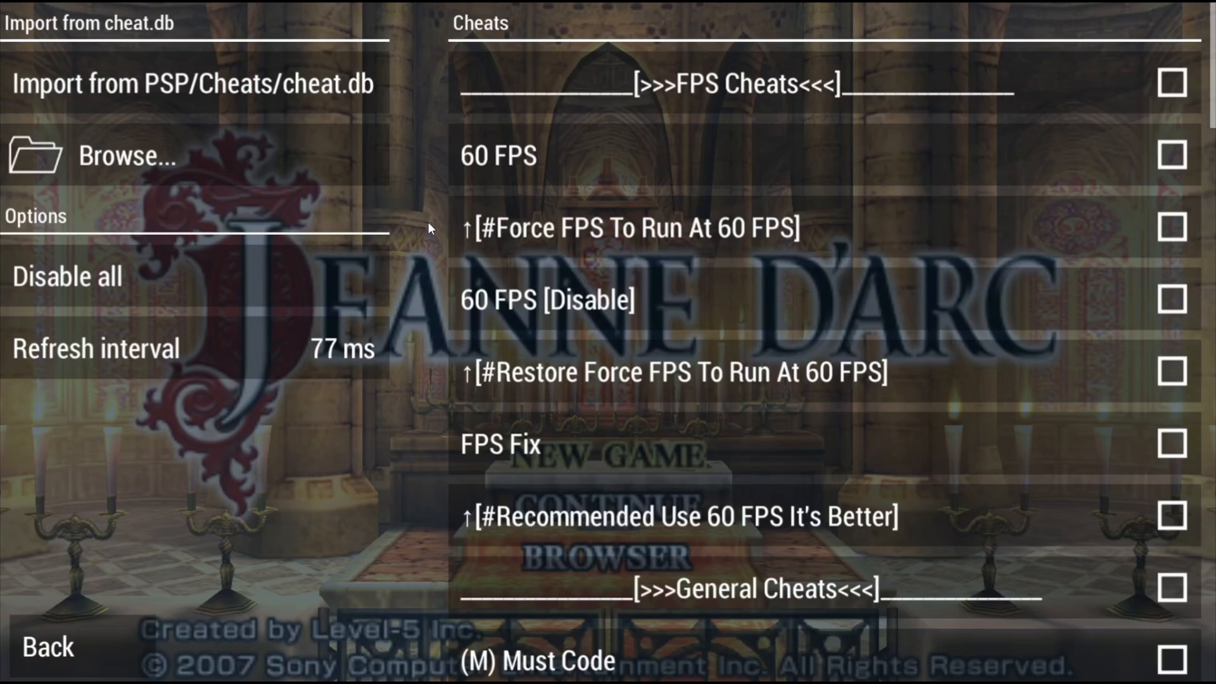
{"action": "scroll", "scroll_direction": "down", "scroll_amount": 3}
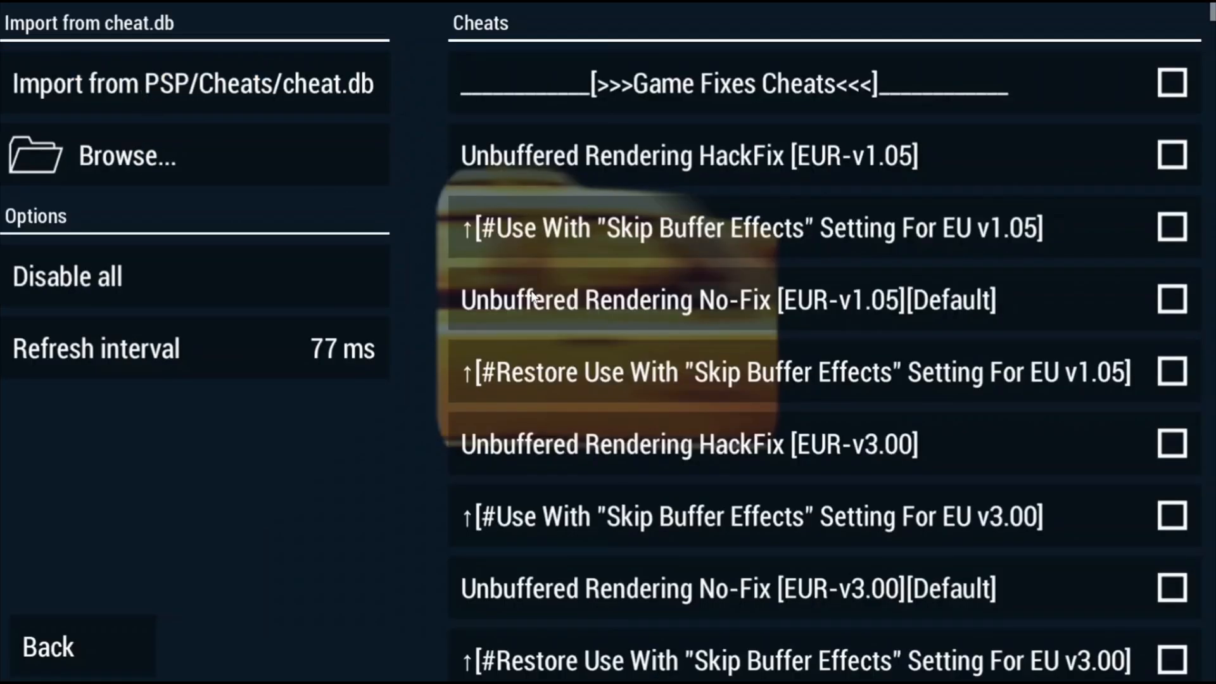
{"action": "scroll", "scroll_direction": "down", "scroll_amount": 3}
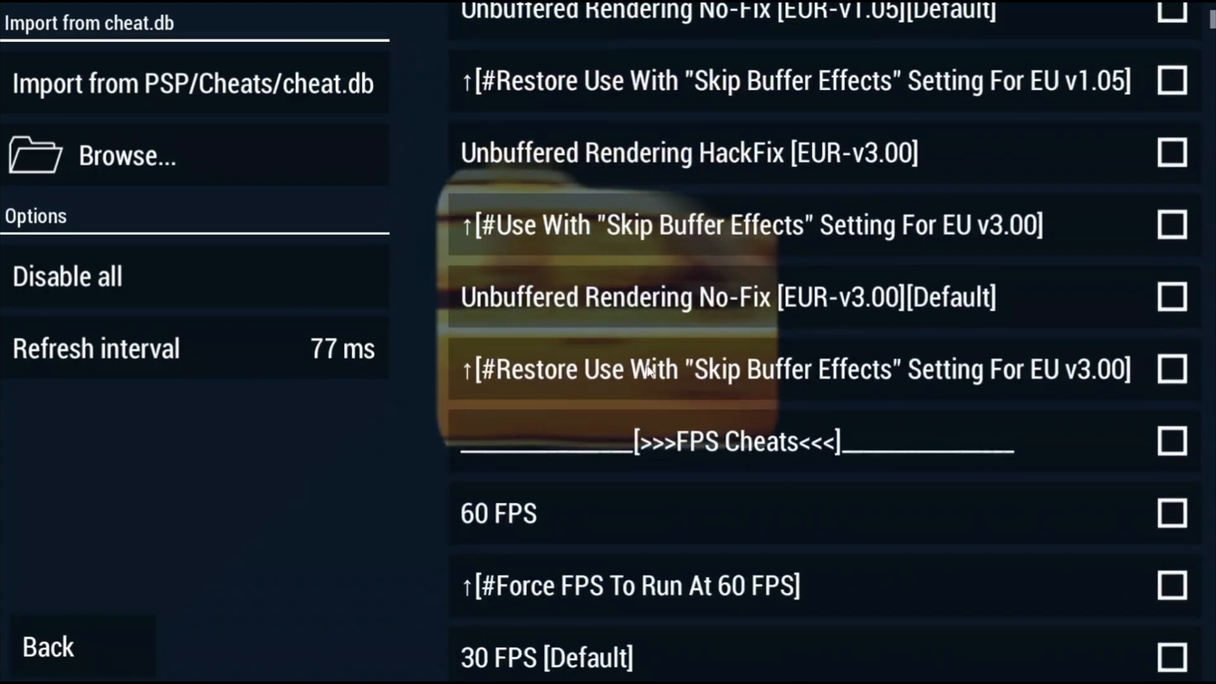
{"action": "scroll", "scroll_direction": "down", "scroll_amount": 3}
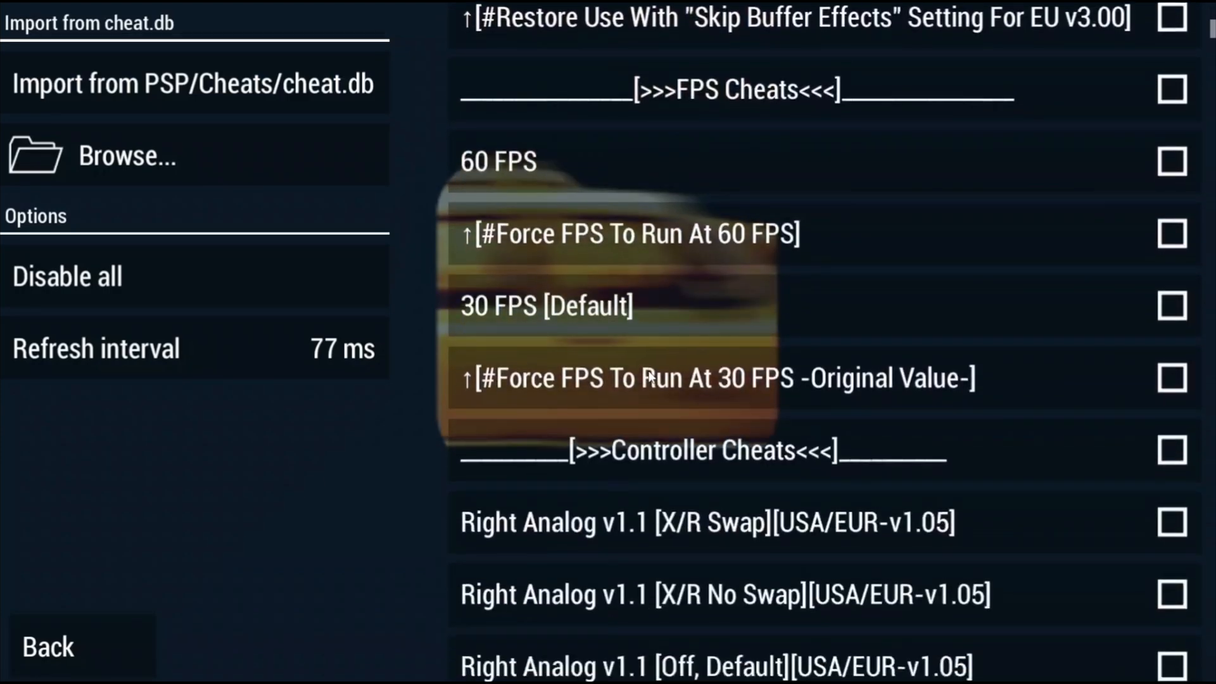
{"action": "mouse_move", "coordinate": [402, 425]}
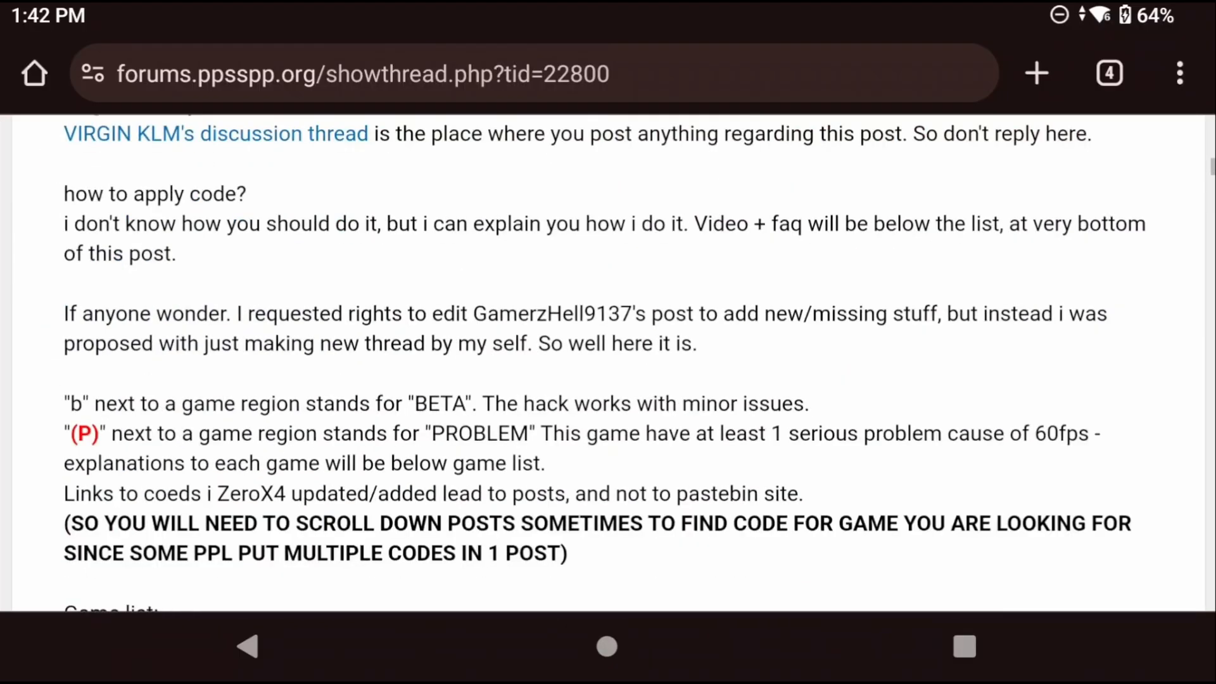
Scroll through the 60 FPS cheat codes thread on the PPSSPP forum
{"action": "scroll", "scroll_direction": "down", "scroll_amount": 3}
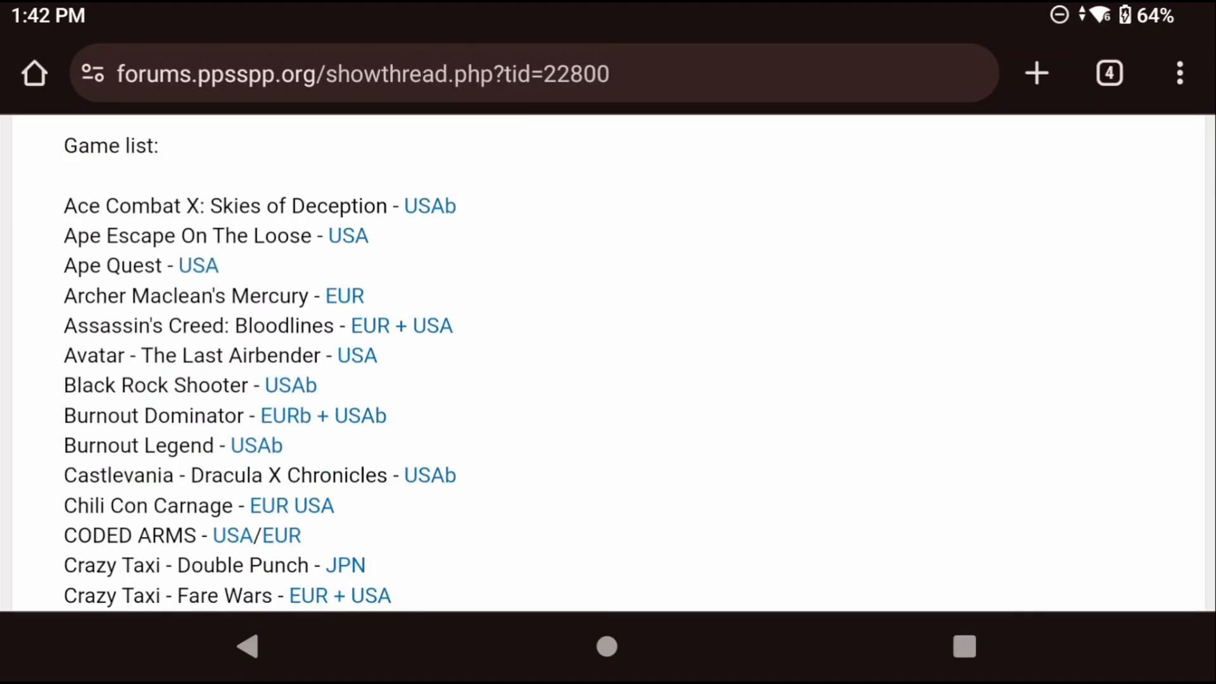
{"action": "scroll", "scroll_direction": "down", "scroll_amount": 3}
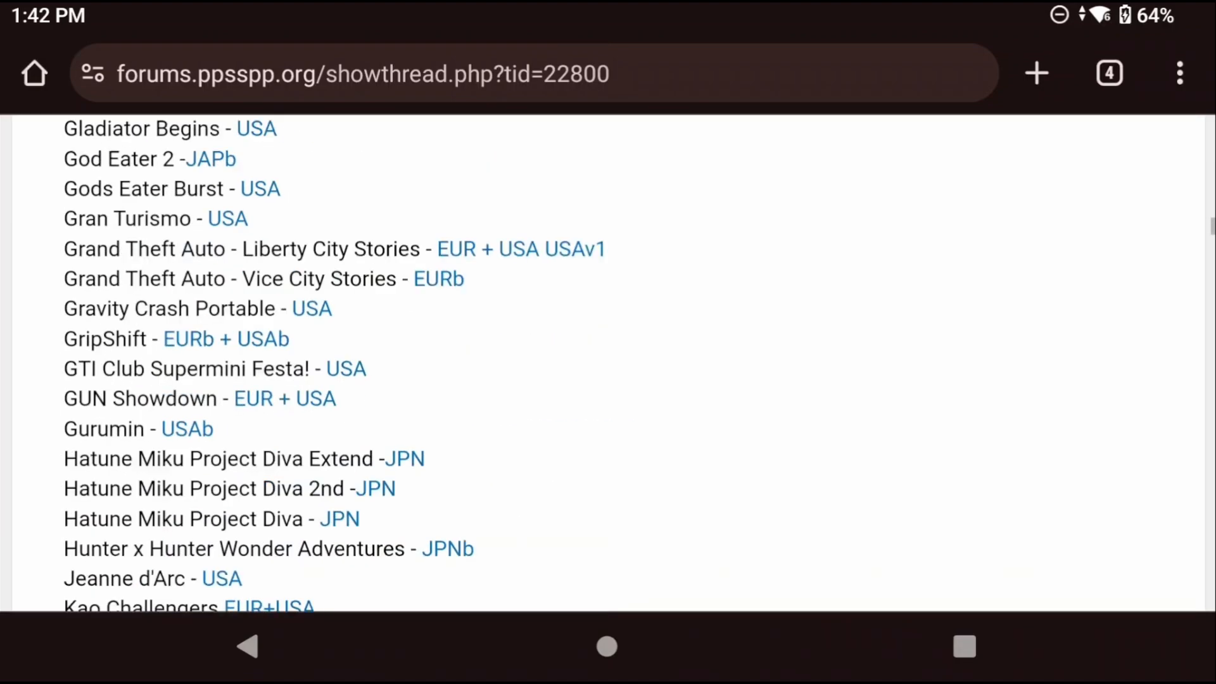
{"action": "scroll", "scroll_direction": "down", "scroll_amount": 3}
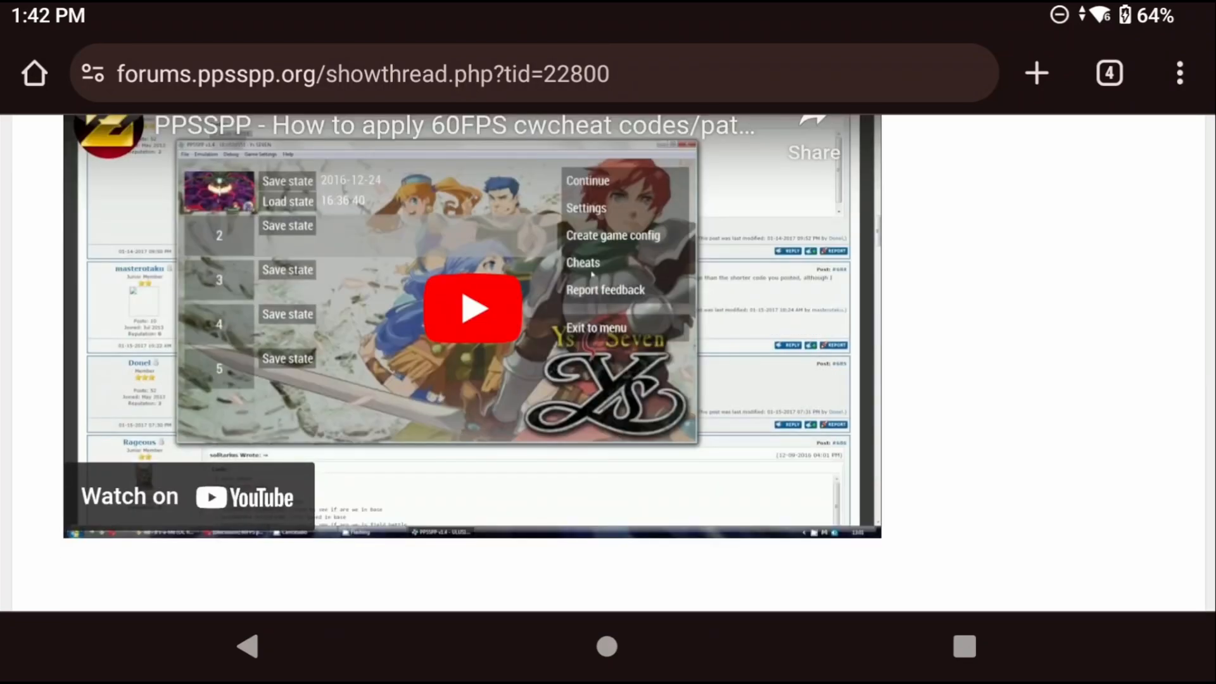
{"action": "scroll", "scroll_direction": "down", "scroll_amount": 3}
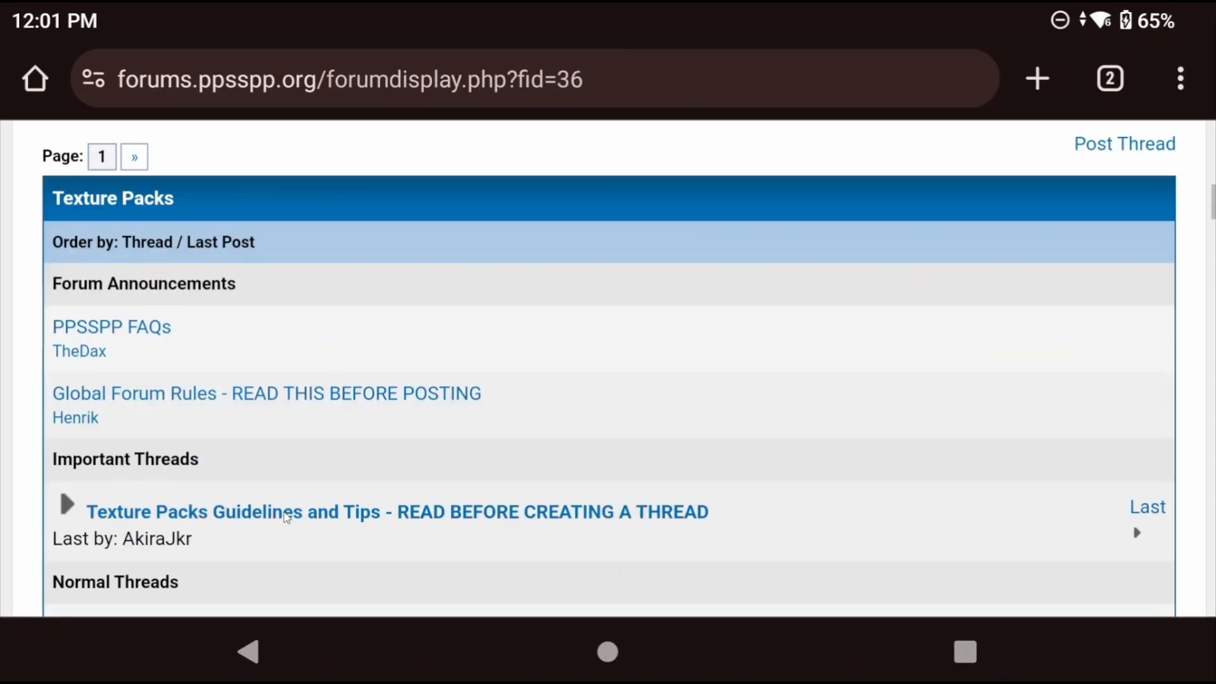
Open the Final Fantasy Tactics War of the Lions texture pack thread
{"action": "scroll", "scroll_direction": "down", "scroll_amount": 3}
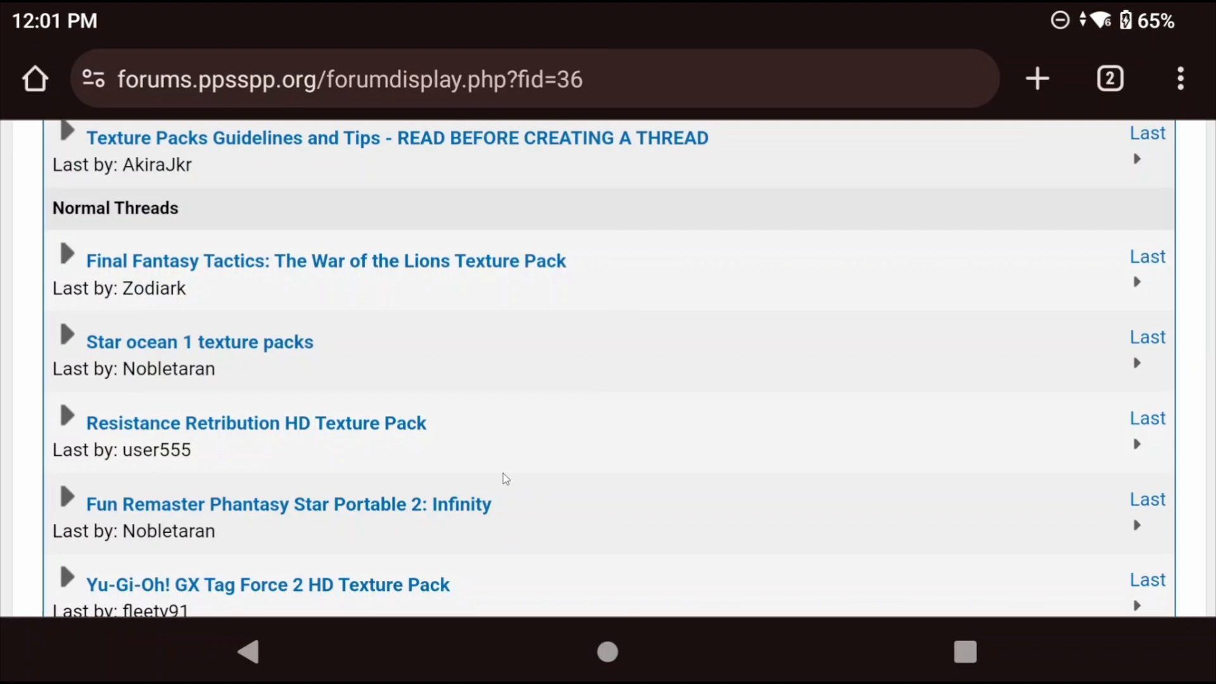
{"action": "left_click", "coordinate": [325, 261]}
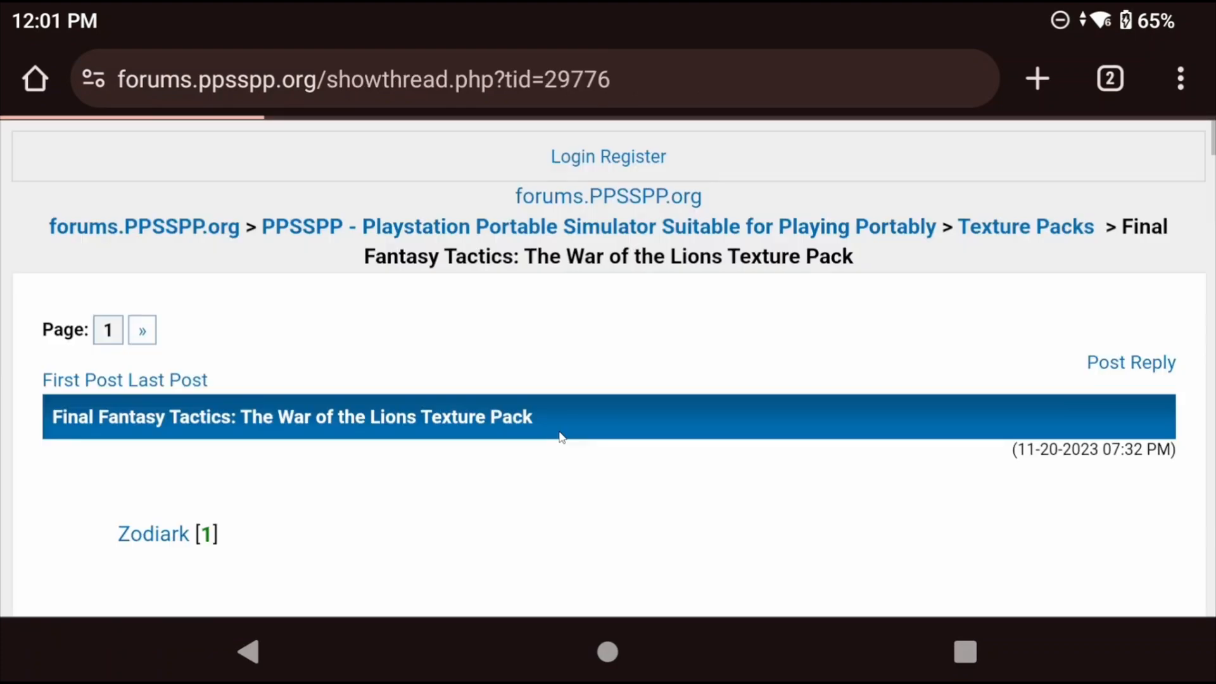
{"action": "scroll", "scroll_direction": "down", "scroll_amount": 3}
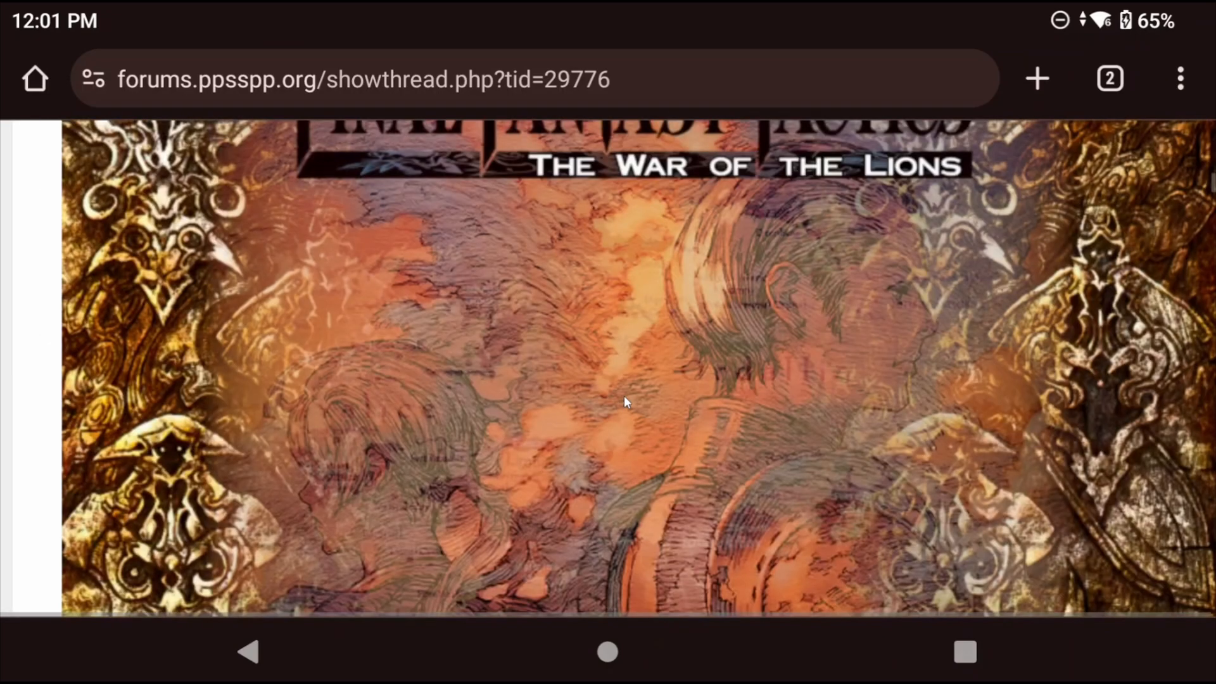
{"action": "scroll", "scroll_direction": "down", "scroll_amount": 3}
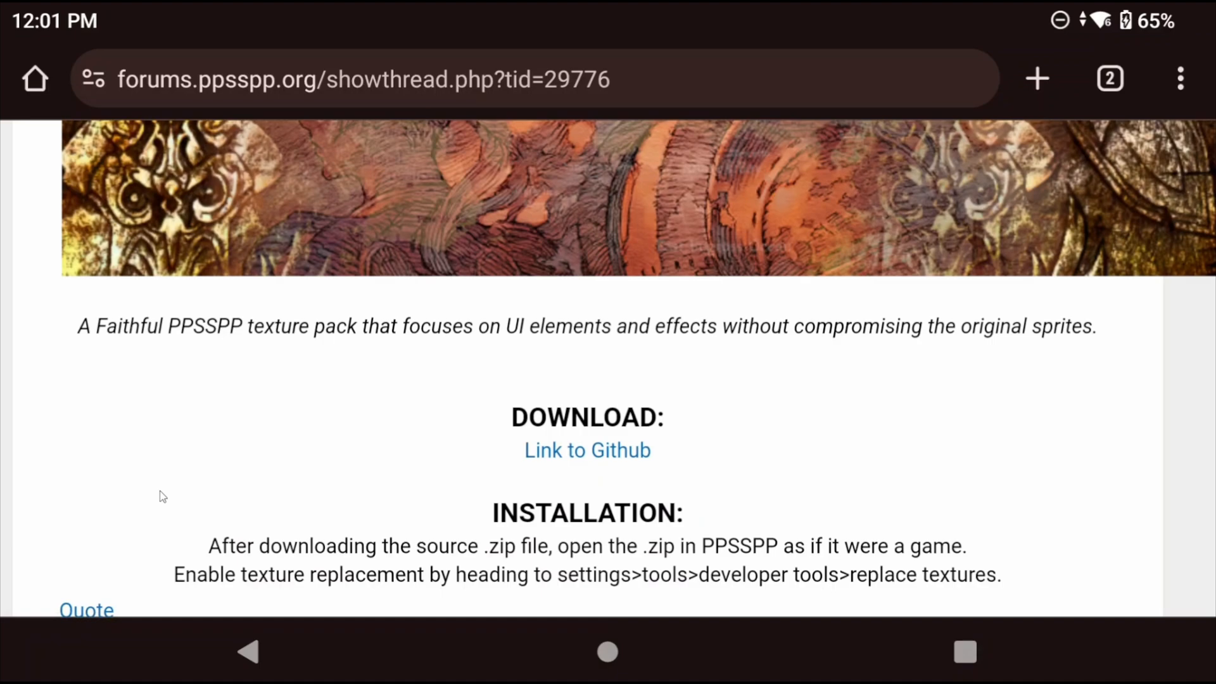
Download the v1.6.2 Source code (zip) from the pack's GitHub releases
{"action": "left_click", "coordinate": [587, 450]}
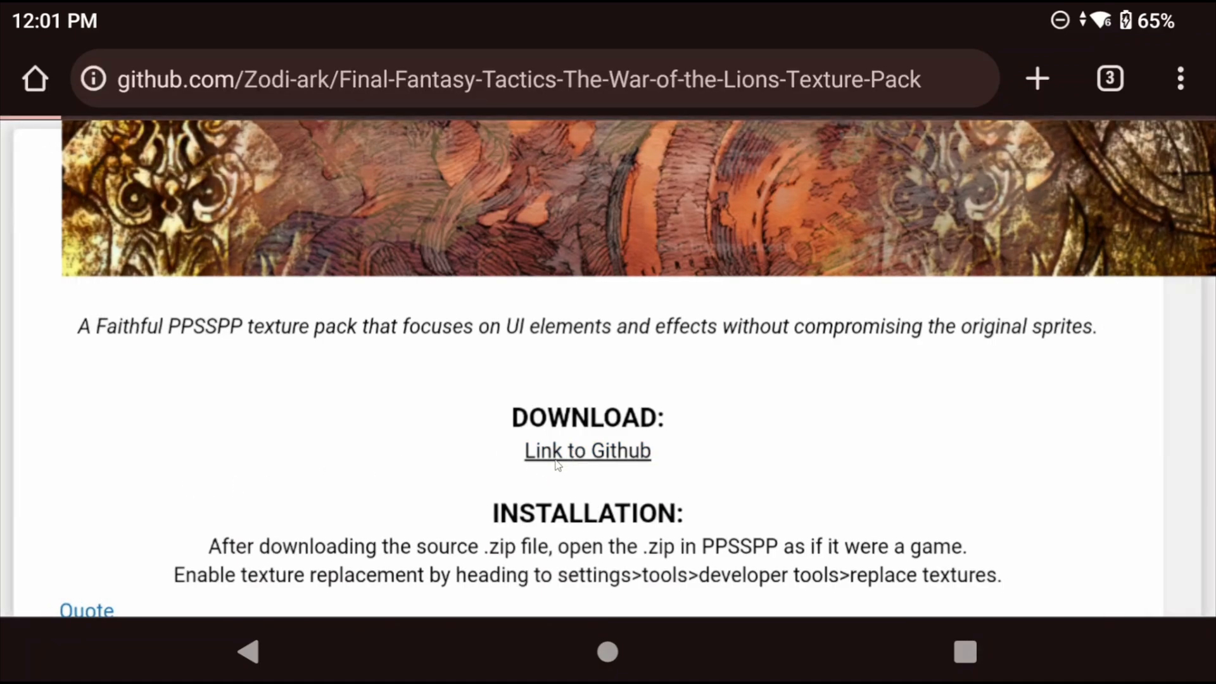
{"action": "left_click", "coordinate": [587, 450]}
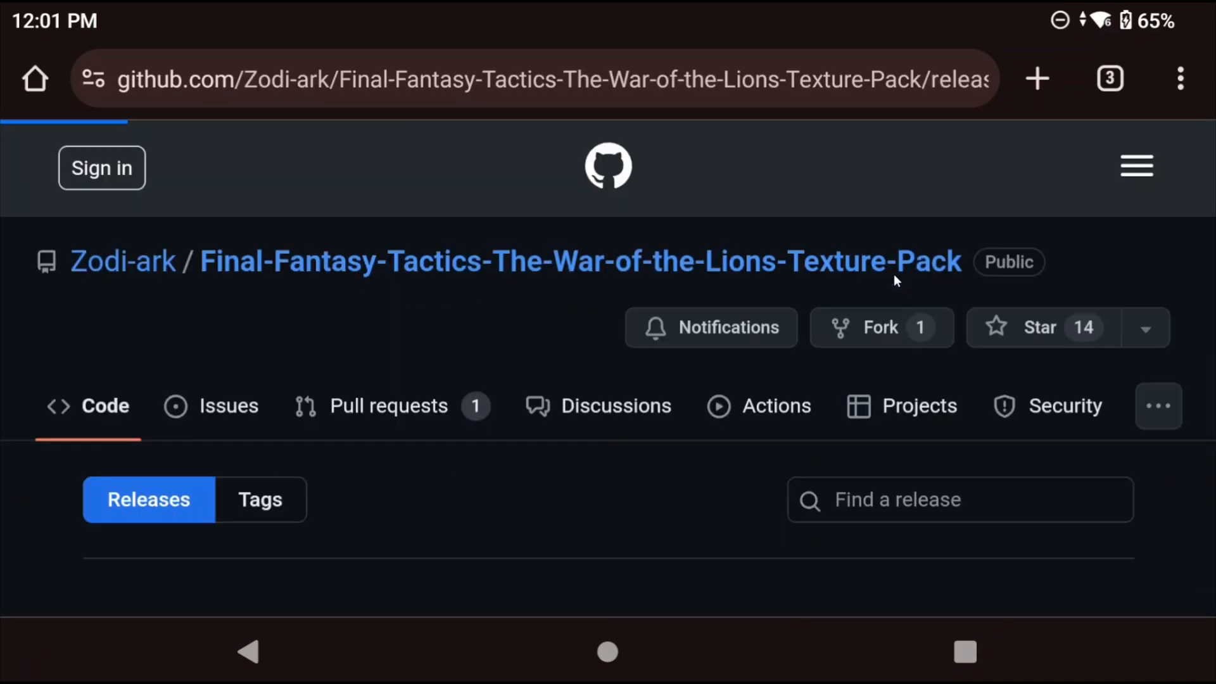
{"action": "scroll", "scroll_direction": "down", "scroll_amount": 3}
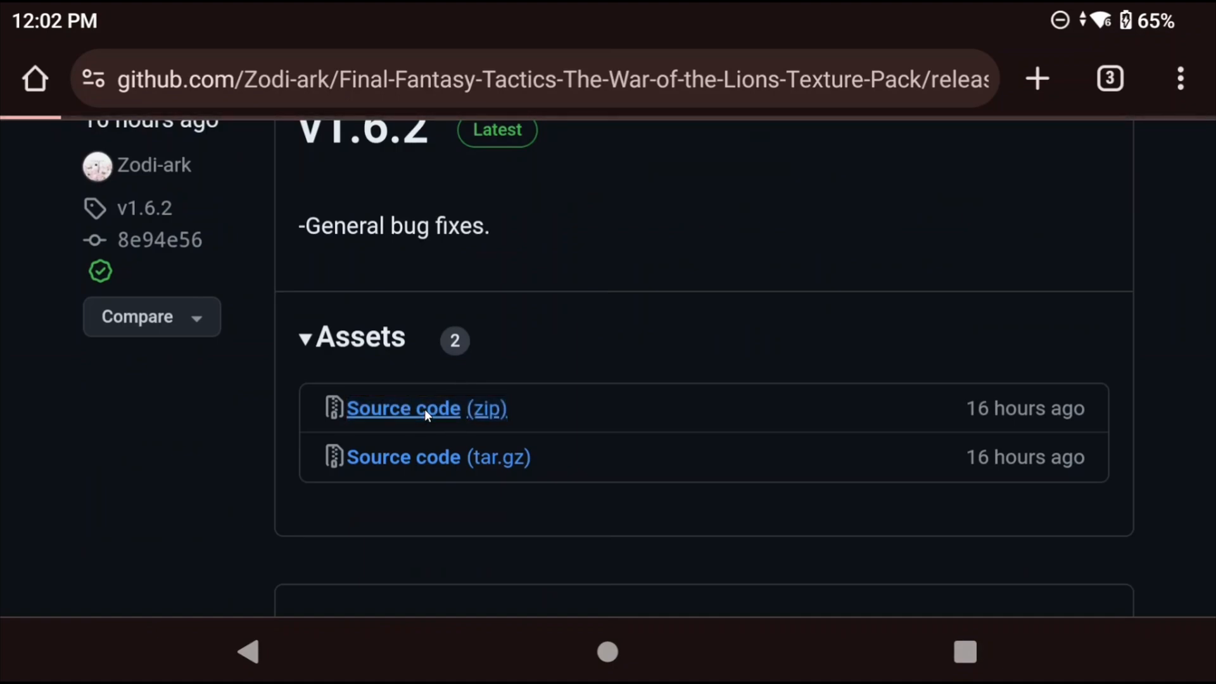
{"action": "left_click", "coordinate": [402, 408]}
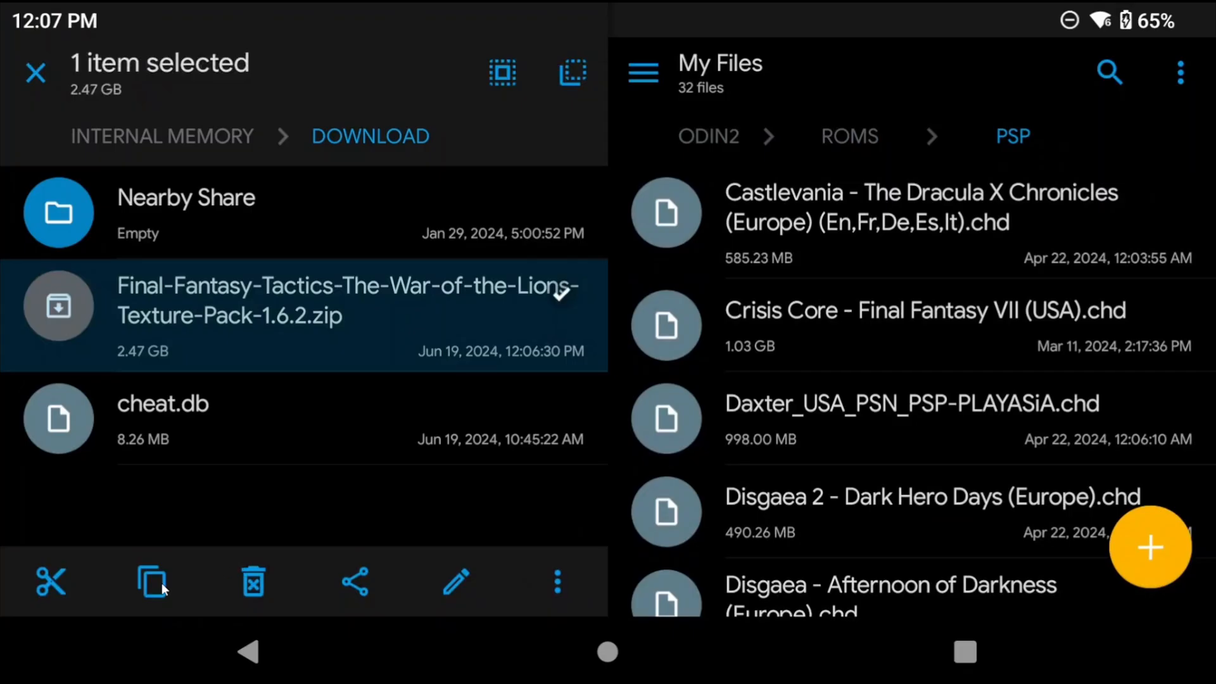
Copy the Final Fantasy Tactics texture pack zip from Download
{"action": "left_click", "coordinate": [152, 581]}
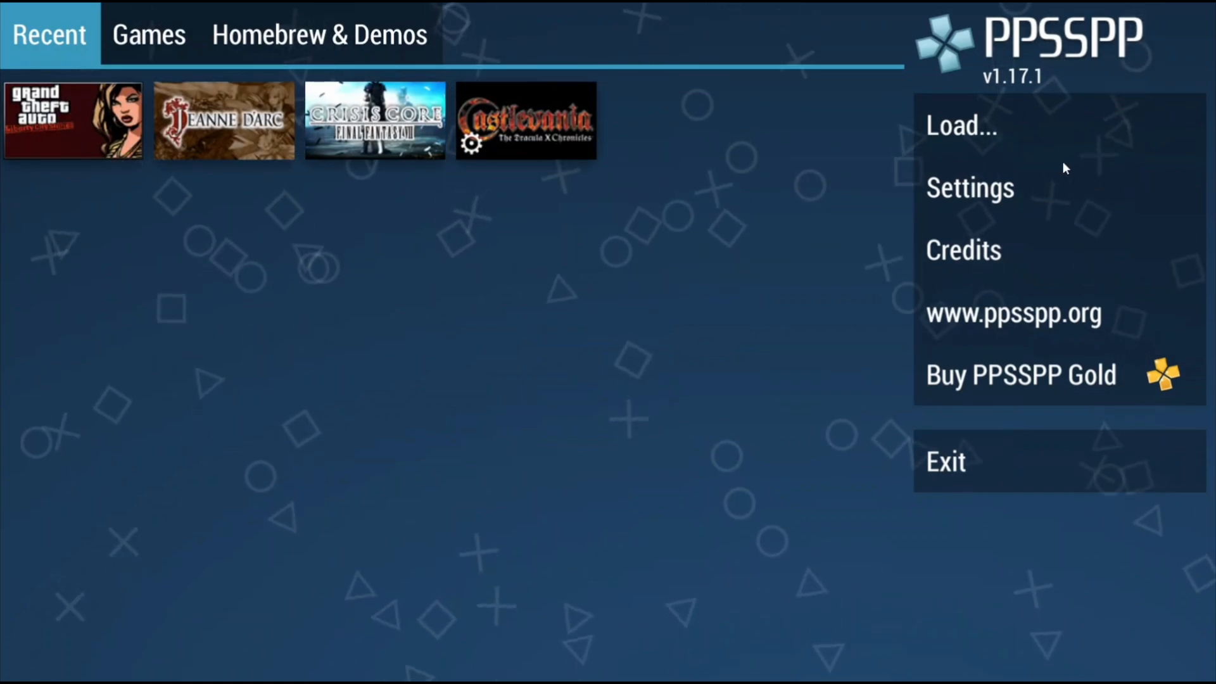
Enable Replace textures in Developer tools, then run Final Fantasy Tactics and exit
{"action": "left_click", "coordinate": [969, 187]}
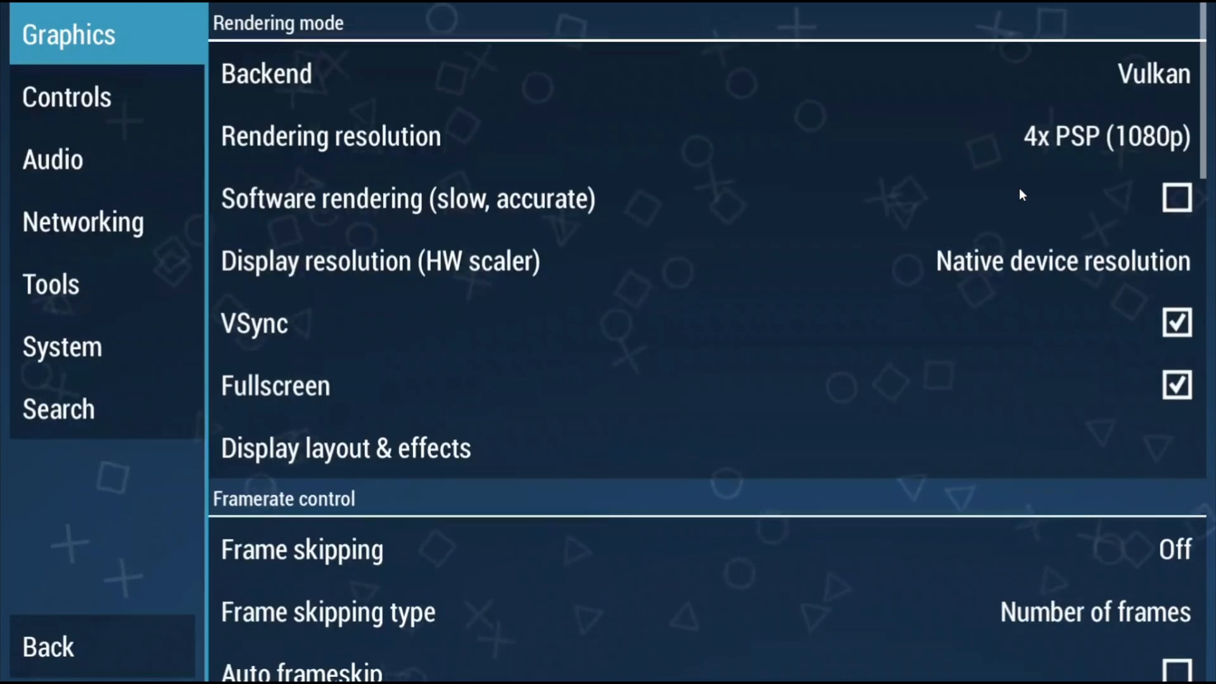
{"action": "left_click", "coordinate": [50, 284]}
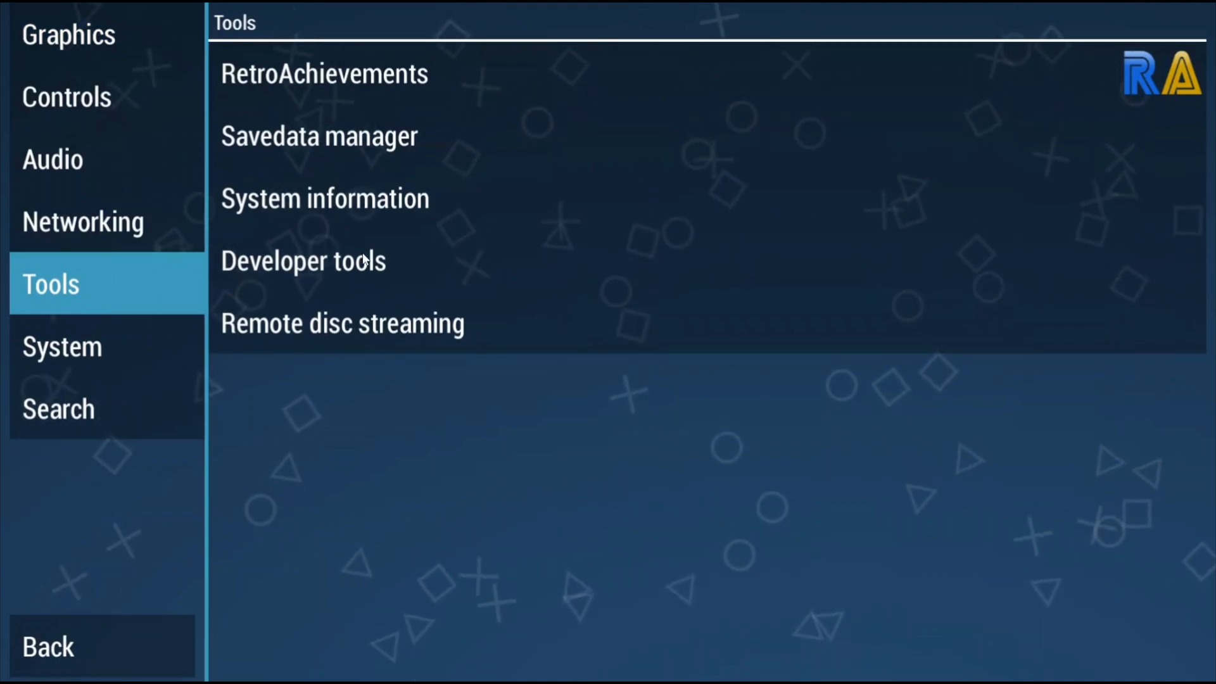
{"action": "left_click", "coordinate": [303, 260]}
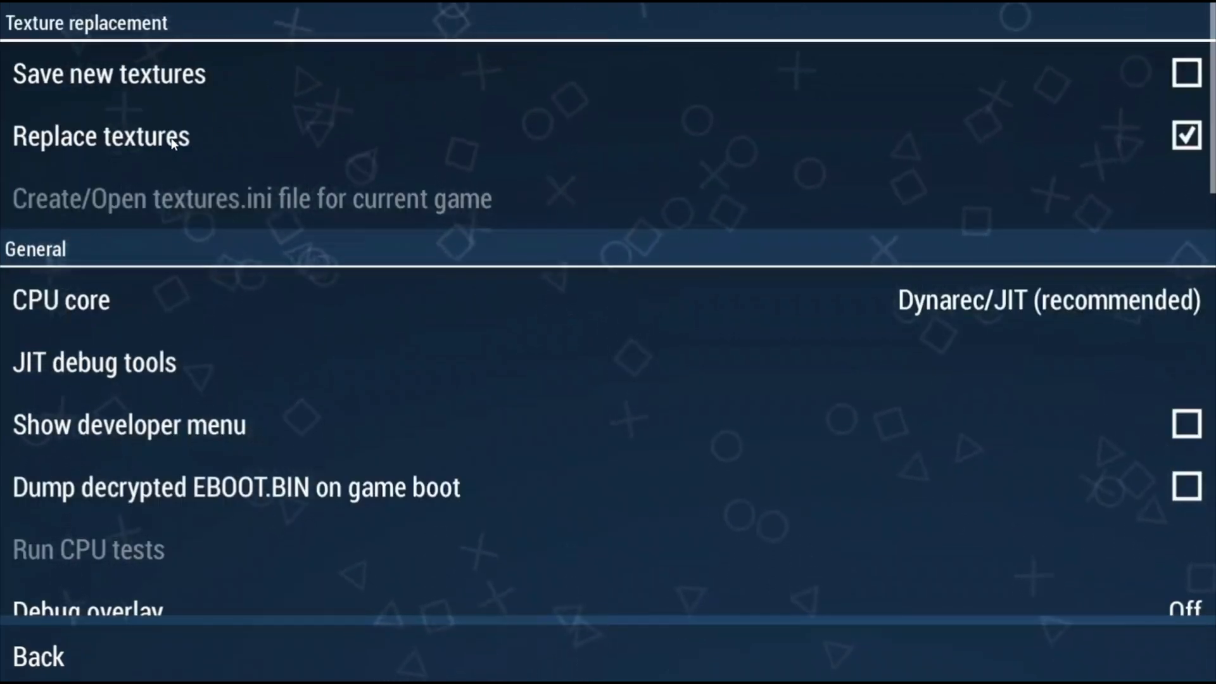
{"action": "left_click", "coordinate": [37, 656]}
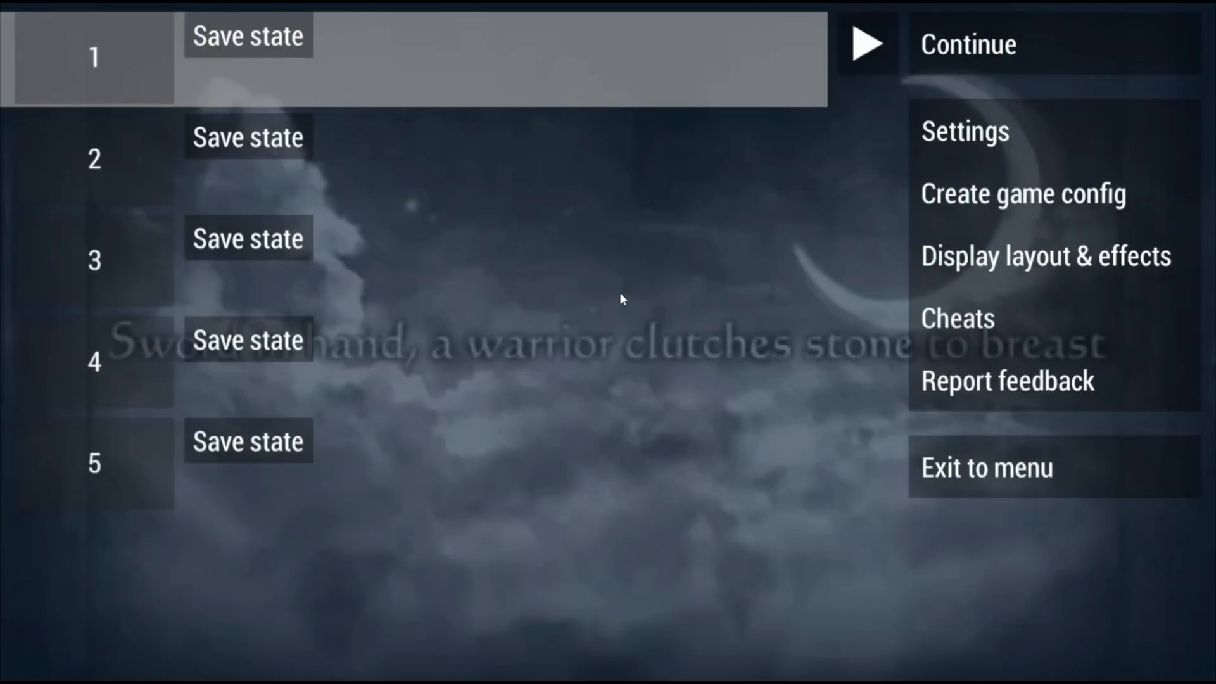
{"action": "mouse_move", "coordinate": [622, 287]}
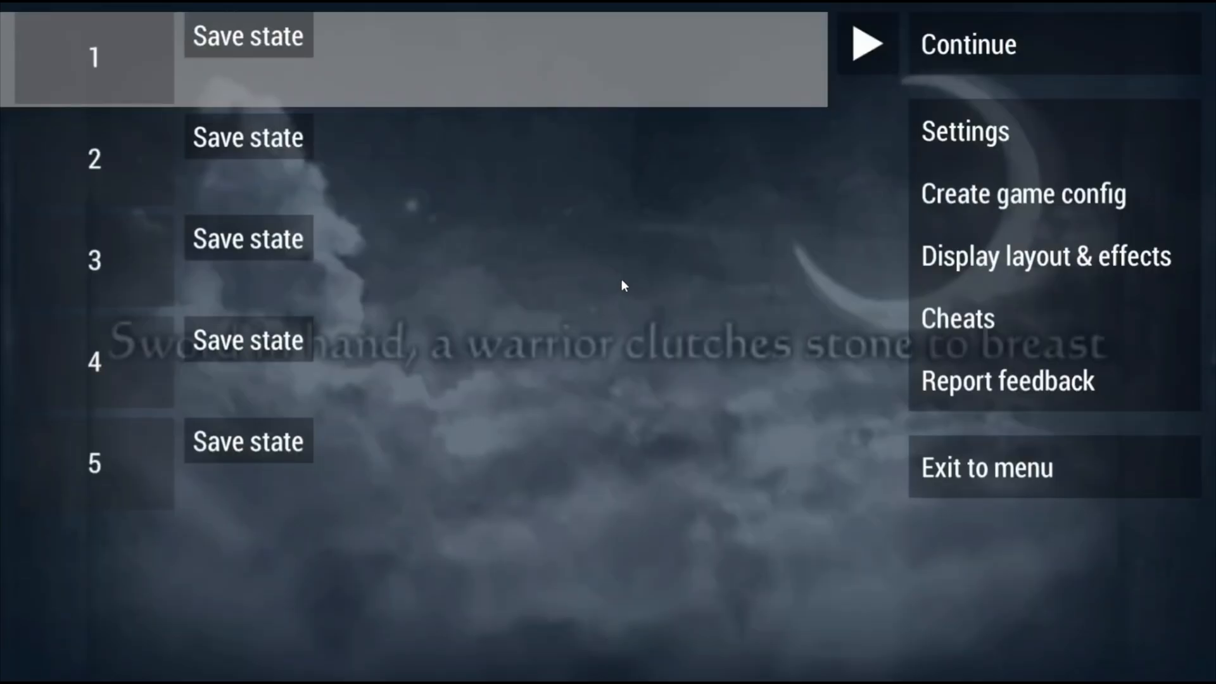
{"action": "left_click", "coordinate": [964, 131]}
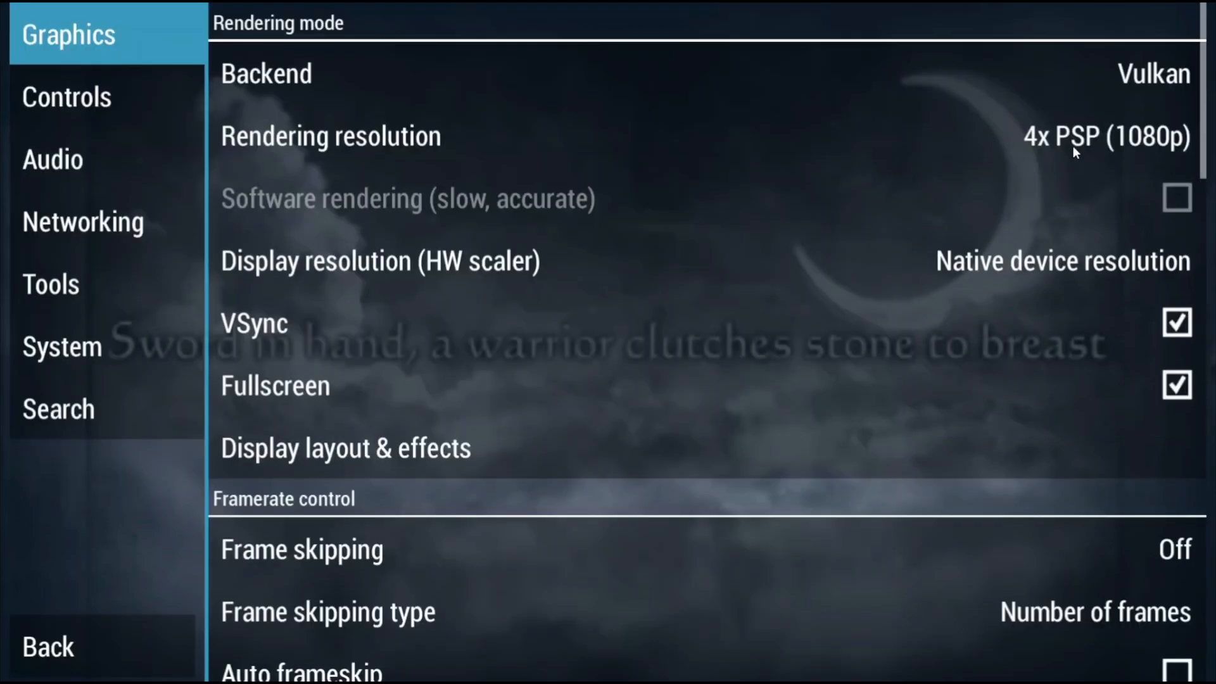
{"action": "mouse_move", "coordinate": [1063, 145]}
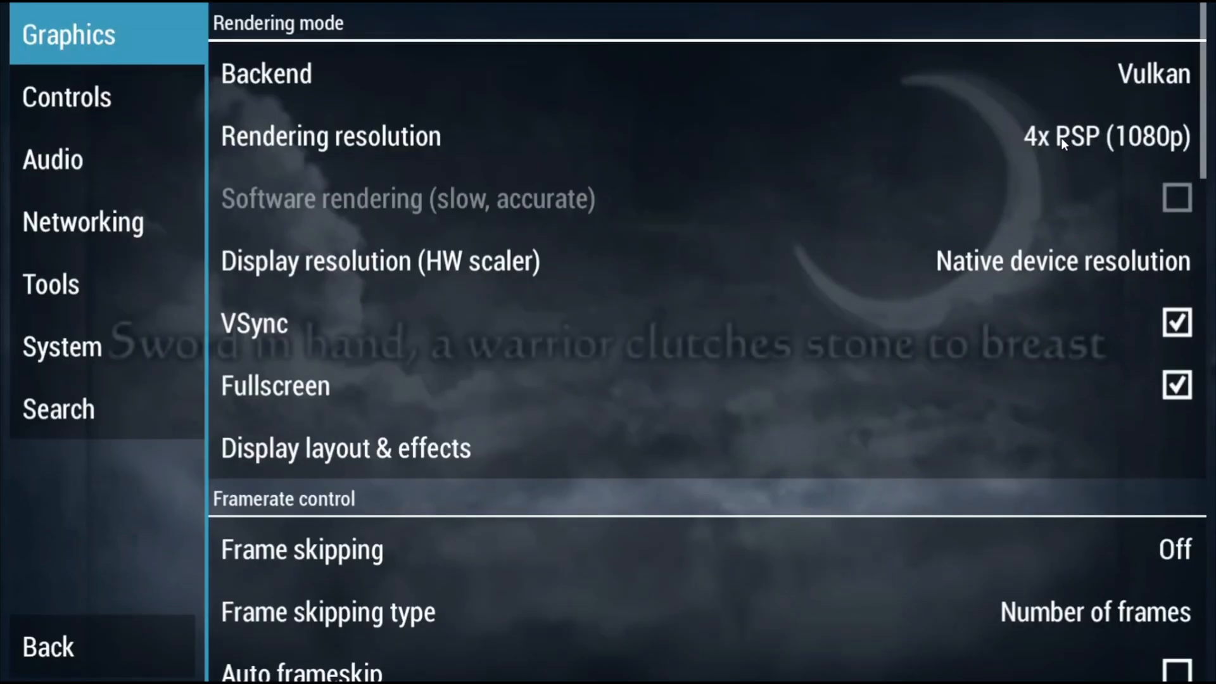
{"action": "mouse_move", "coordinate": [1011, 155]}
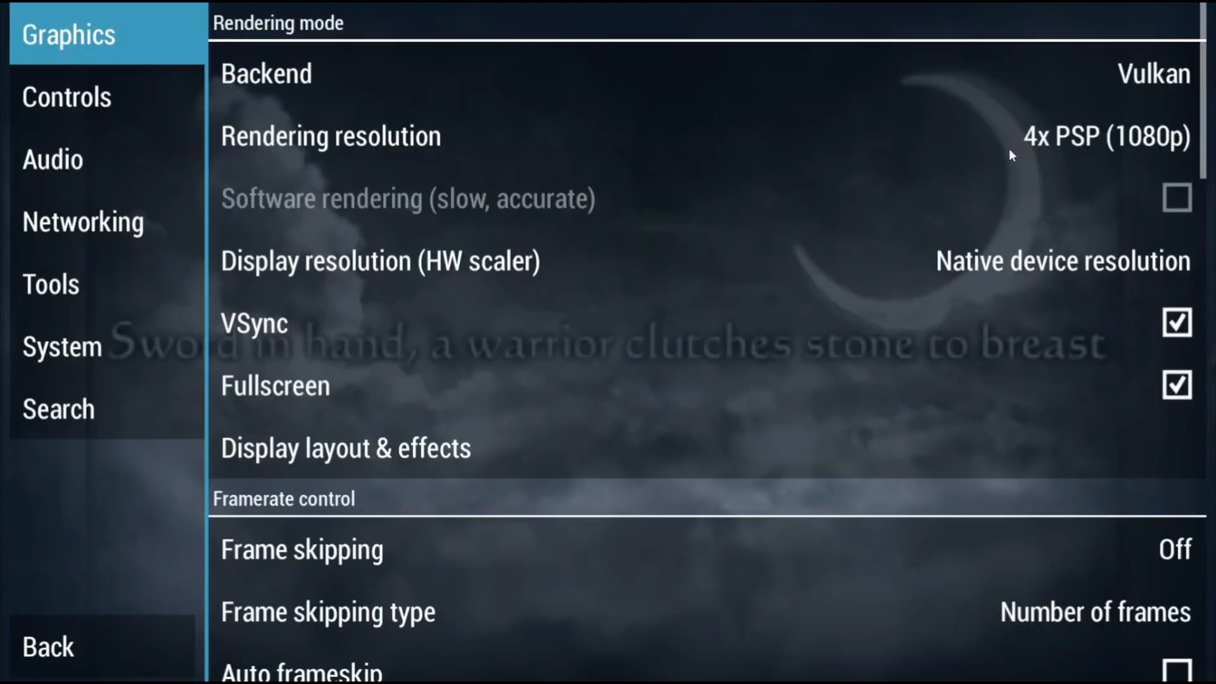
{"action": "left_click", "coordinate": [48, 646]}
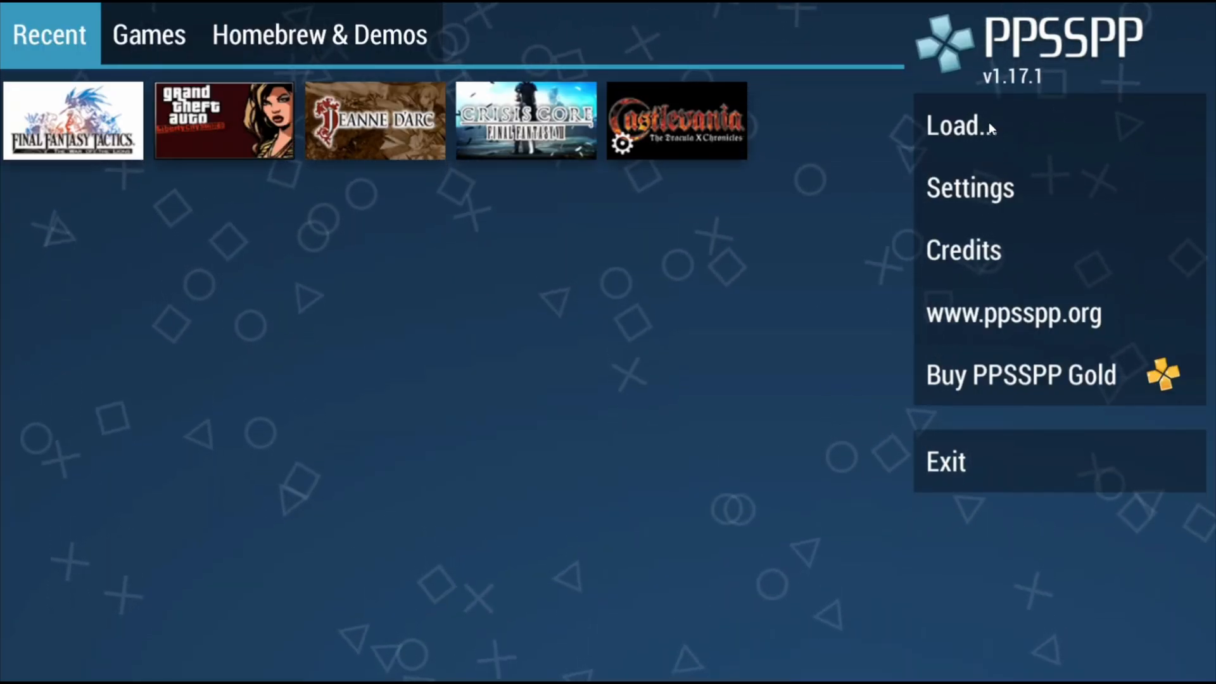
Install the Final Fantasy Tactics texture pack zip from the psp folder via Load...
{"action": "left_click", "coordinate": [958, 127]}
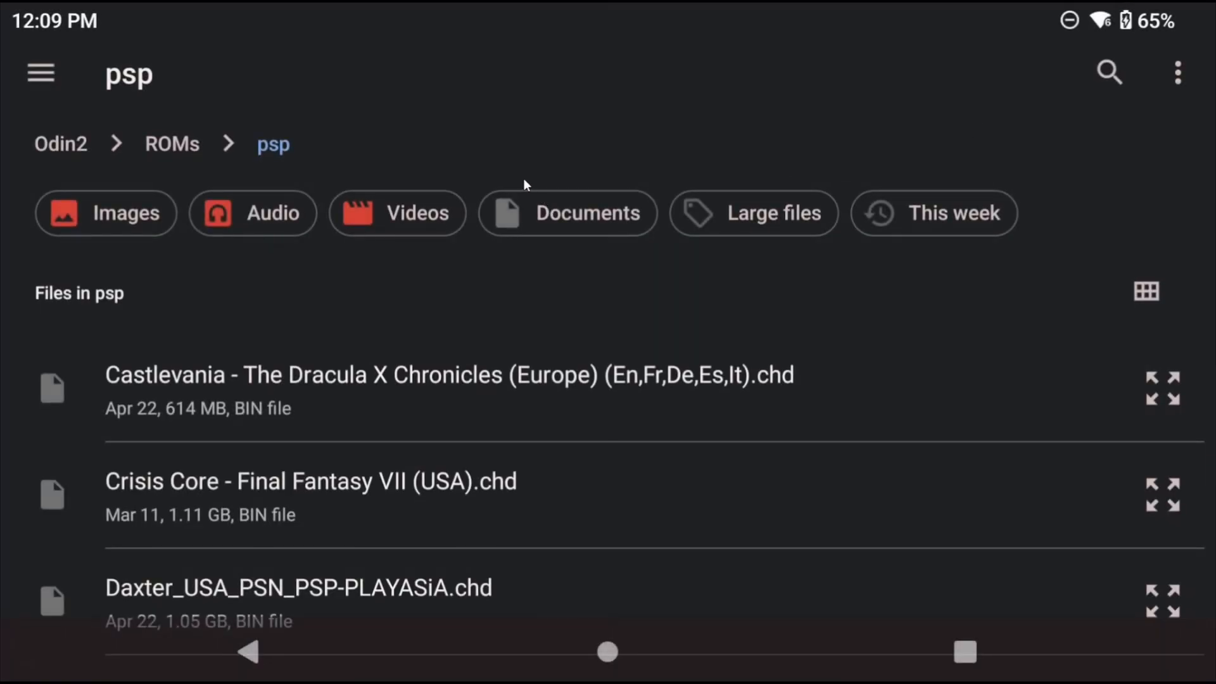
{"action": "scroll", "scroll_direction": "down", "scroll_amount": 3}
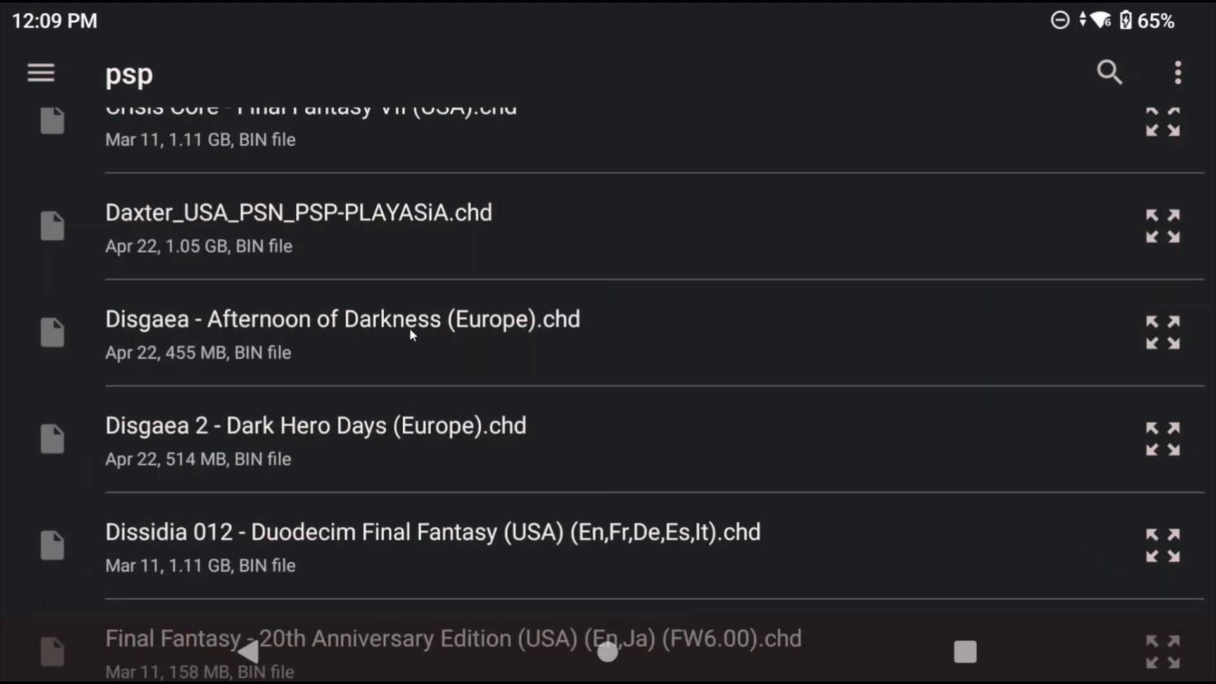
{"action": "scroll", "scroll_direction": "down", "scroll_amount": 3}
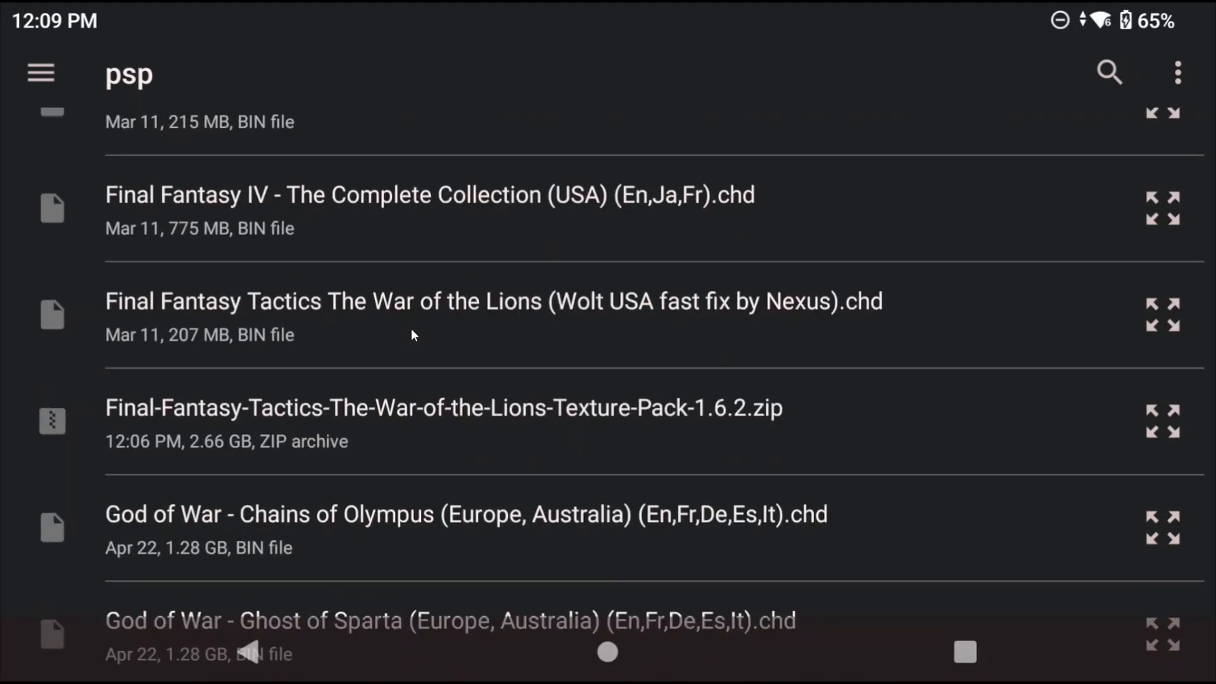
{"action": "mouse_move", "coordinate": [444, 421]}
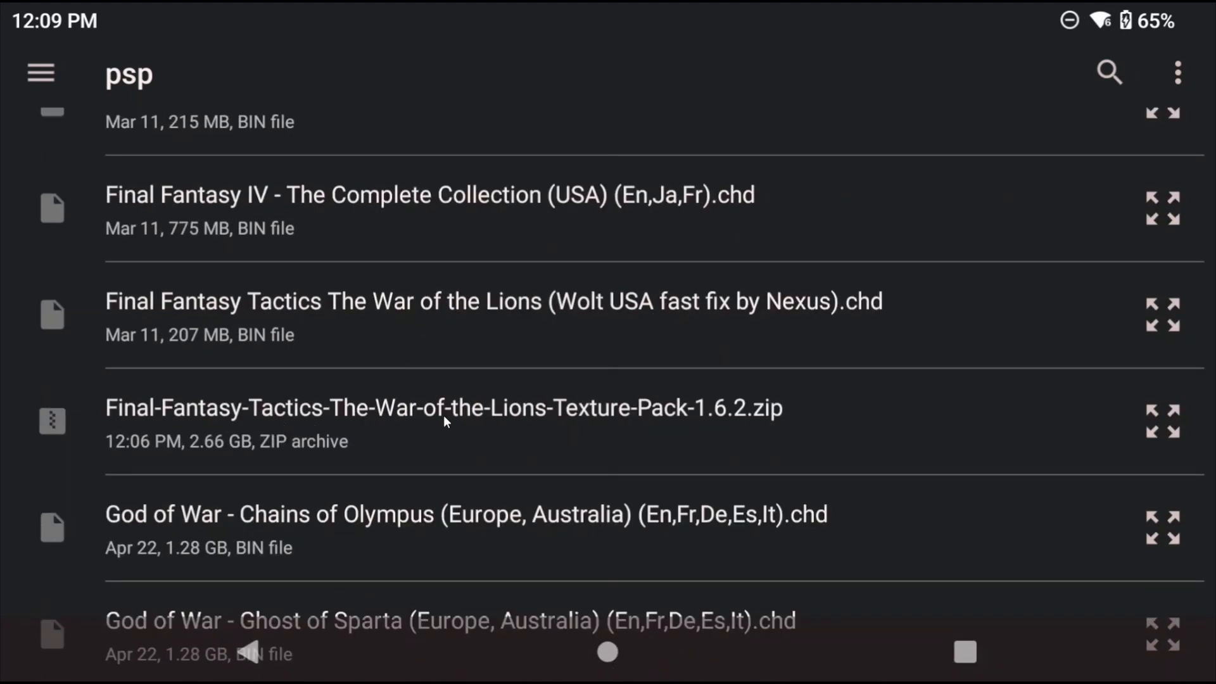
{"action": "left_click", "coordinate": [445, 408]}
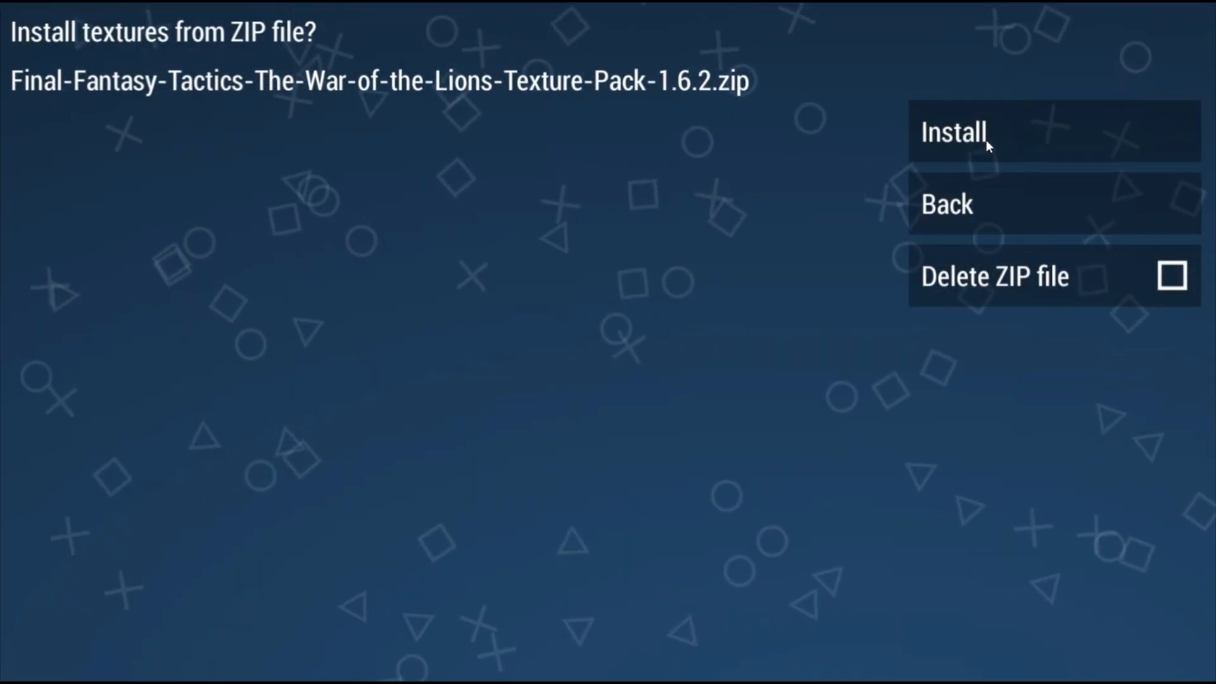
{"action": "left_click", "coordinate": [952, 131]}
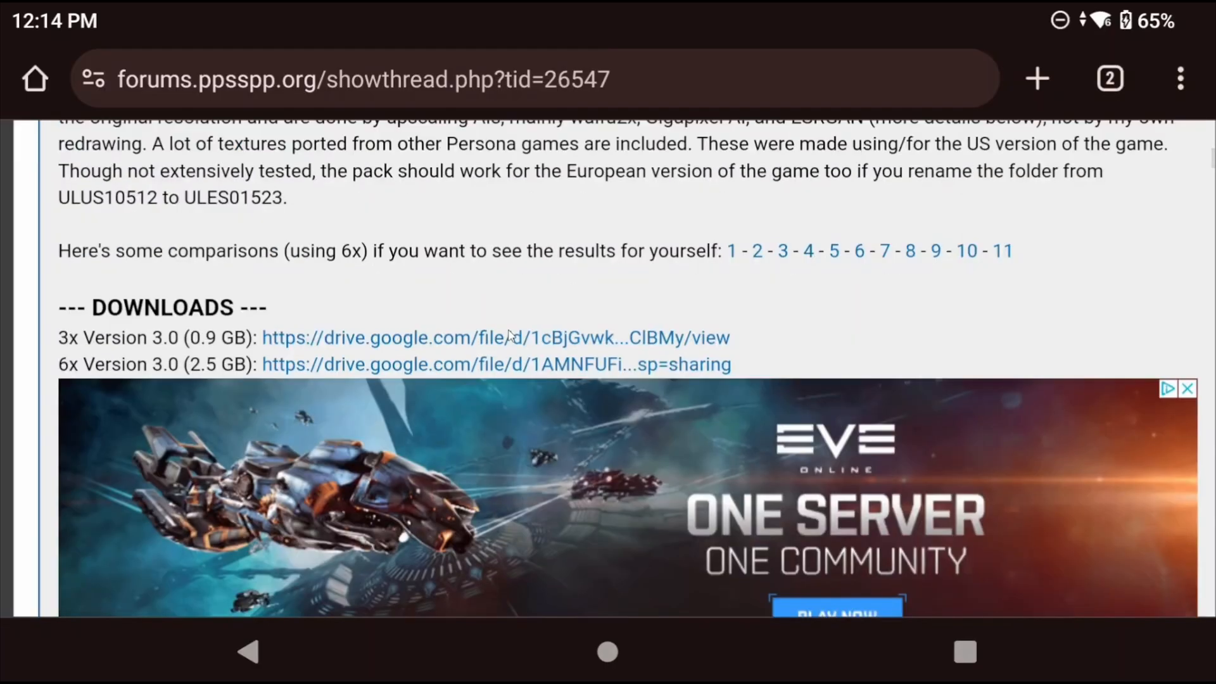
Scroll the Persona forum post and follow the 6x Version 3.0 installation link to download it
{"action": "scroll", "scroll_direction": "down", "scroll_amount": 3}
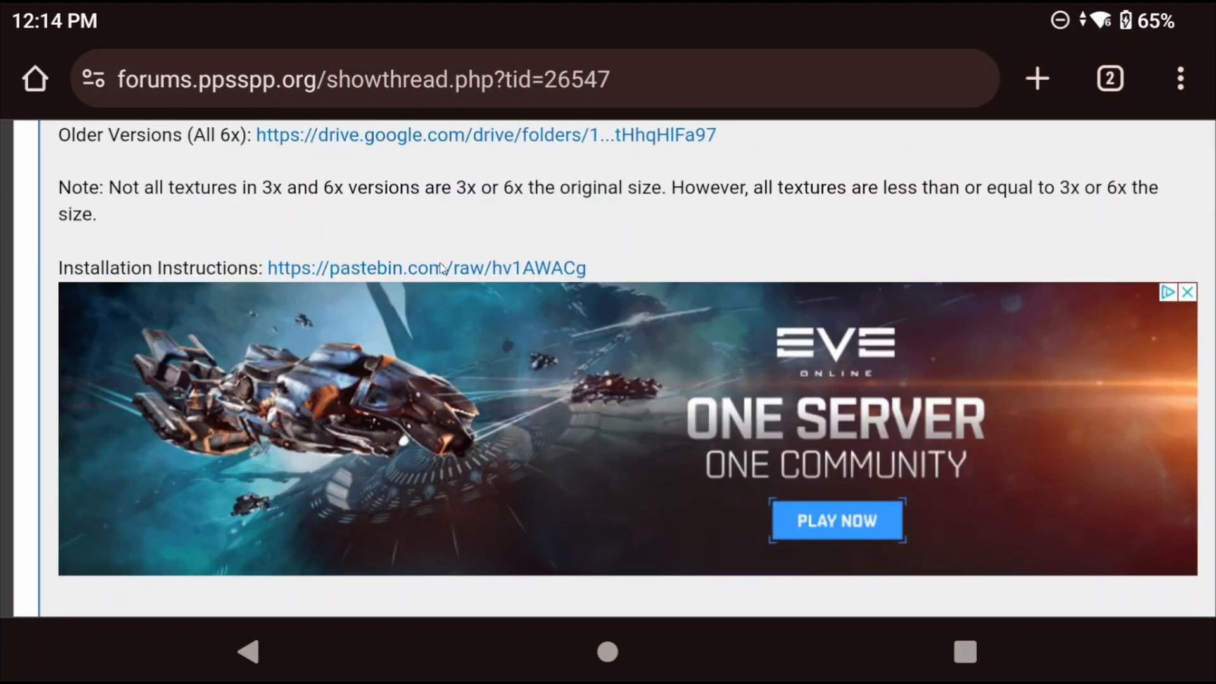
{"action": "left_click", "coordinate": [426, 267]}
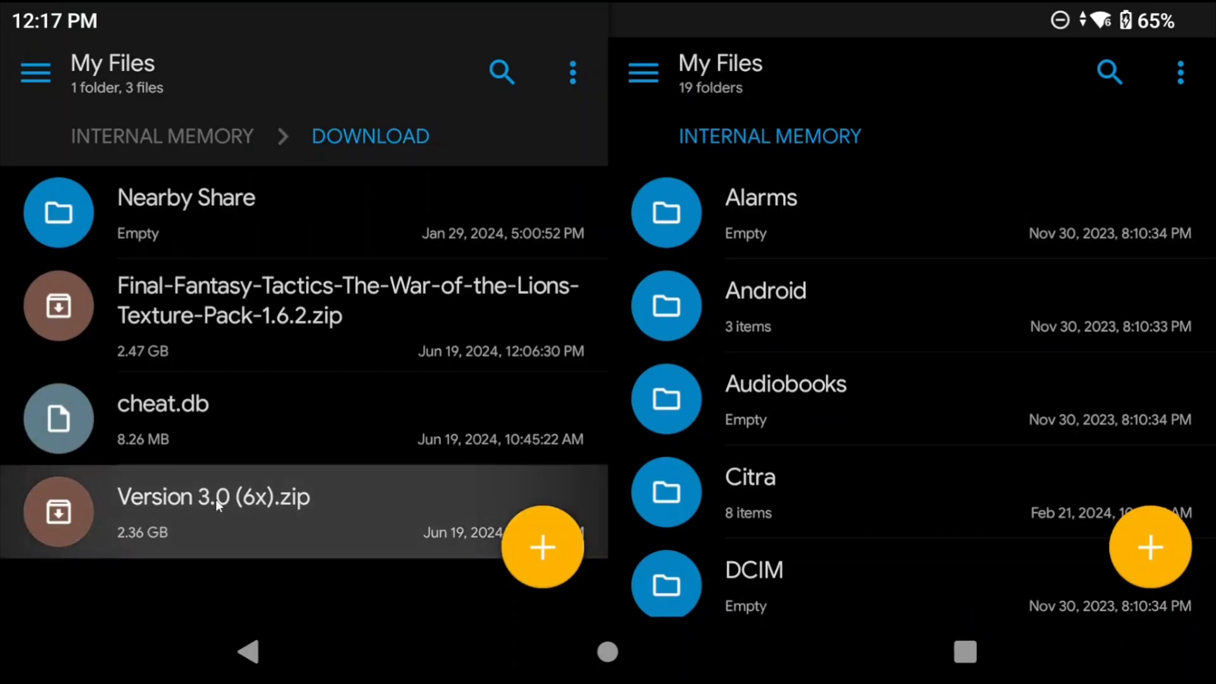
Extract Version 3.0 (6x).zip in the Download folder
{"action": "left_click", "coordinate": [214, 508]}
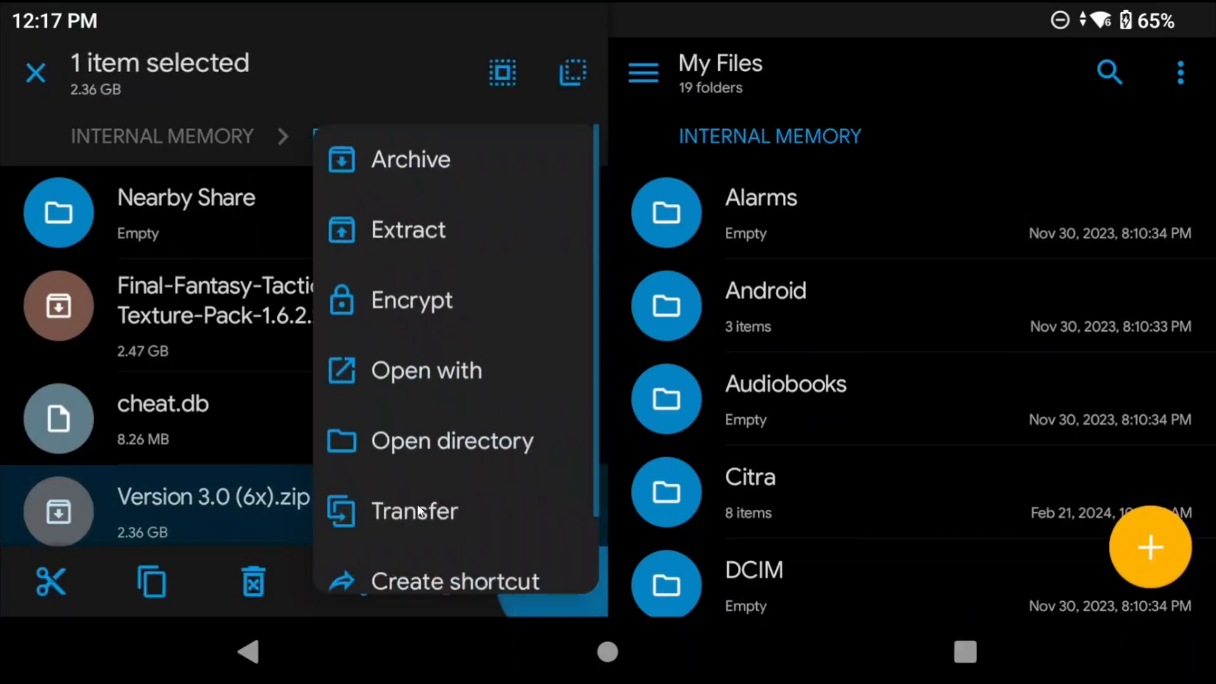
{"action": "left_click", "coordinate": [415, 510]}
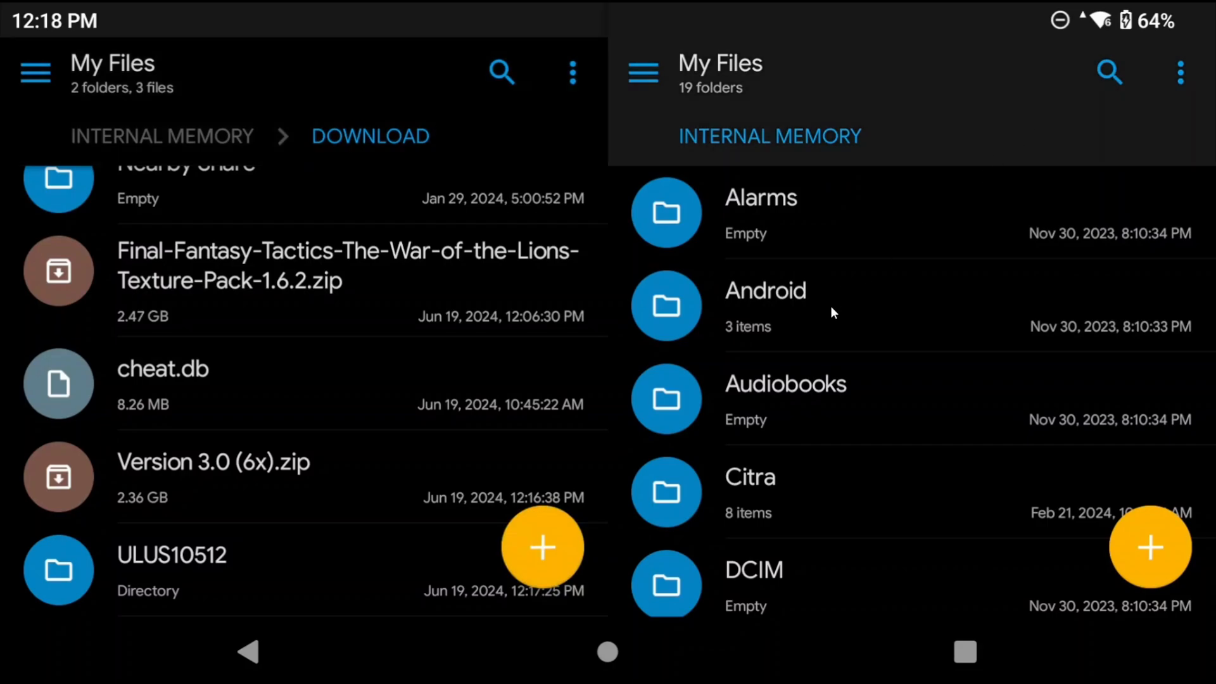
{"action": "scroll", "scroll_direction": "down", "scroll_amount": 3}
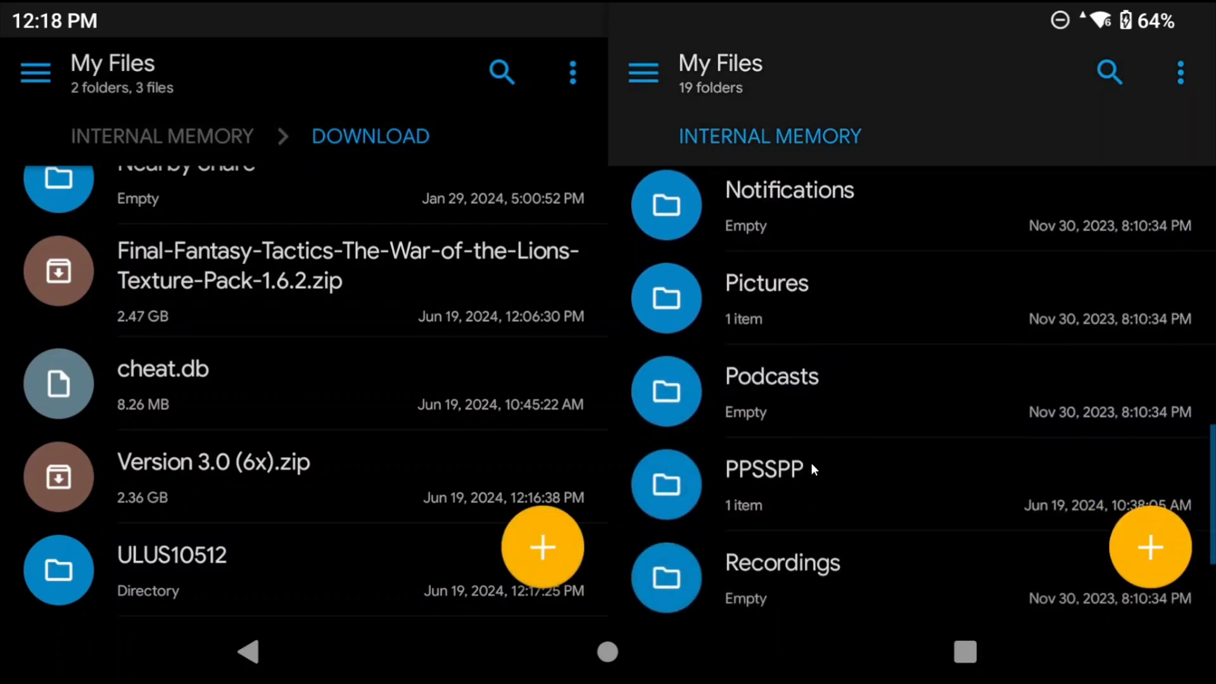
Open PPSSPP > PSP in the right pane and copy the extracted ULUS10512 folder
{"action": "left_click", "coordinate": [763, 469]}
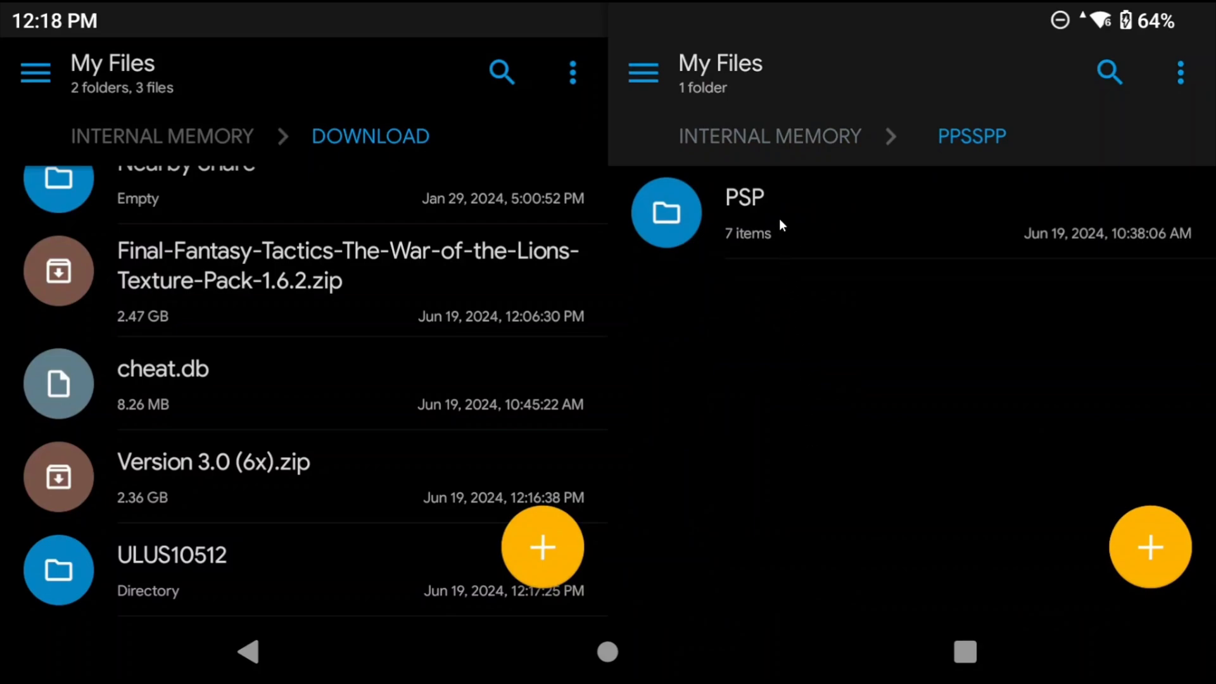
{"action": "left_click", "coordinate": [743, 210]}
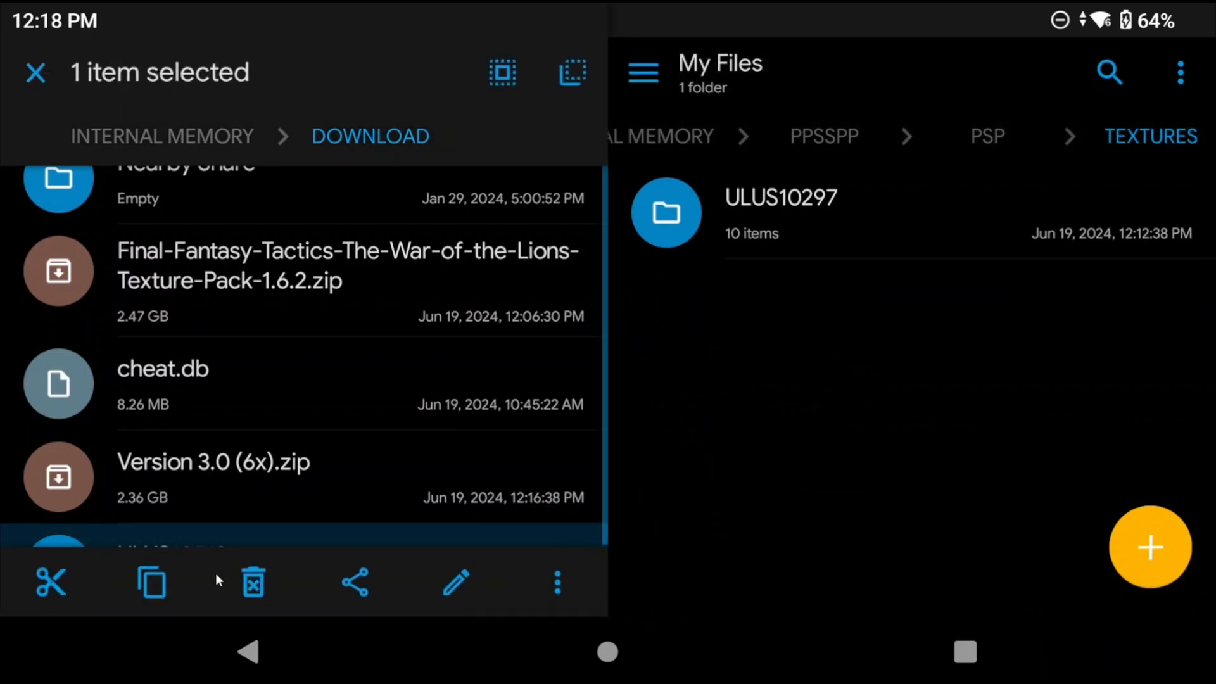
{"action": "left_click", "coordinate": [151, 581]}
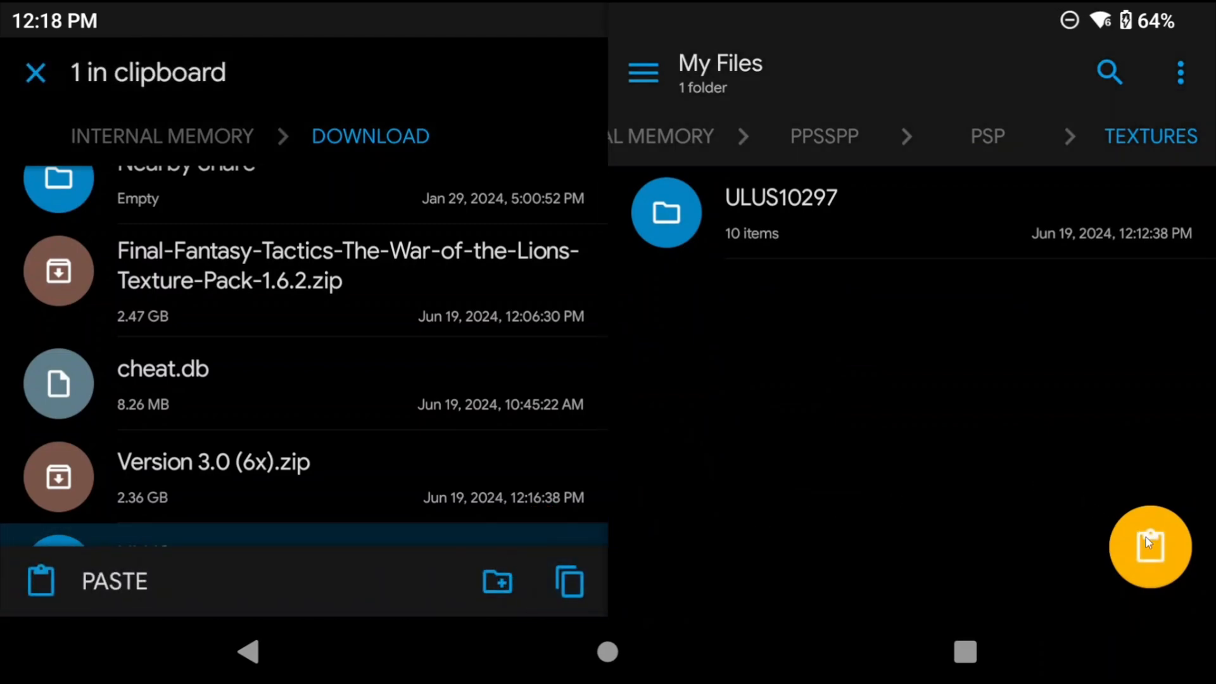